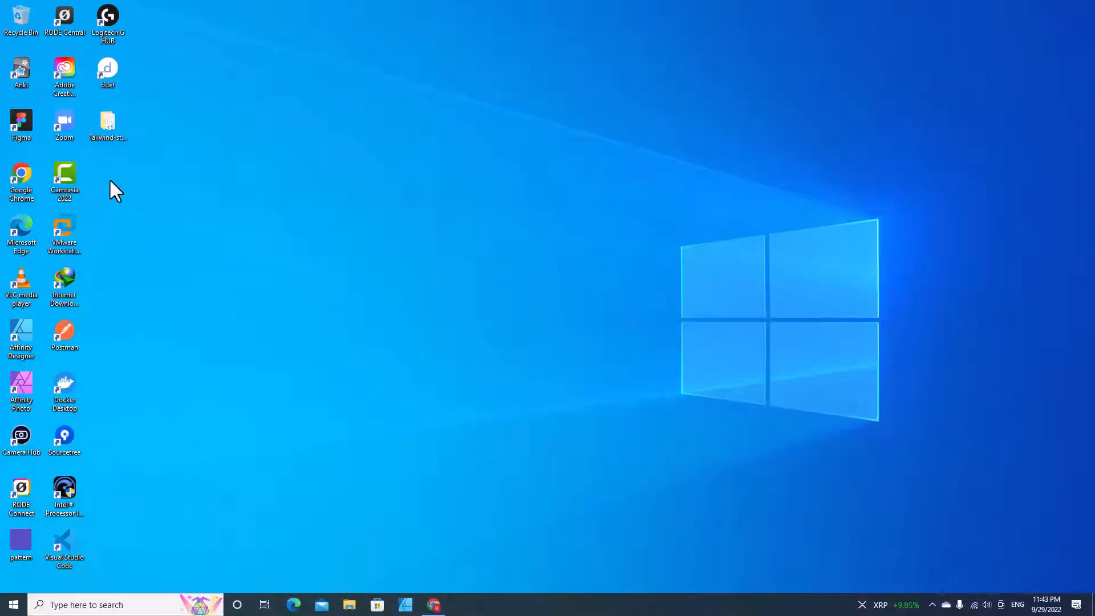
Open the Tailwind starter repo page and show its Clone / Download ZIP options.
left_click(107, 125)
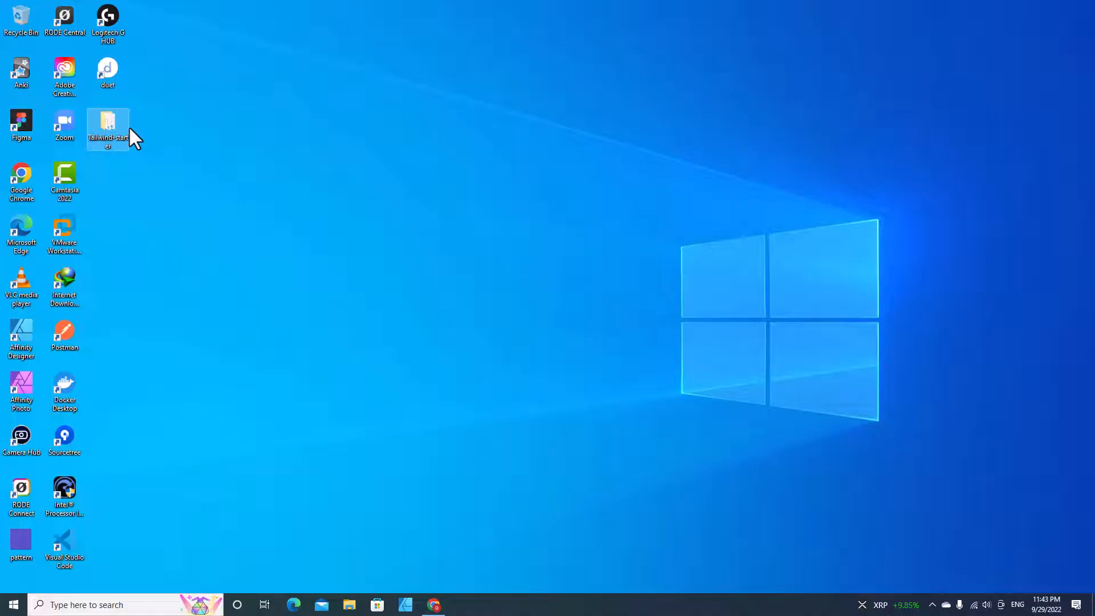
double_click(108, 125)
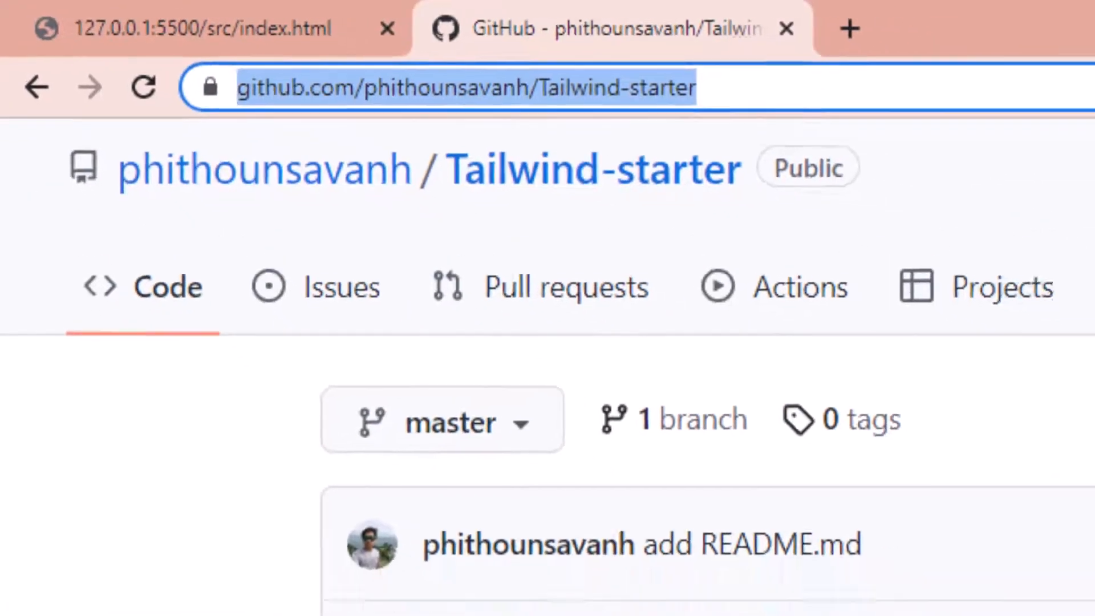
left_click(717, 144)
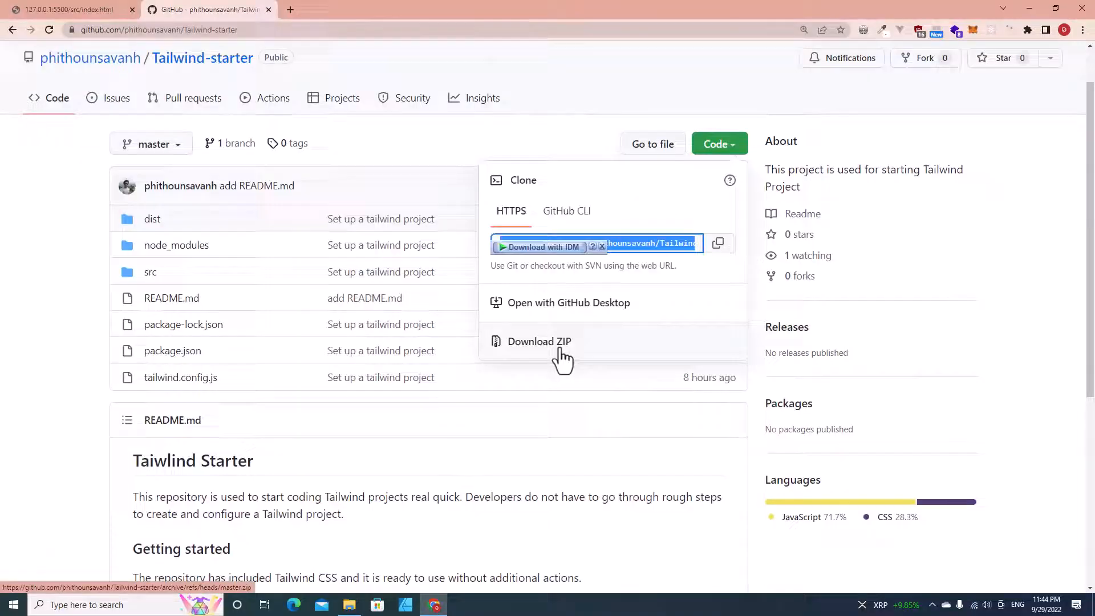
mouse_move(1027, 15)
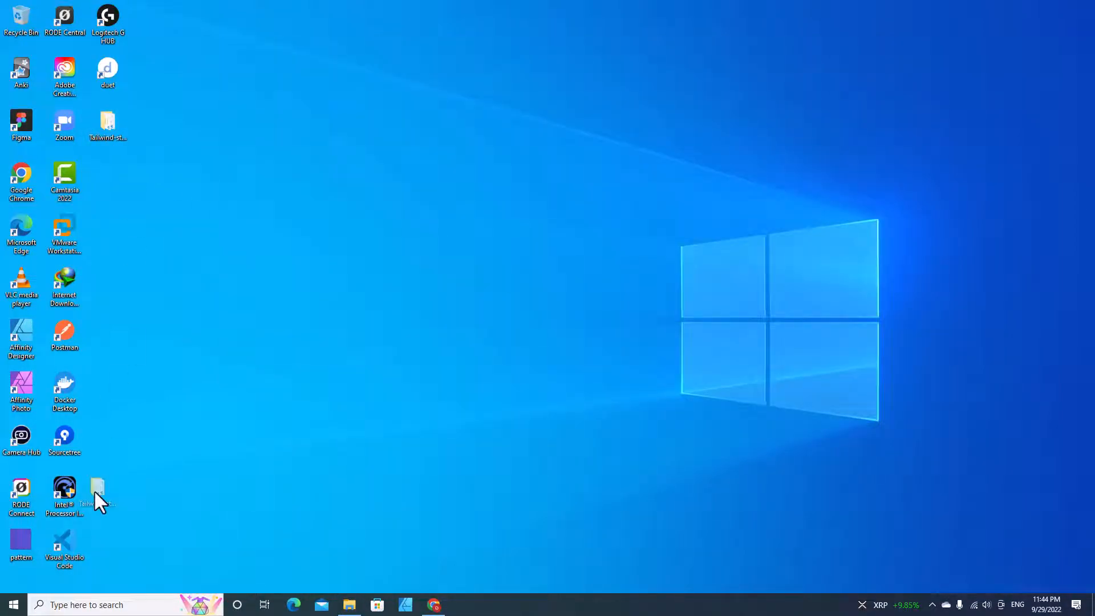
Open the project folder in a maximised VS Code and run npm run dev in the terminal.
double_click(97, 493)
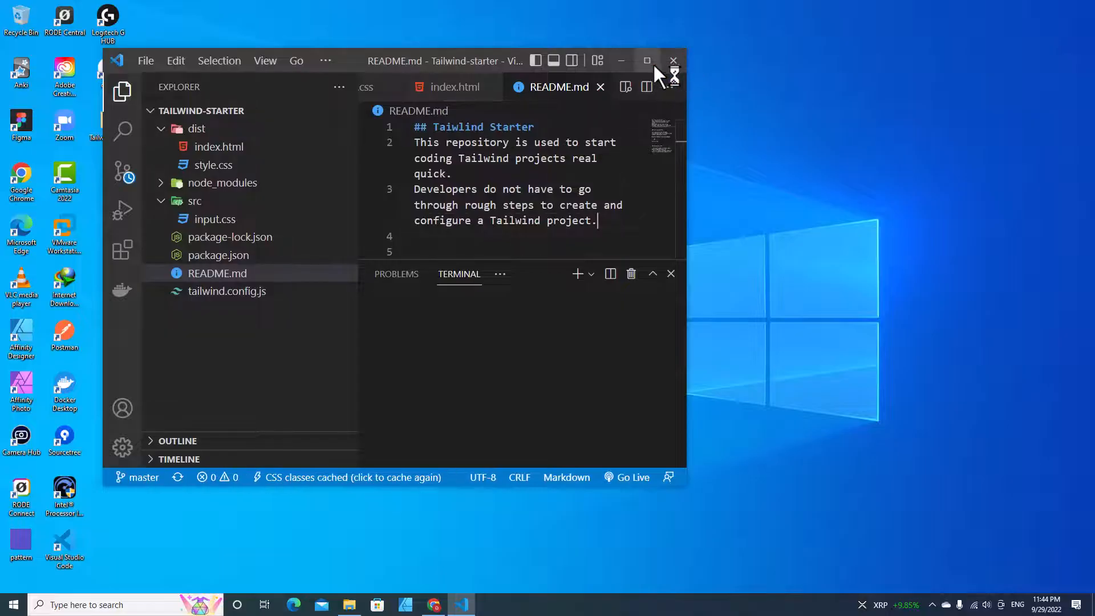
left_click(645, 60)
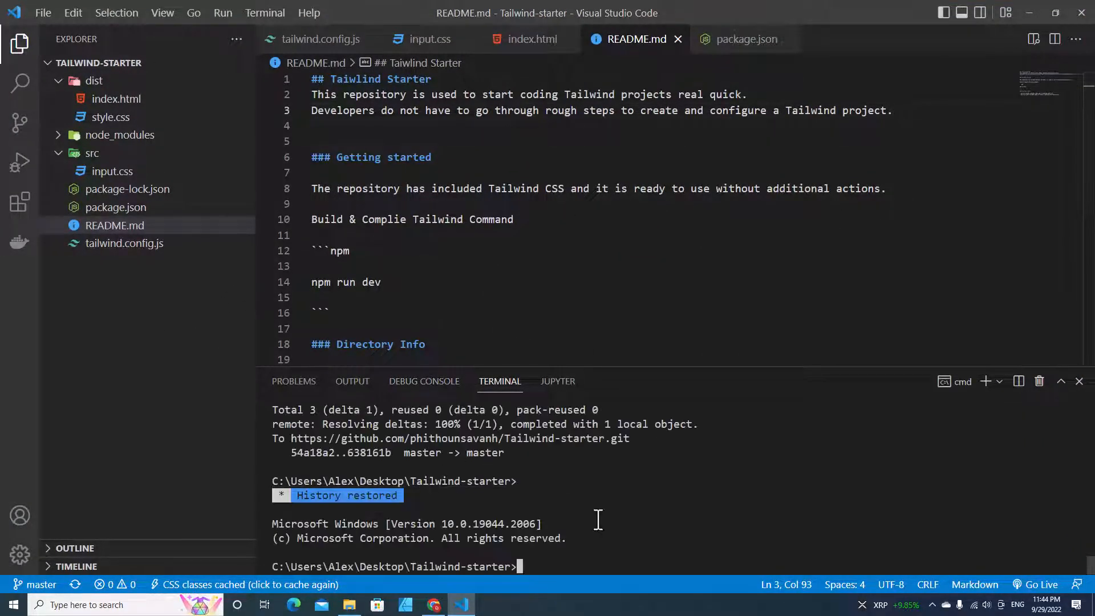
type("npm run dev")
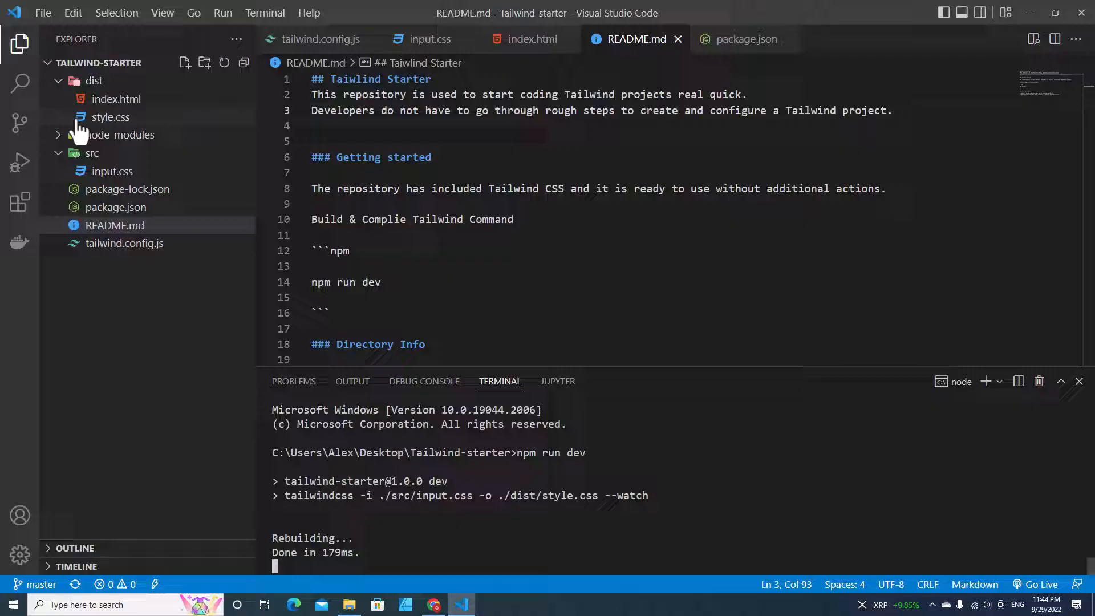
Serve dist/index.html with Open with Live Server.
left_click(116, 98)
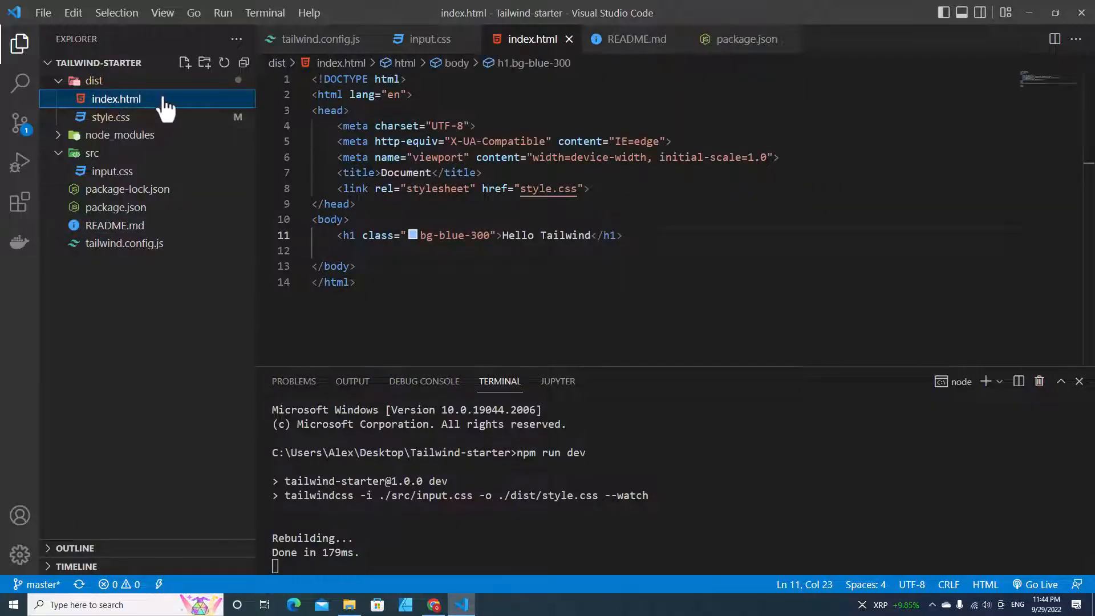
right_click(117, 98)
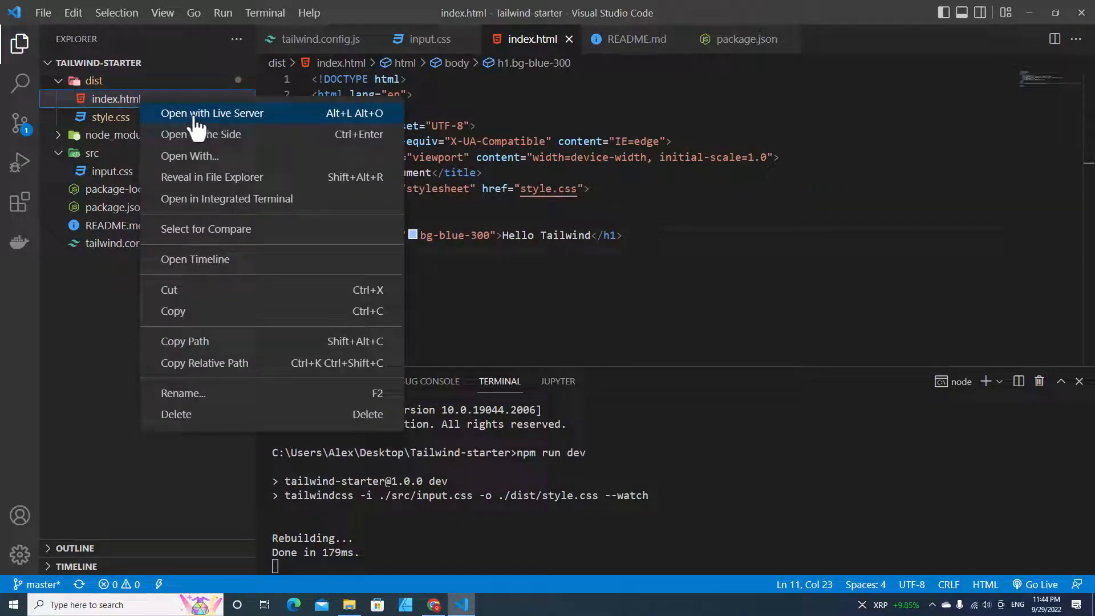
mouse_move(217, 125)
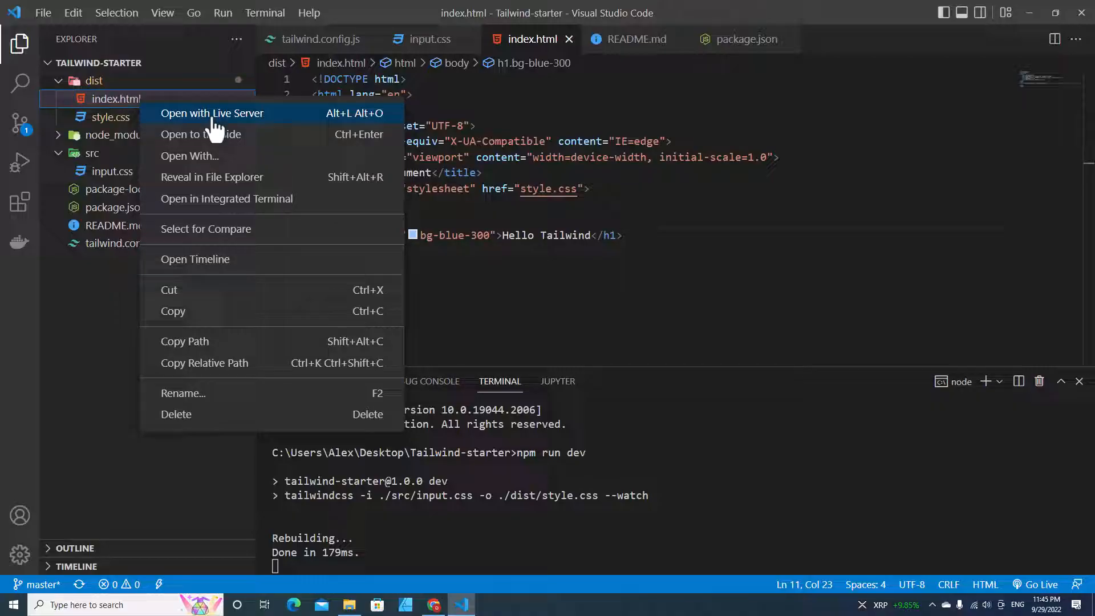
left_click(212, 113)
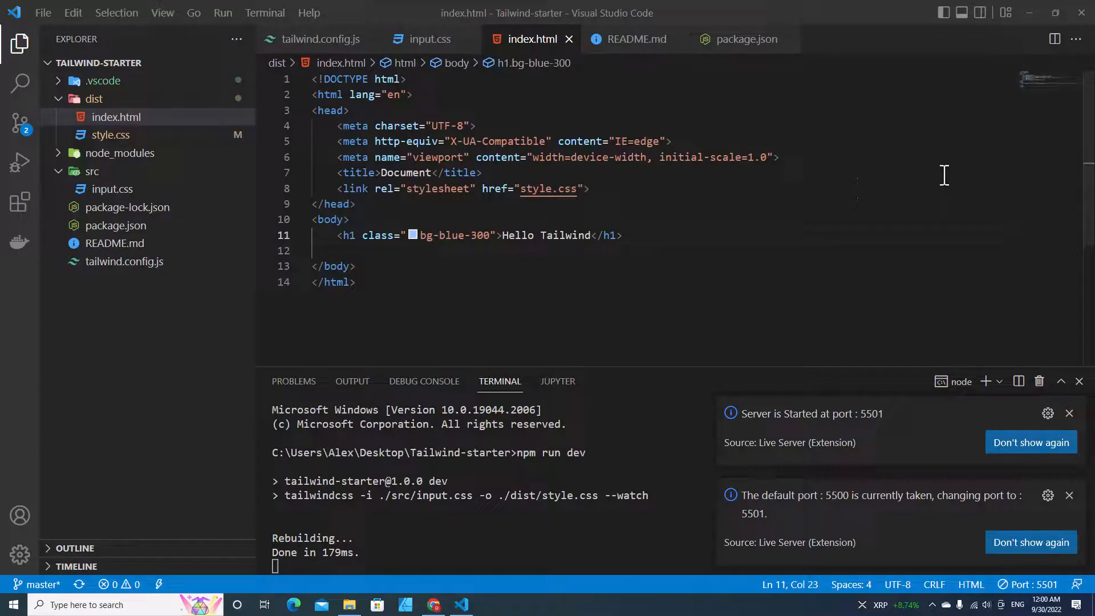
mouse_move(744, 207)
type("<")
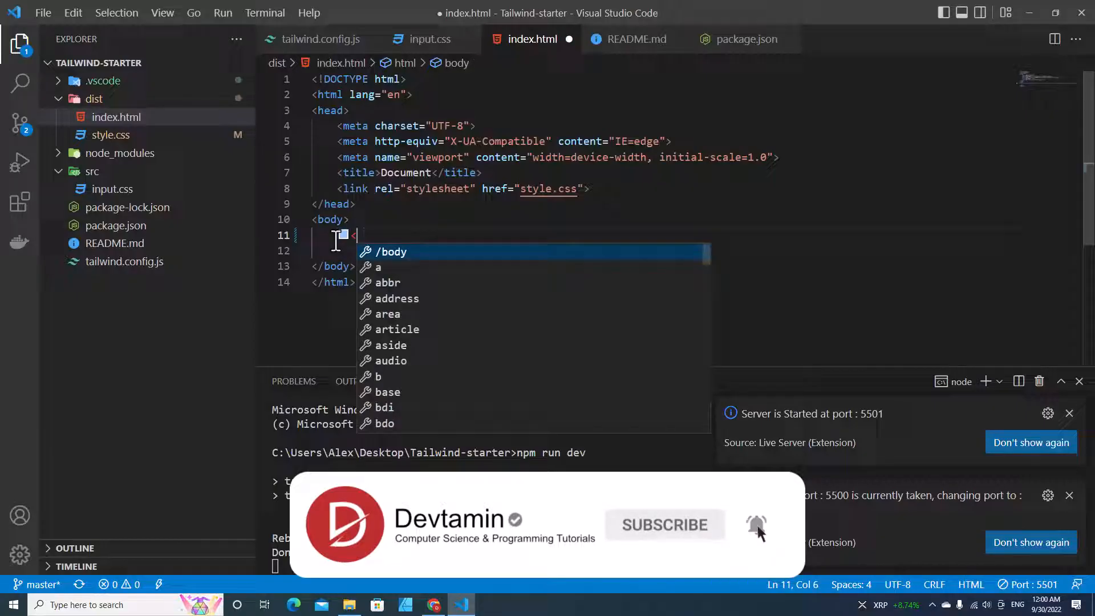
Wrap a Login h1 and hr in nested divs, starting the outer class with flex justify-center items-center.
type("div>")
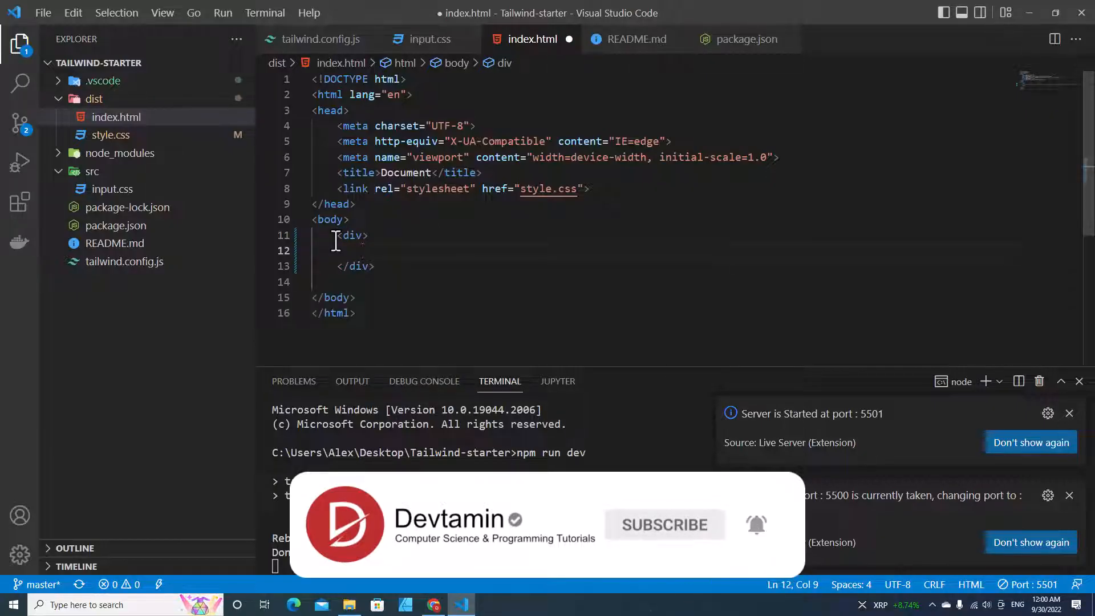
type("<div></div>")
type("<h1></h1>")
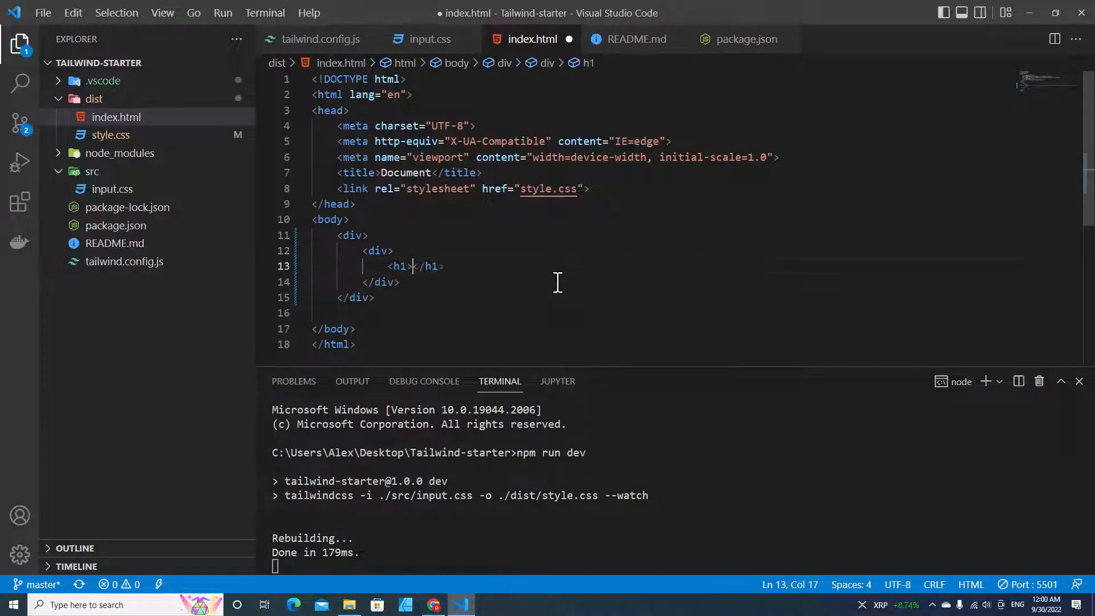
type("Logi")
left_click(698, 235)
type(" cla")
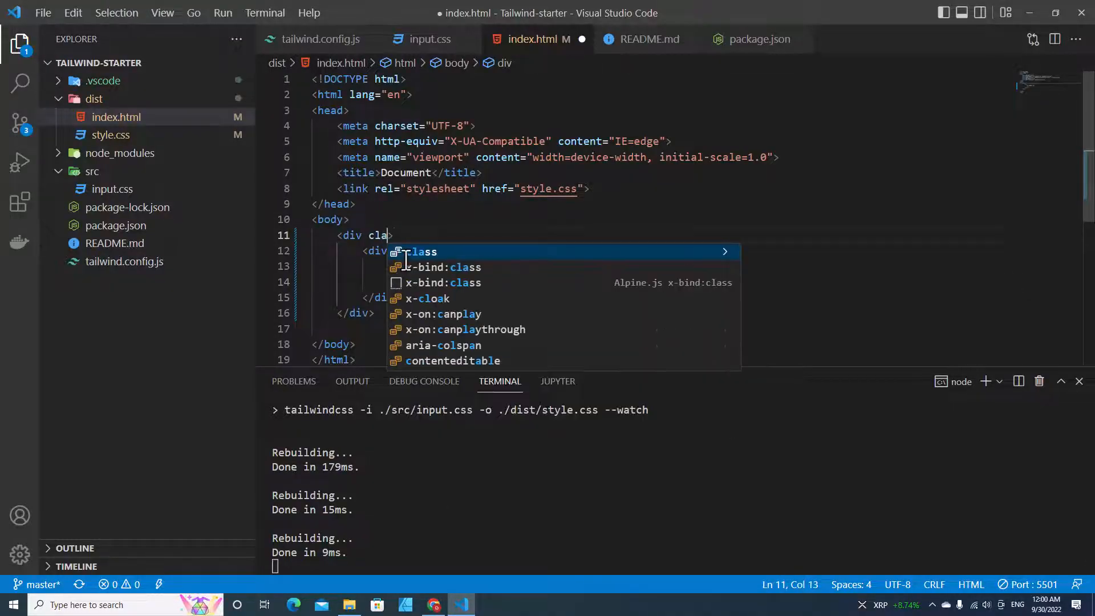
key("Tab")
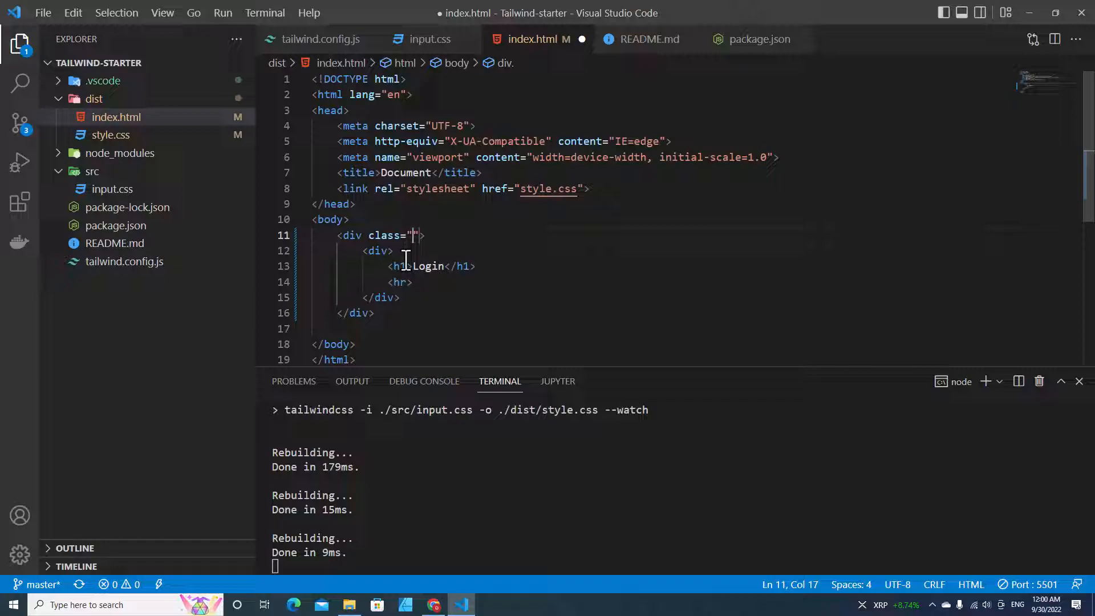
type("flex justify-center")
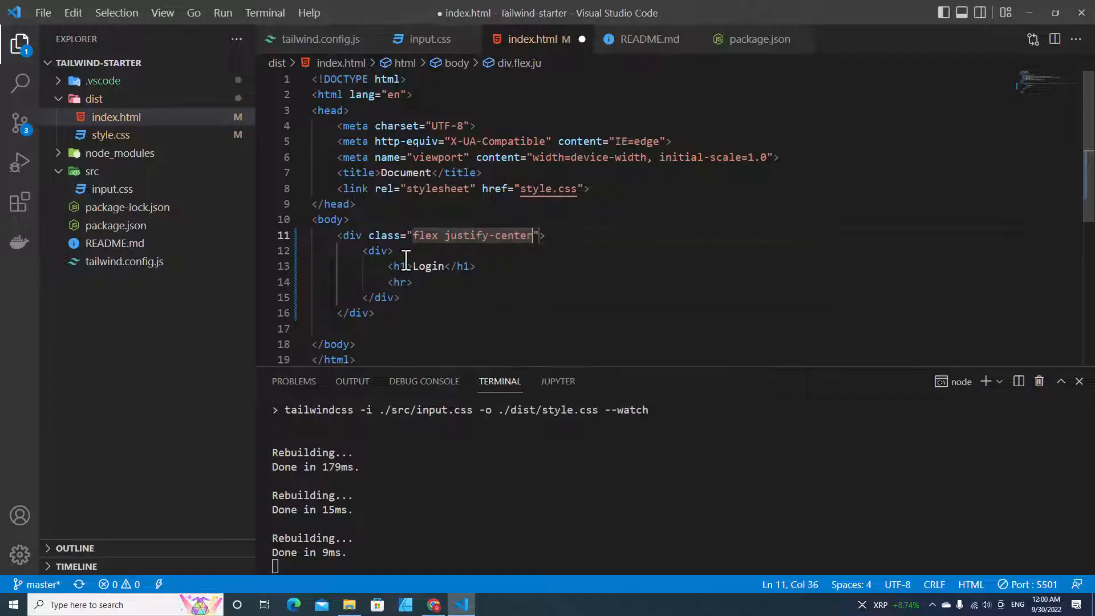
type("items-center")
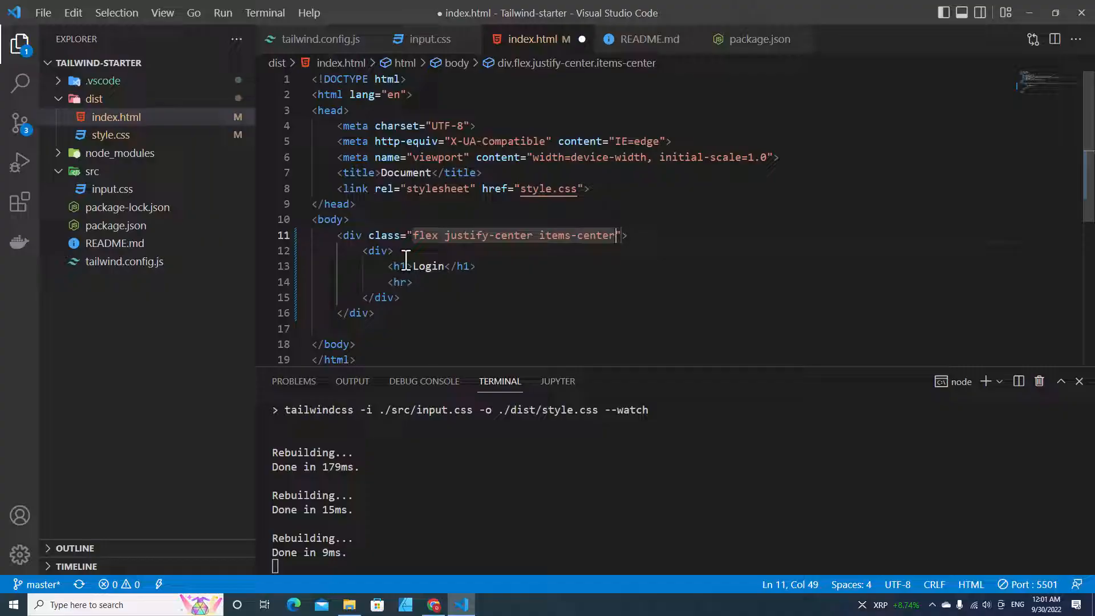
Finish the outer div with h-screen bg-indigo-600 and check the indigo page in the browser.
type("h")
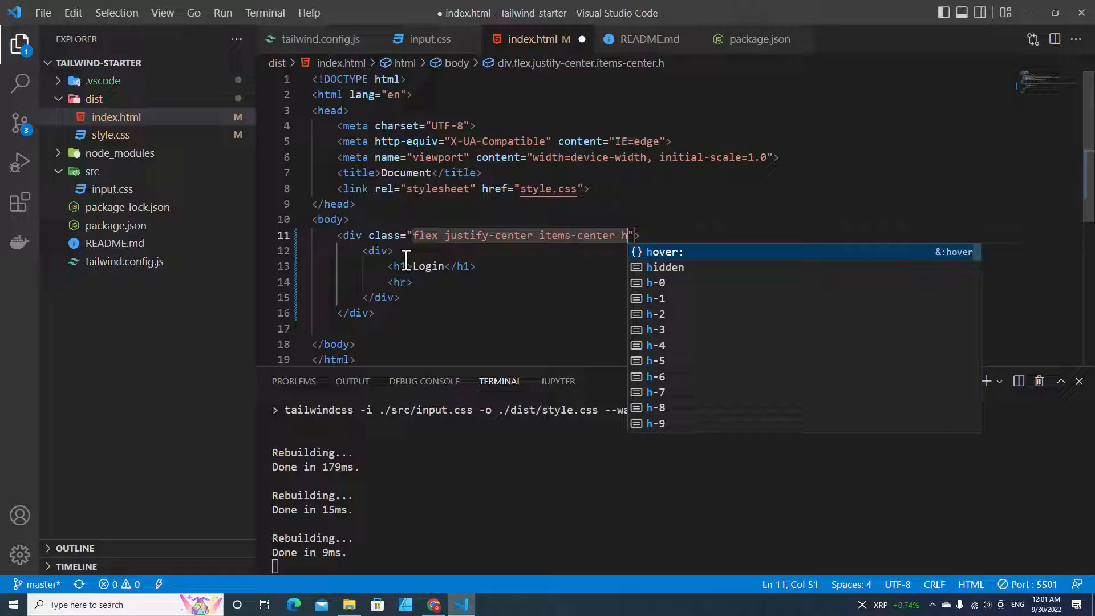
type("-screen")
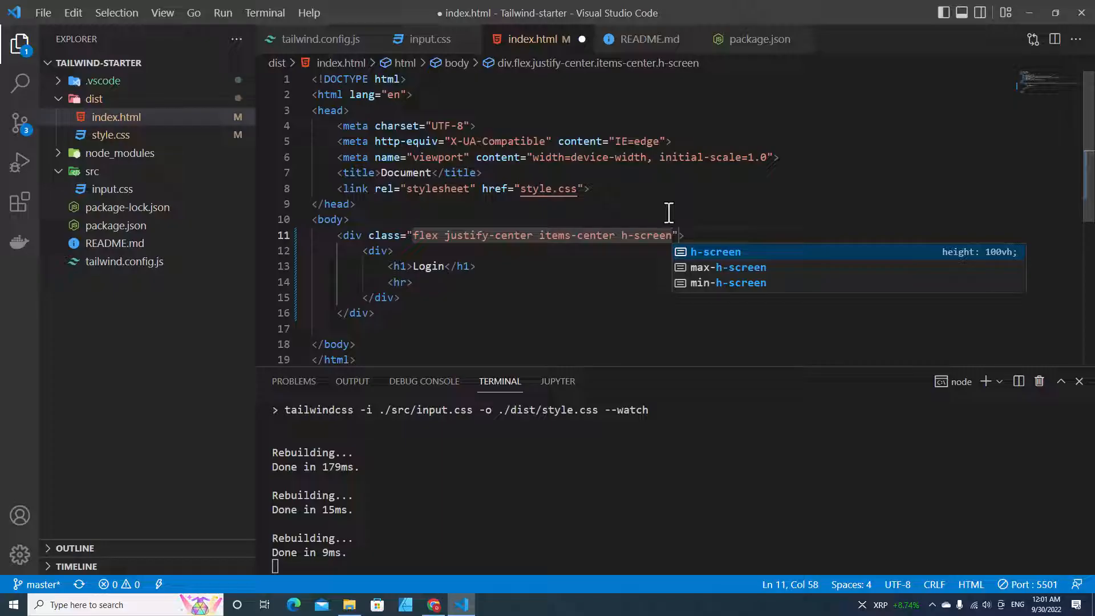
type("bg-")
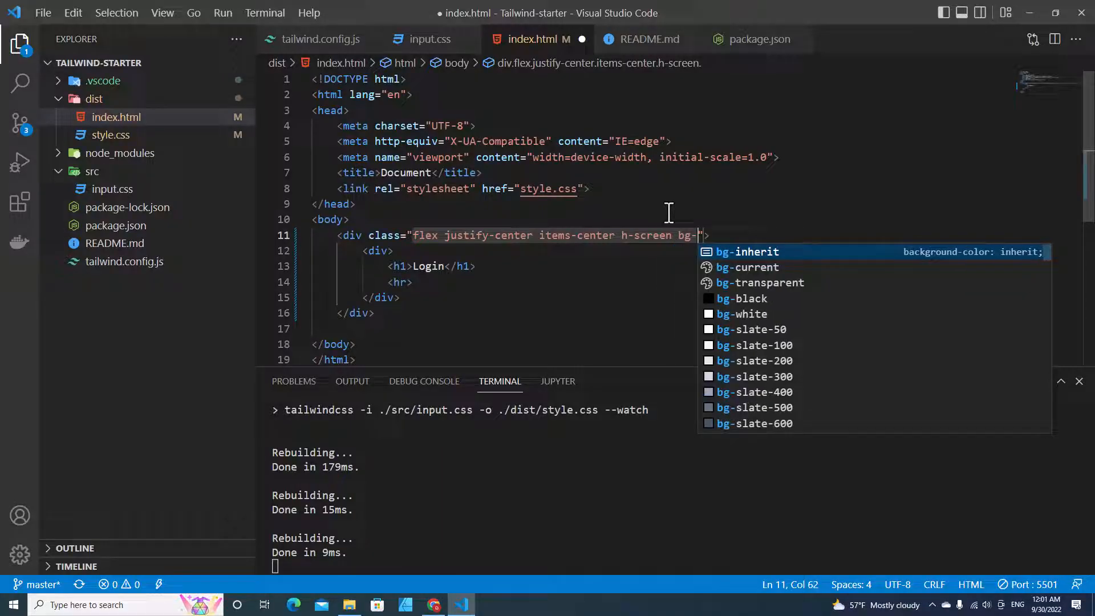
type("indigo-600")
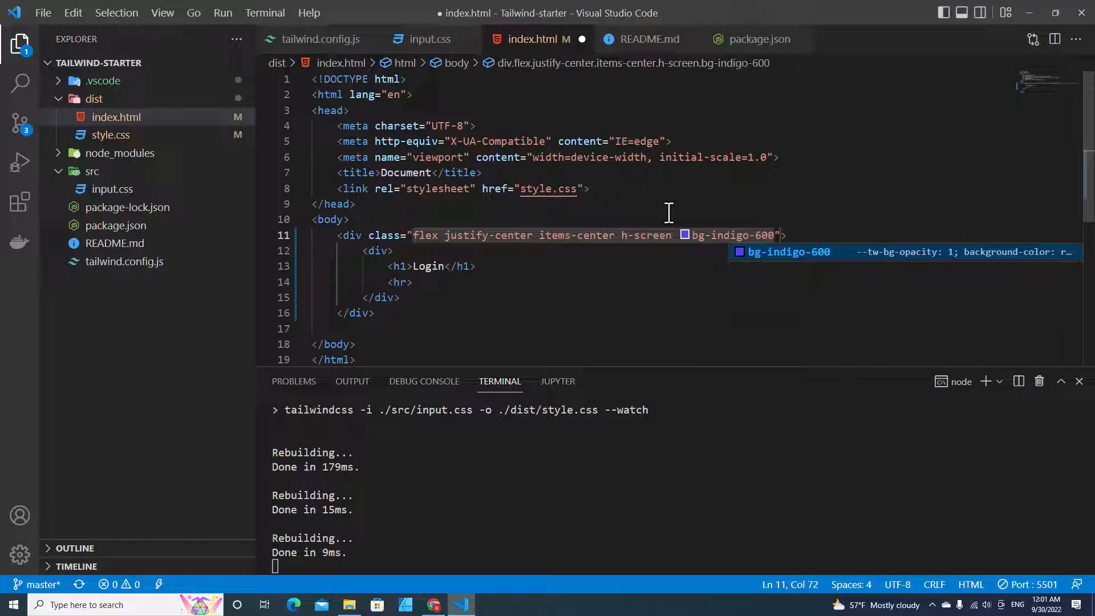
left_click(433, 604)
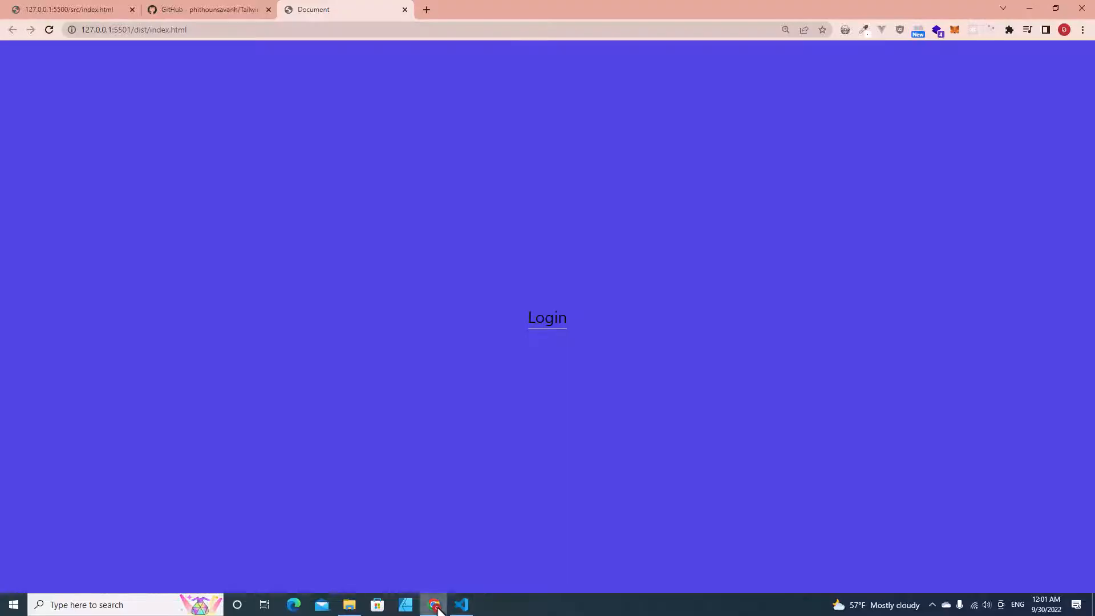
double_click(547, 318)
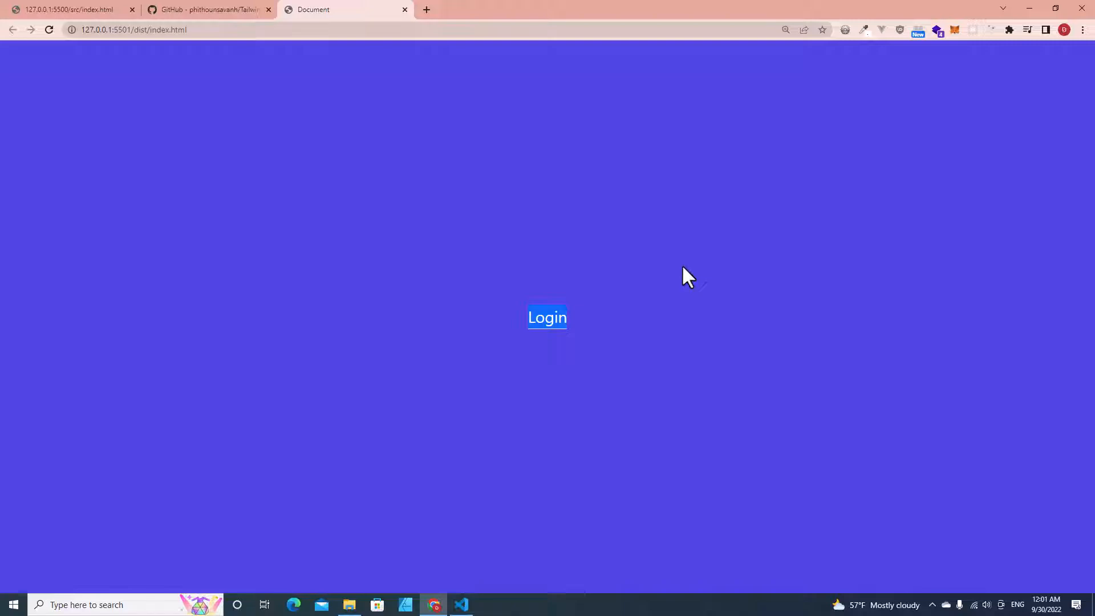
mouse_move(433, 605)
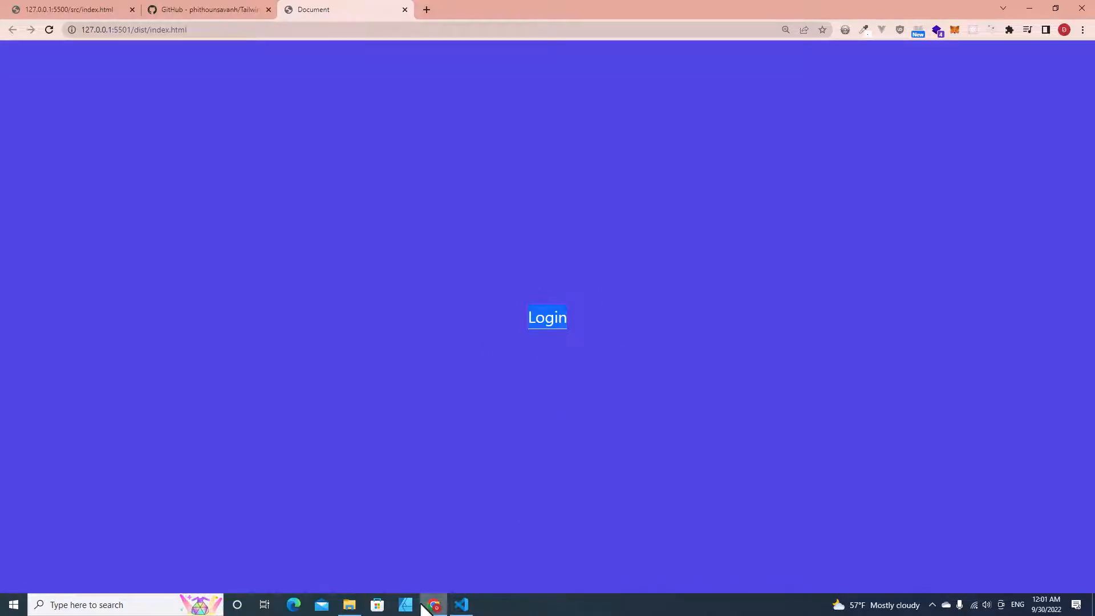
Give the inner card div class w-96 p-6.
left_click(459, 604)
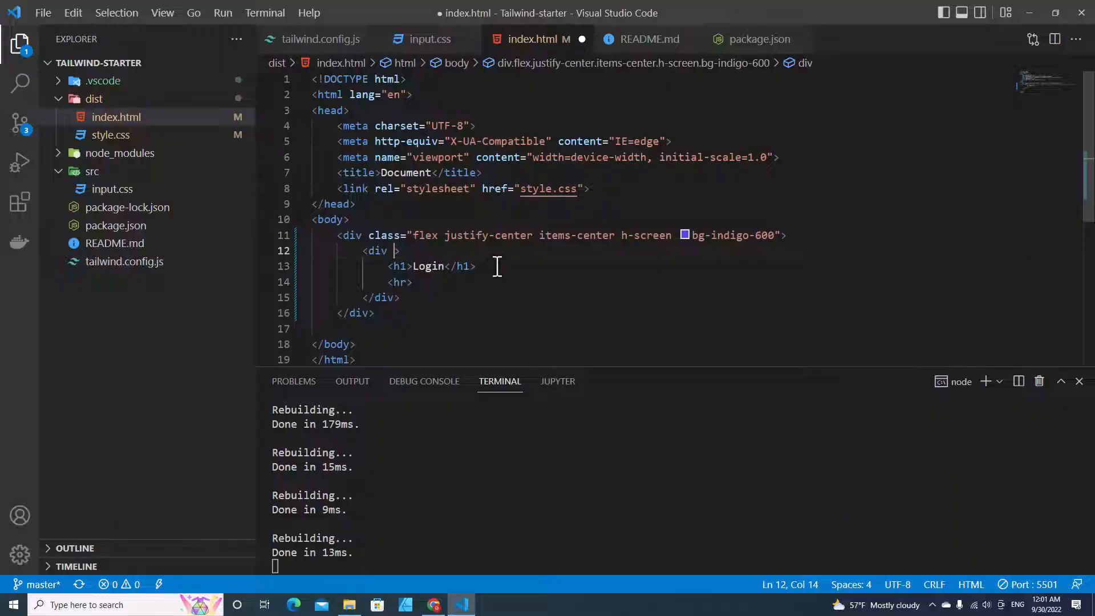
type("class=\"\"")
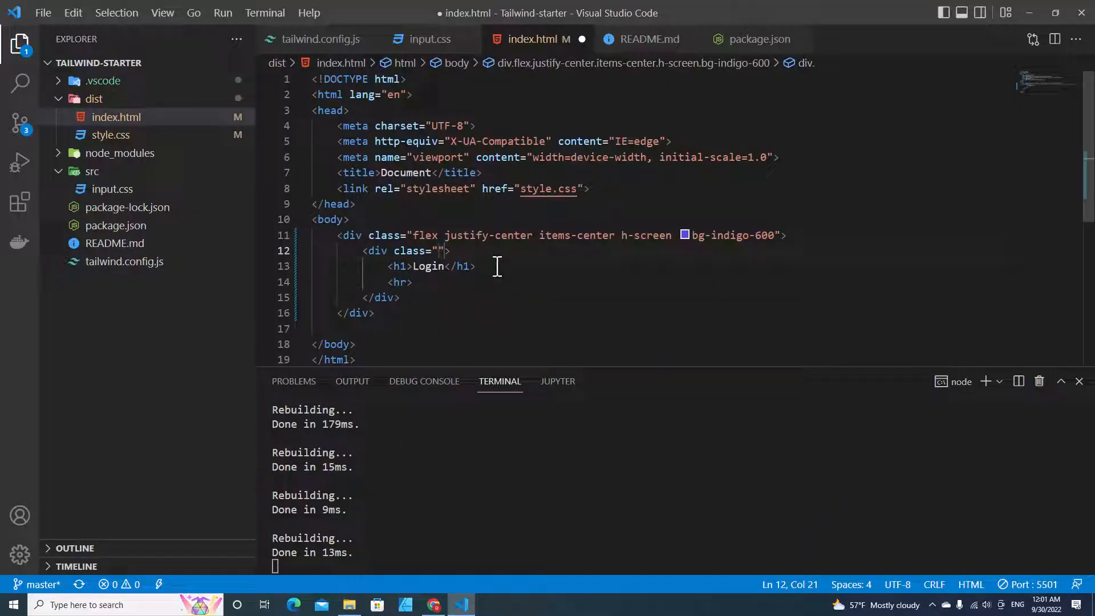
type("w-9")
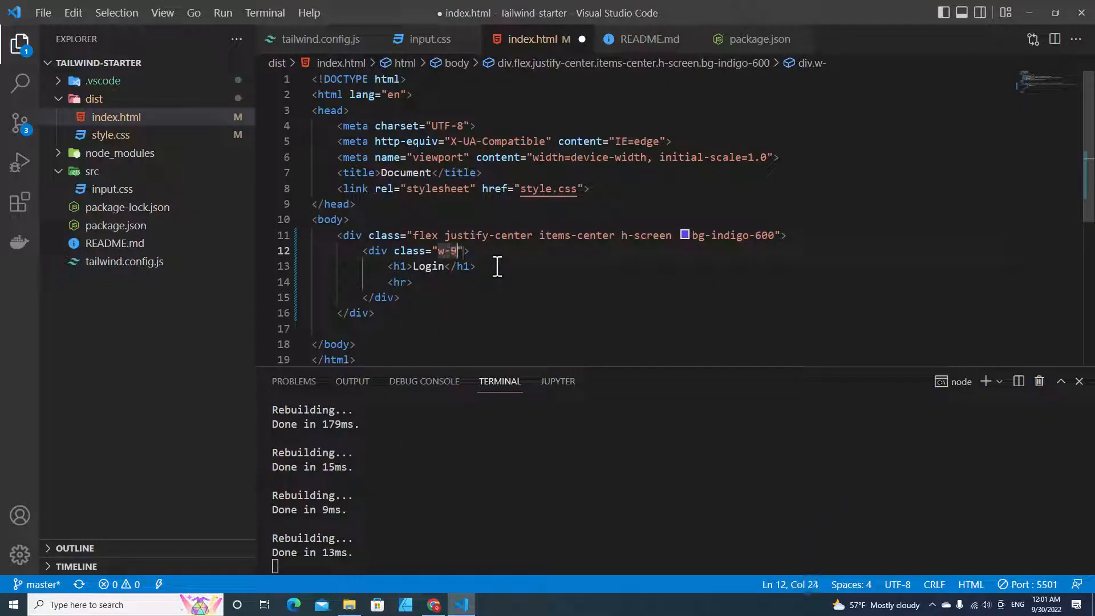
type("6")
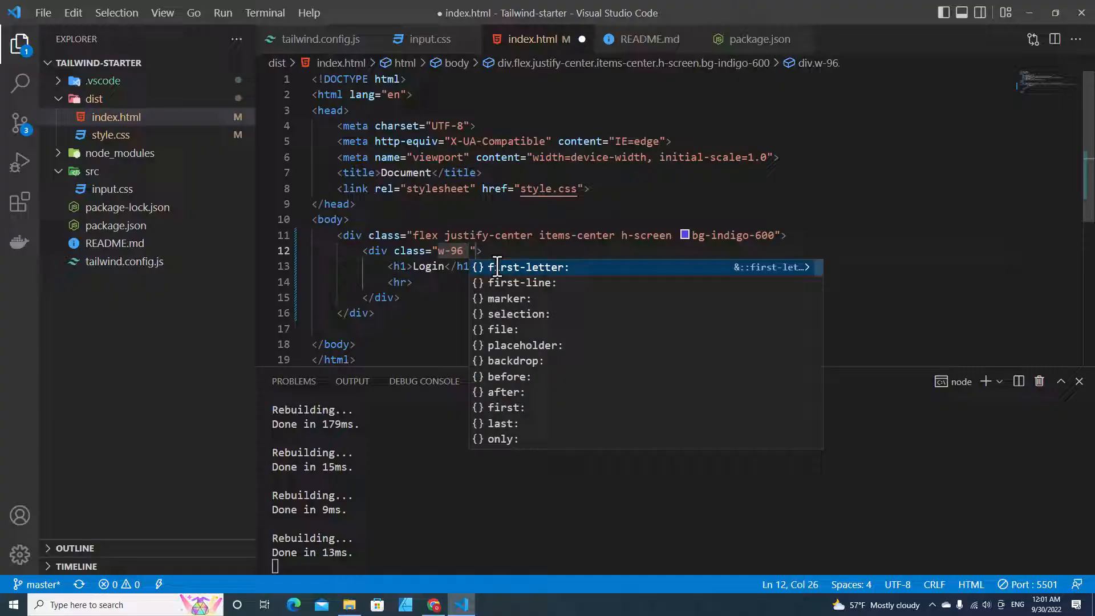
type("p-")
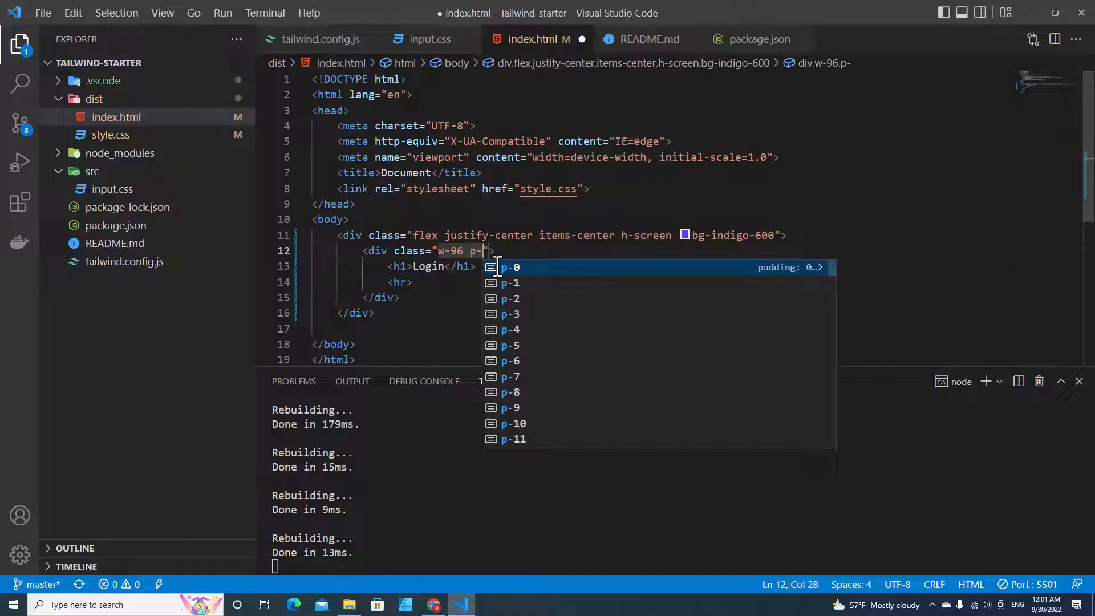
type("6")
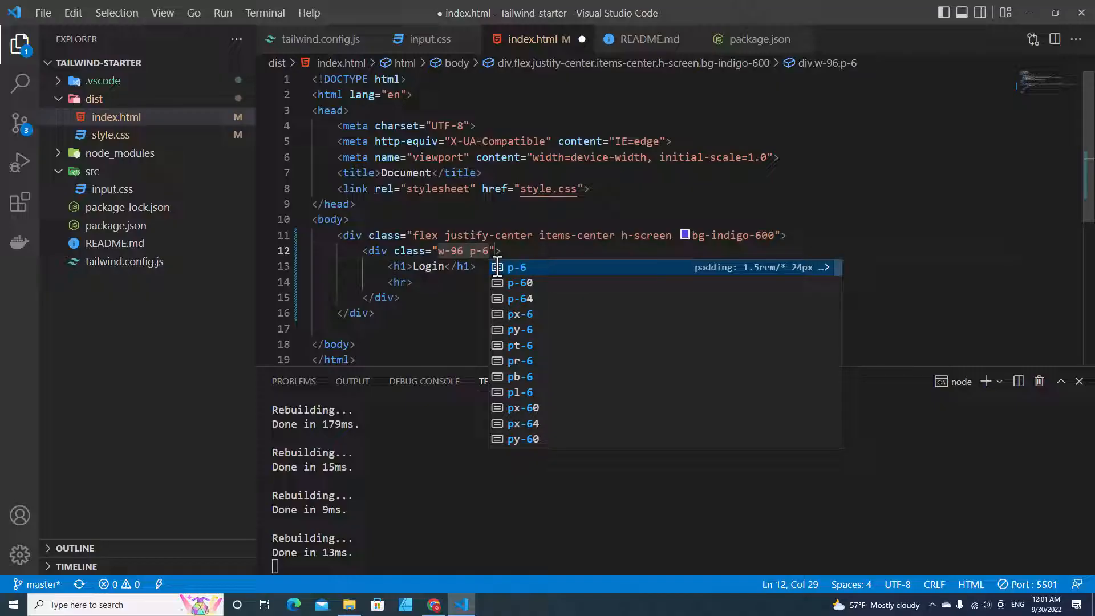
Add shadow-lg bg-white rounded-md to the card's classes.
type("shadow-lg")
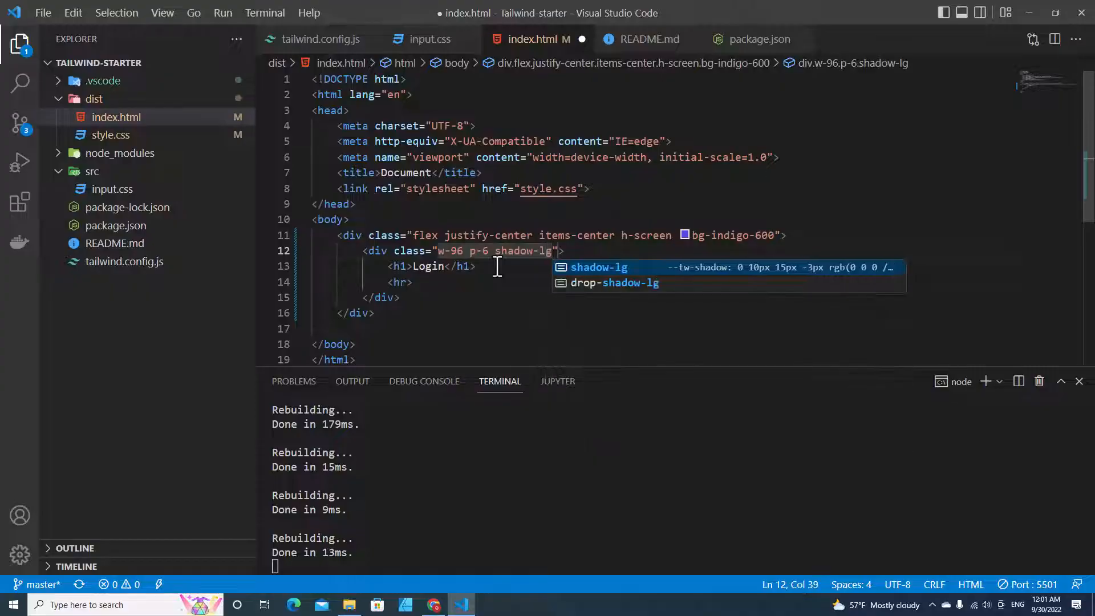
type("bg-white r")
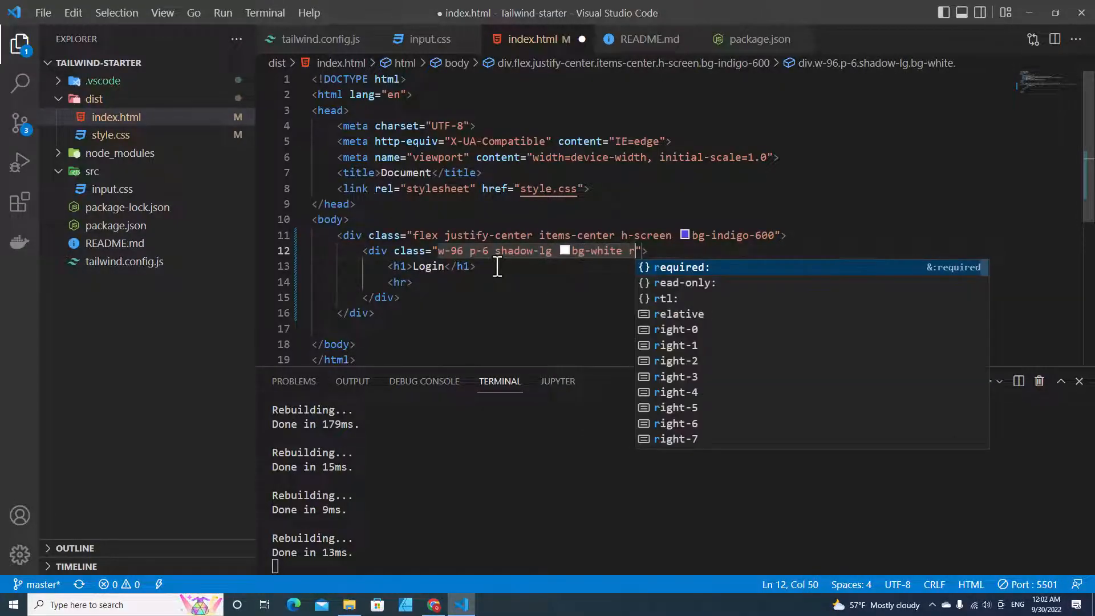
type("ounde")
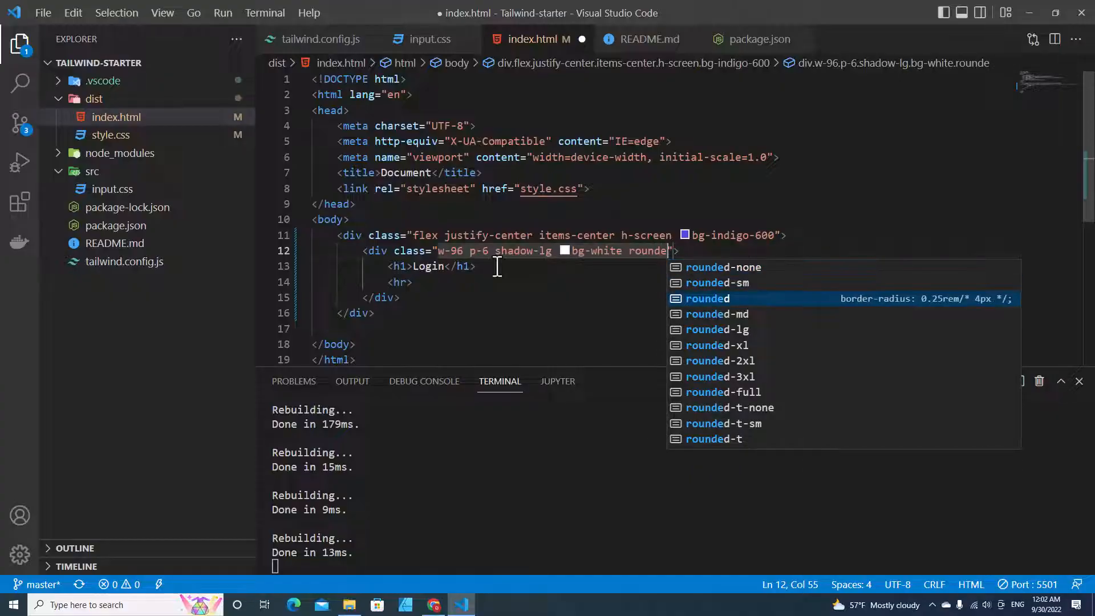
left_click(716, 314)
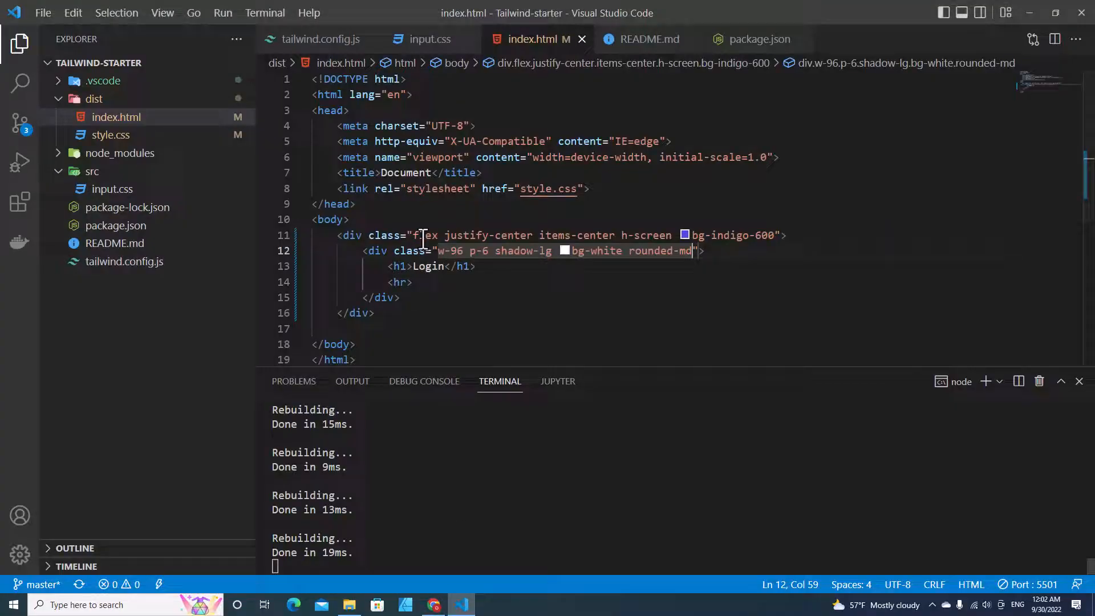
Add a div with a label for="username" reading Username and an input type="text" id="username".
type("<")
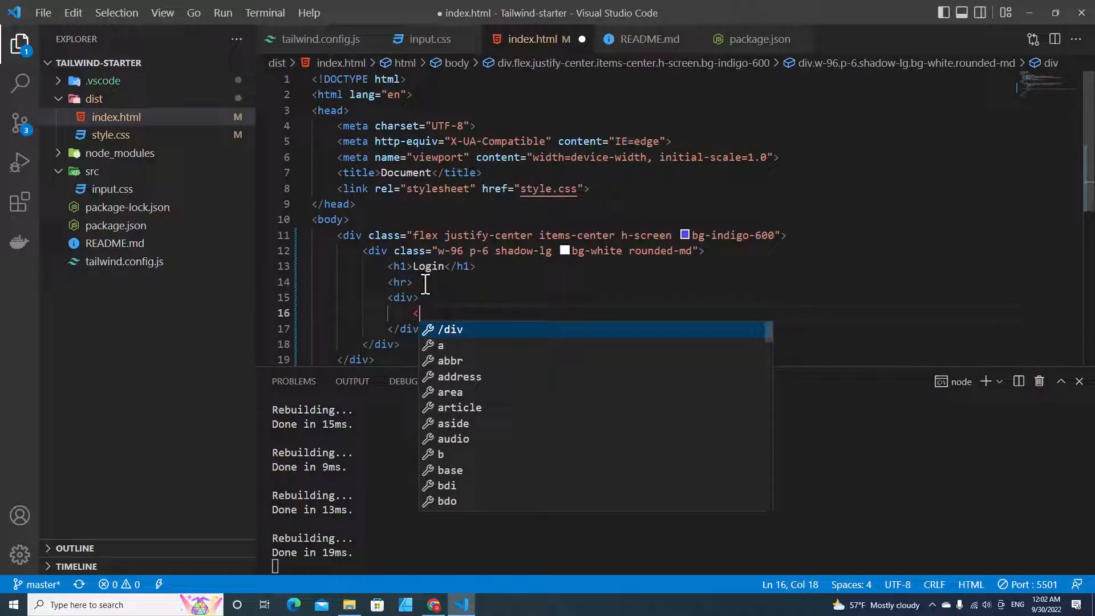
type("label f></label>")
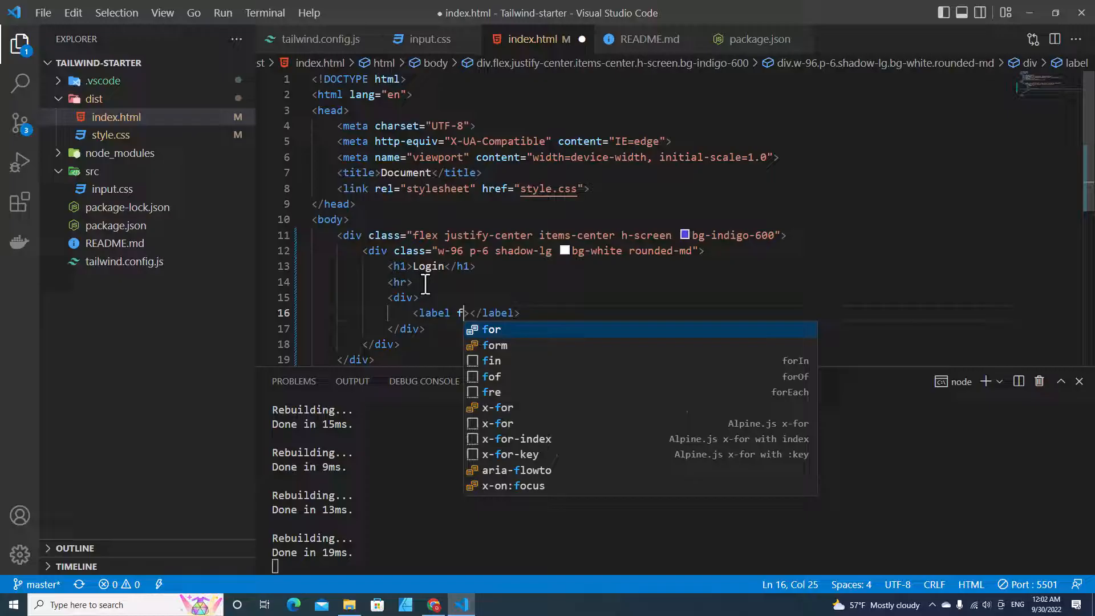
type("or=\"user\">")
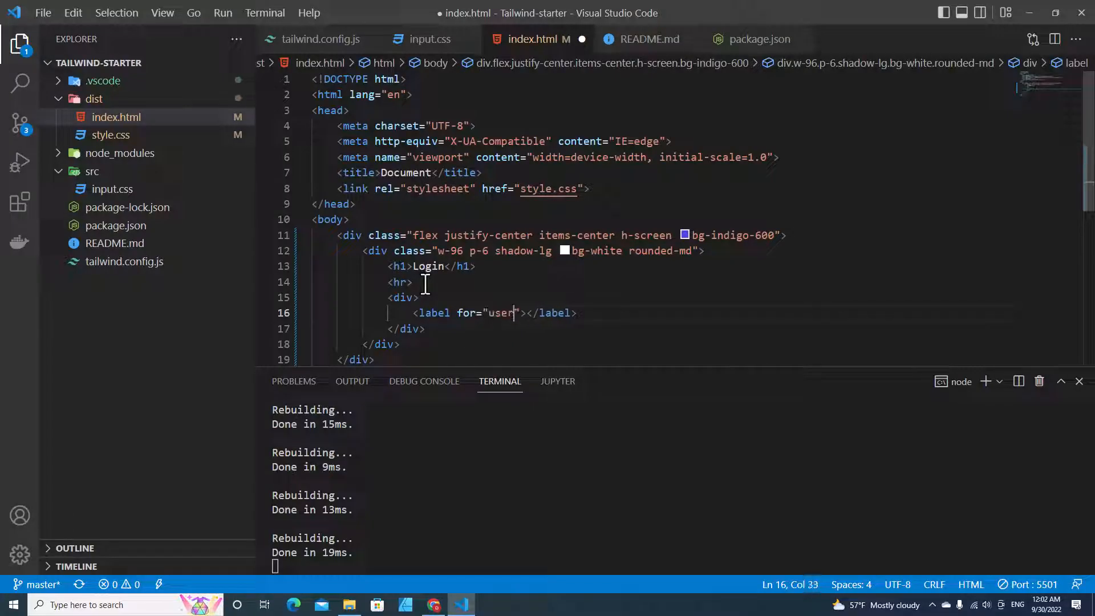
type("name>Username")
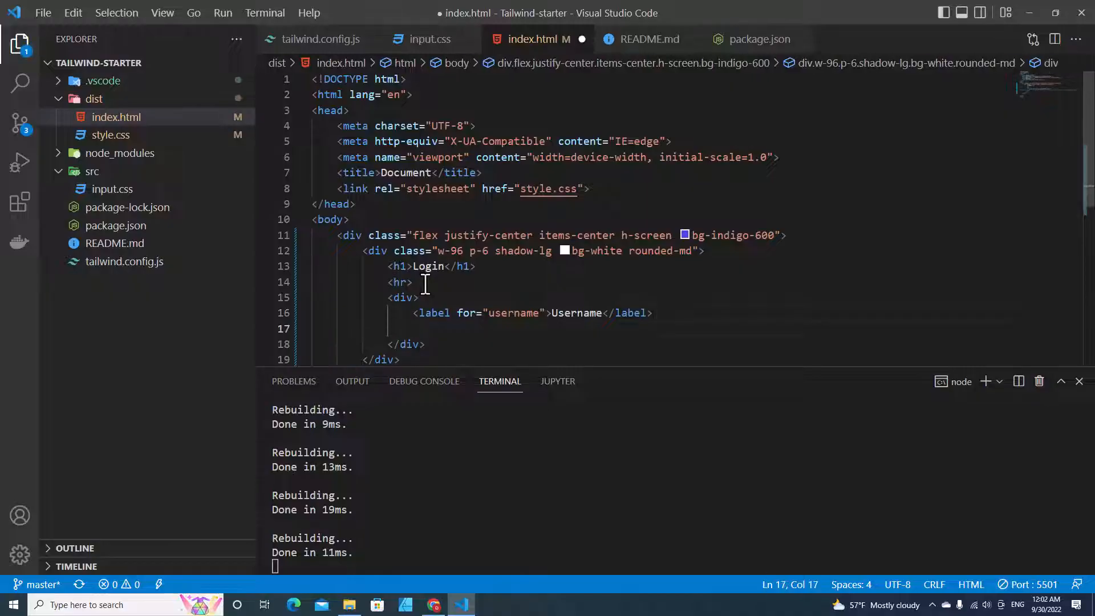
type("<input typ")
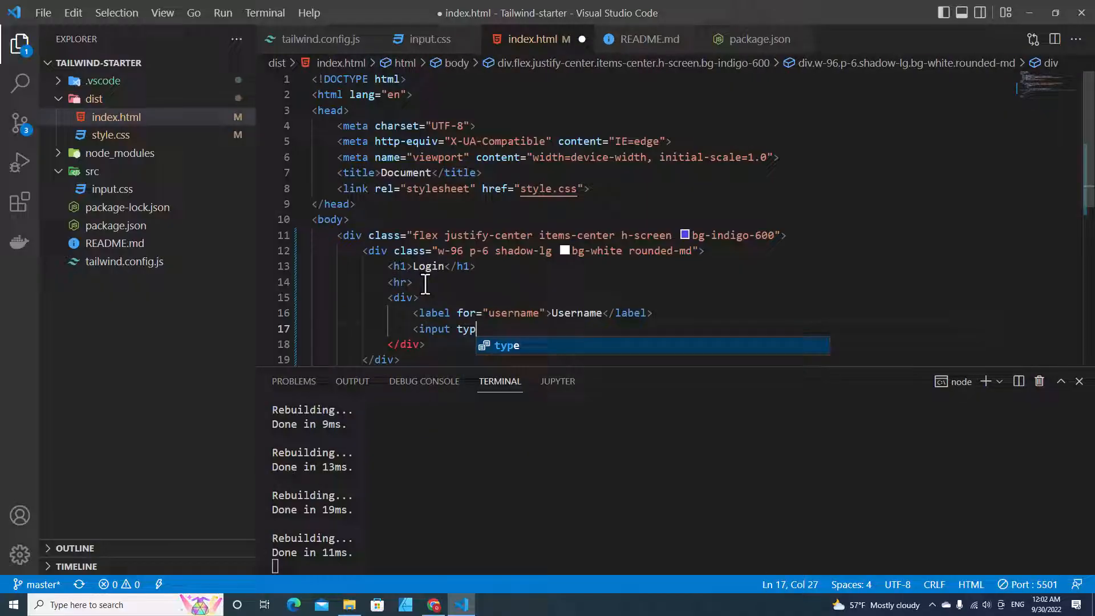
type("e=\"text\"")
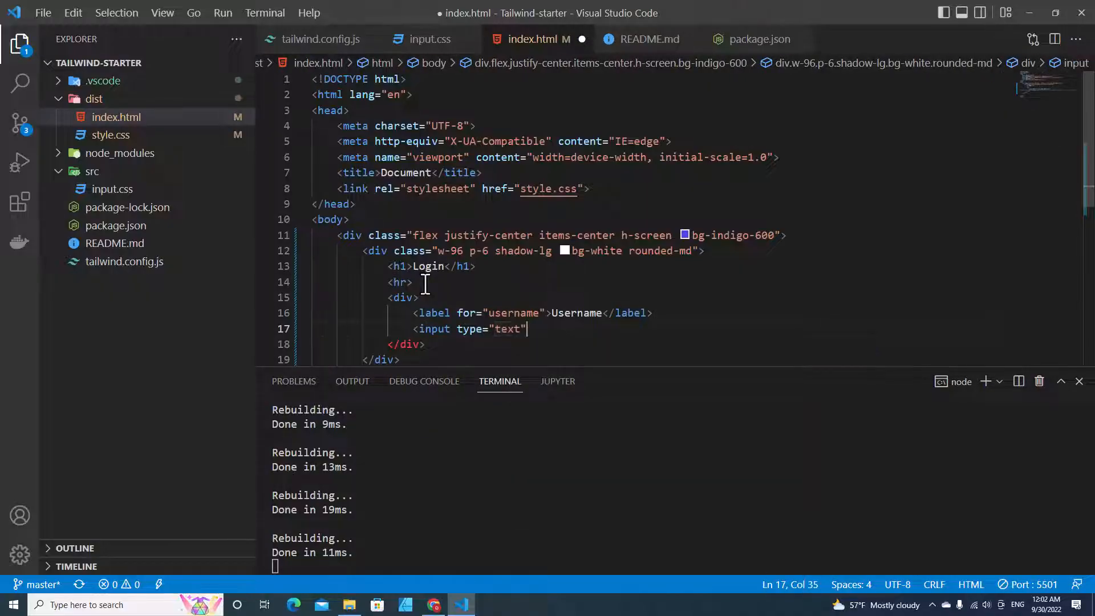
type("id=\"\"")
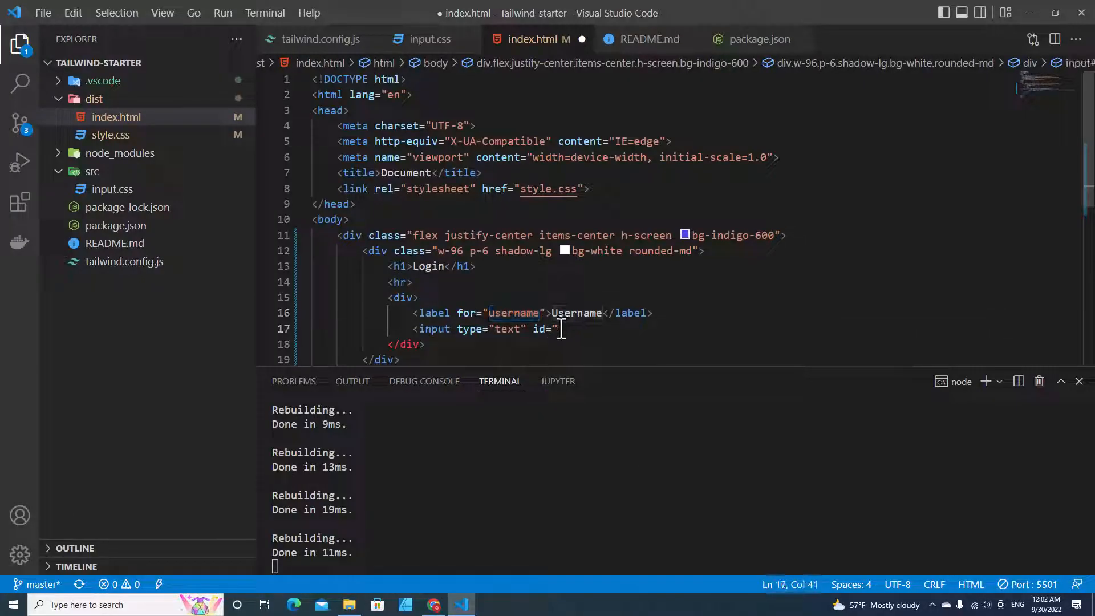
type("username")
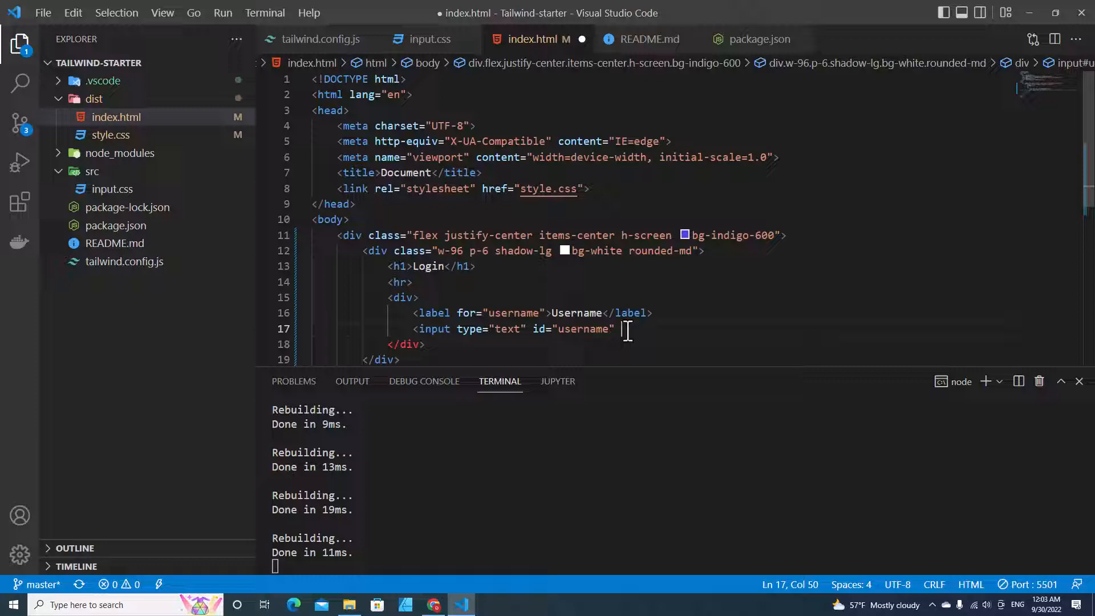
type("class")
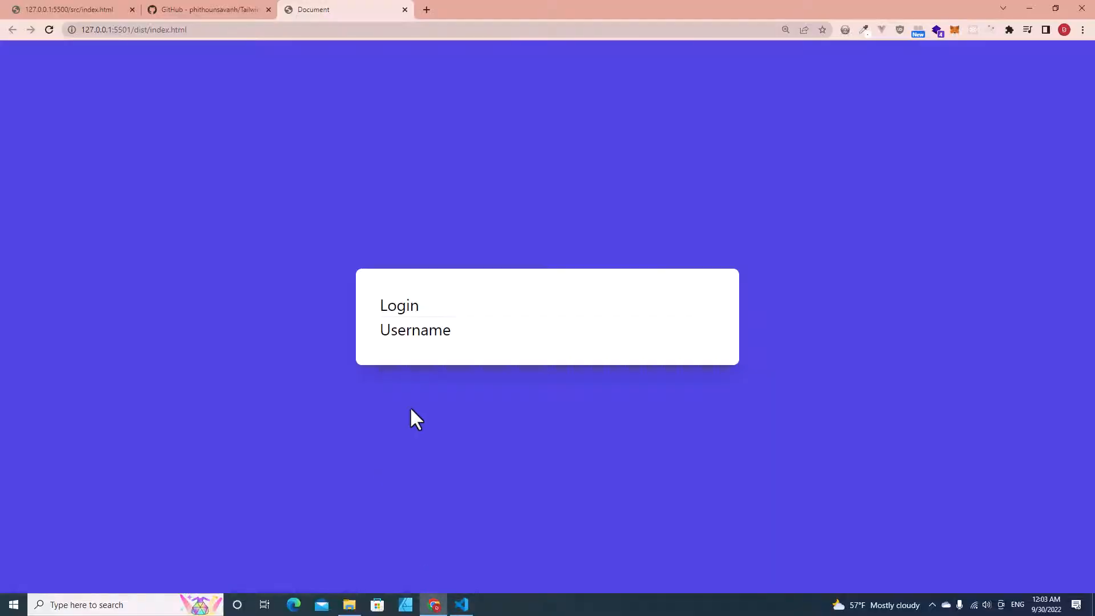
Style the label block text-base mb-2 and check the Username field in the browser.
left_click(545, 328)
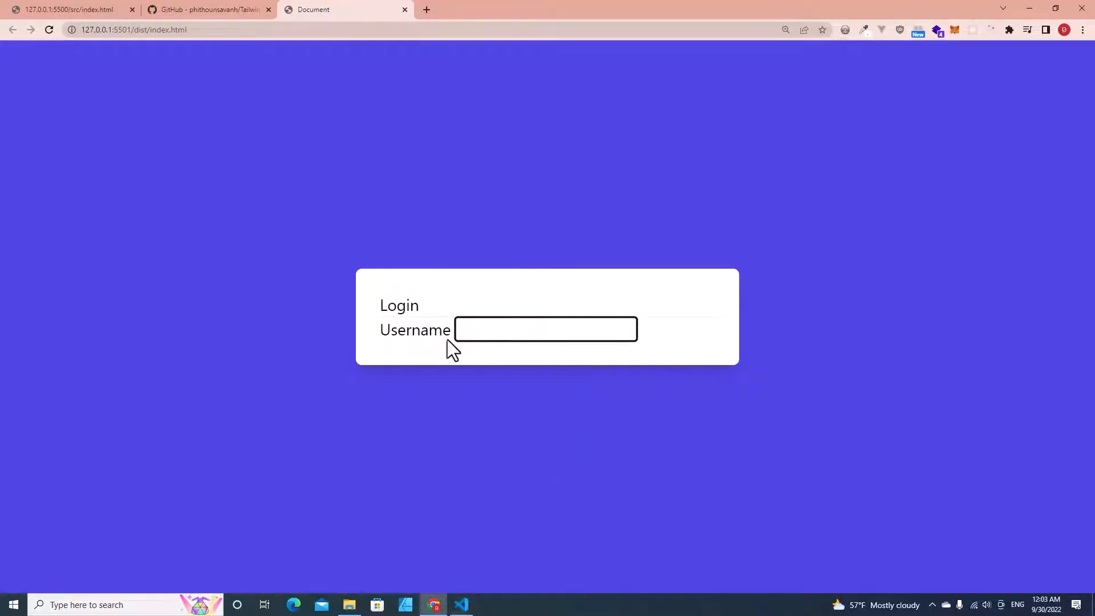
left_click(545, 329)
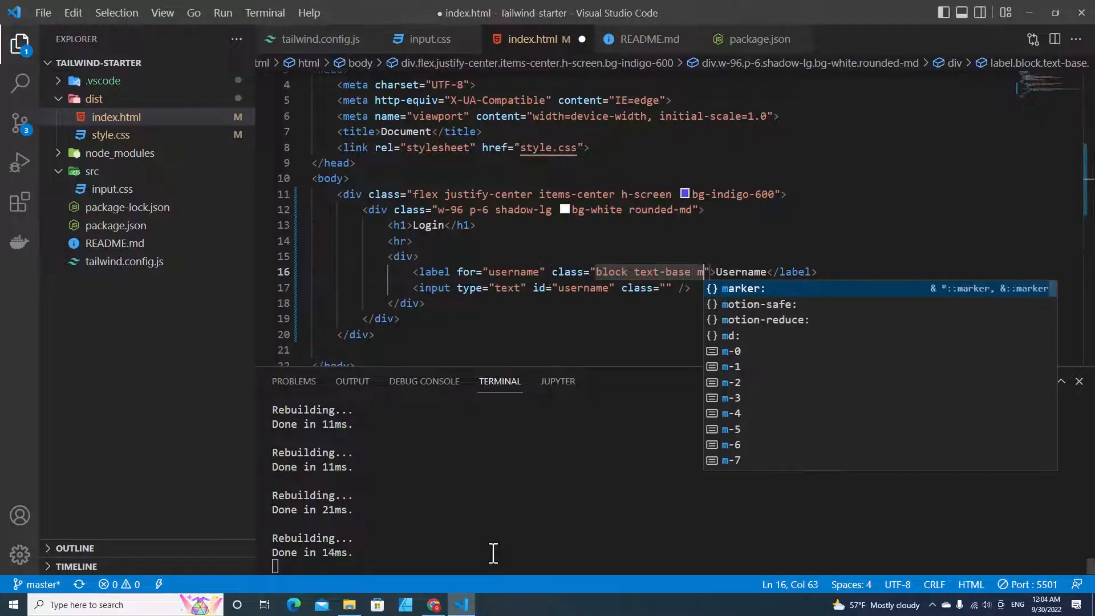
type("b-2")
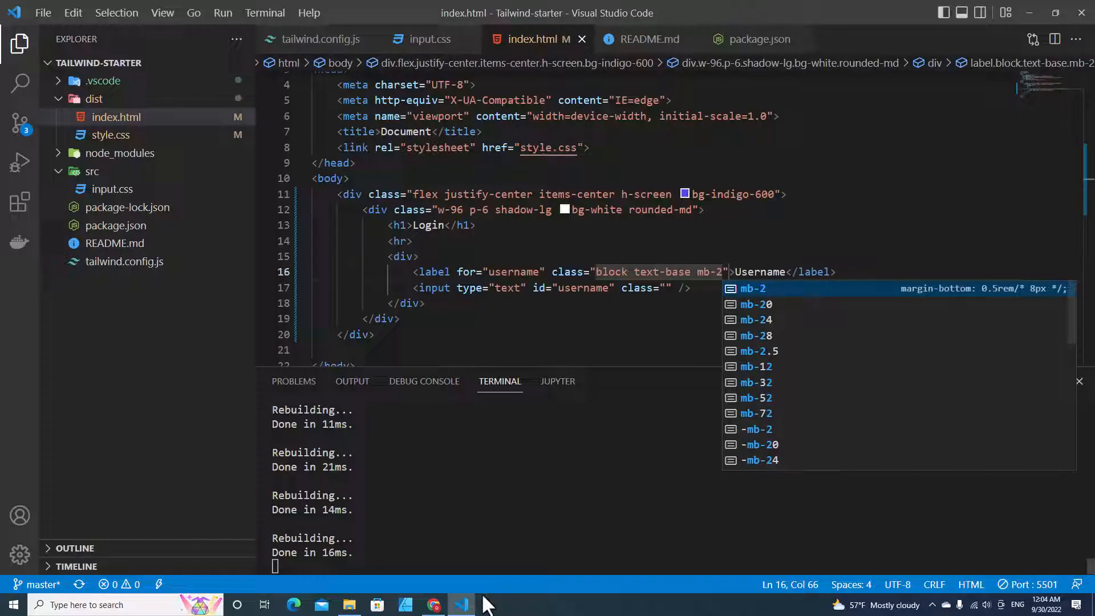
left_click(433, 604)
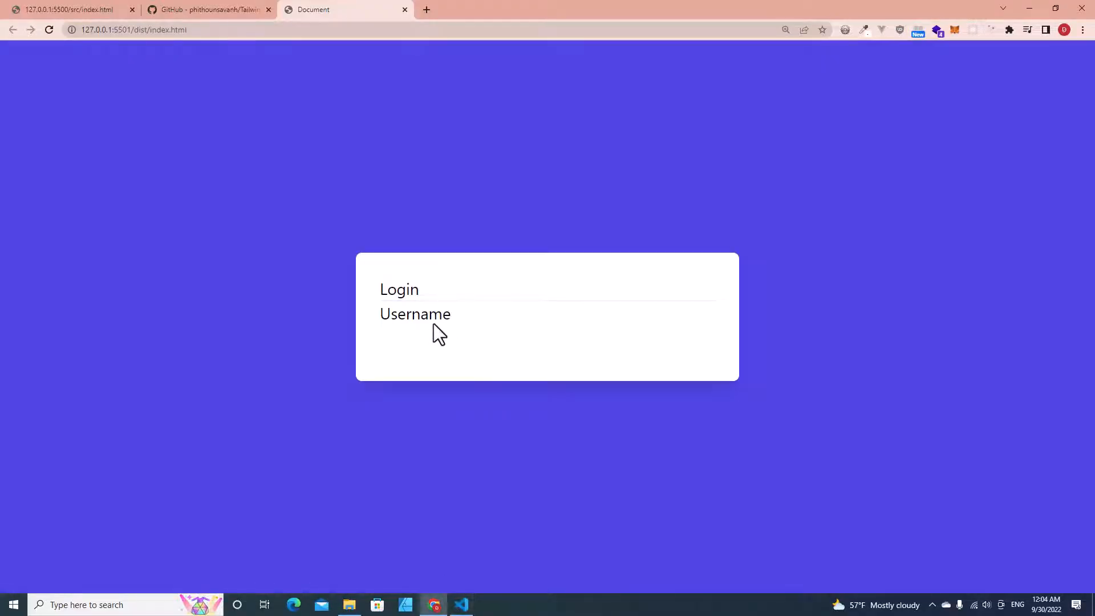
left_click(469, 344)
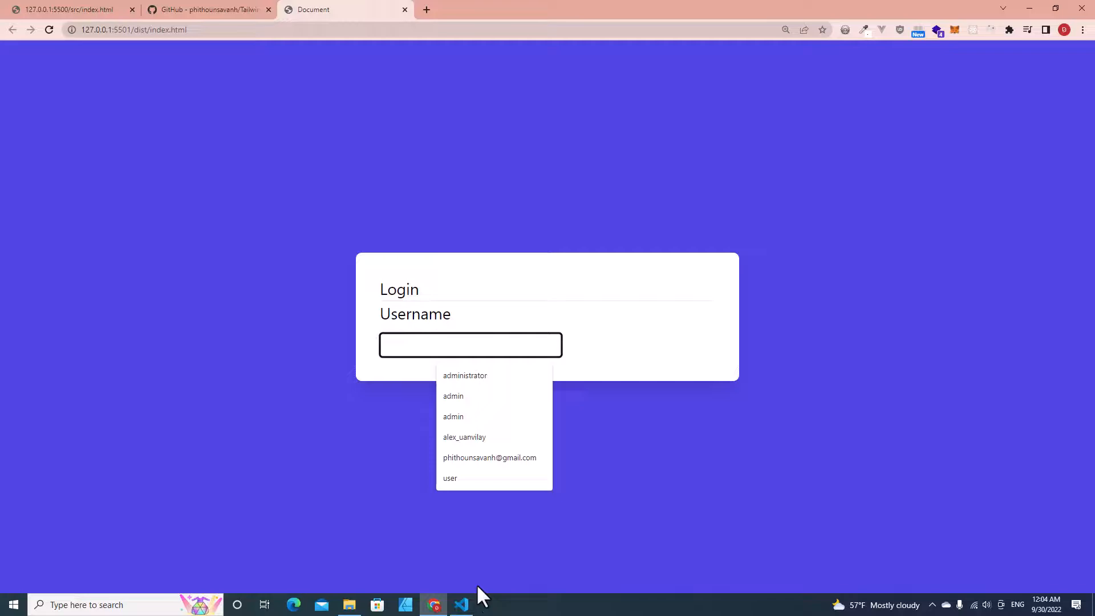
left_click(459, 604)
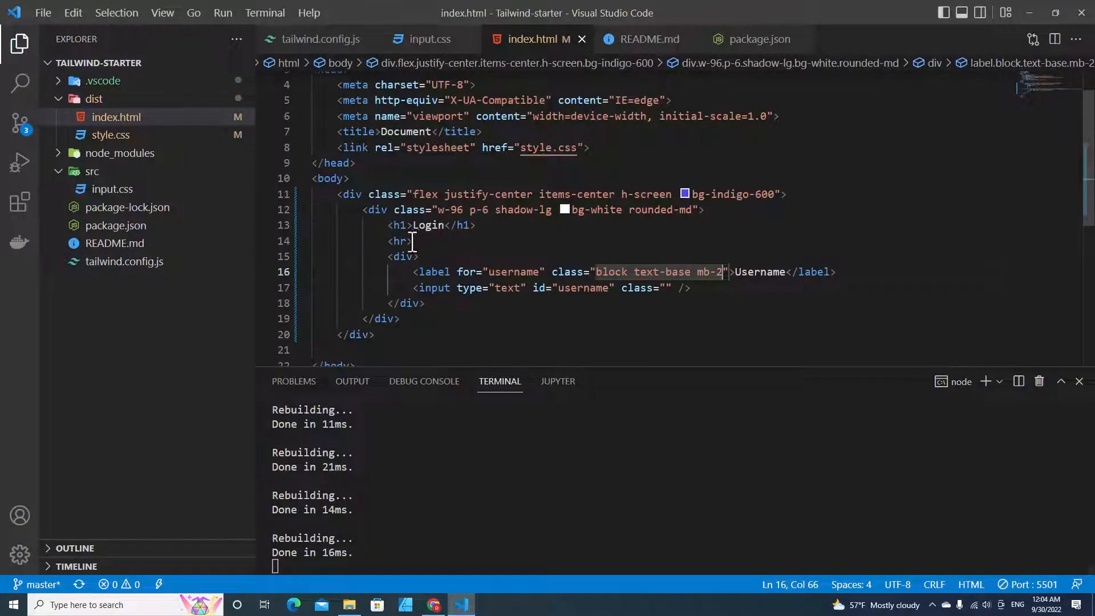
Give the hr and the field div class="mt-3" top margins.
type("clas")
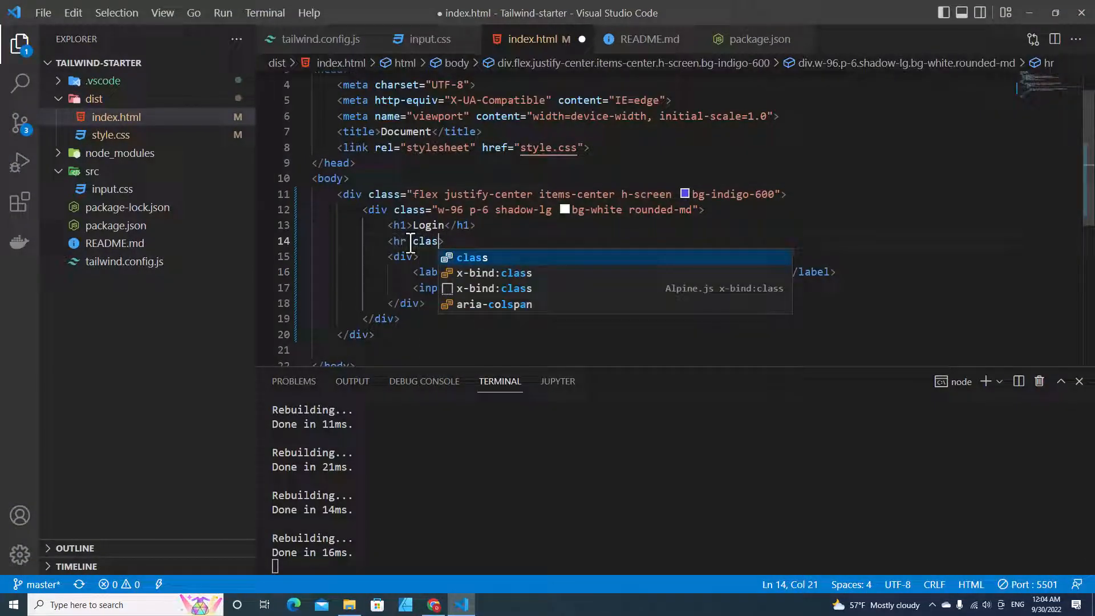
type("=\"mt-3\"")
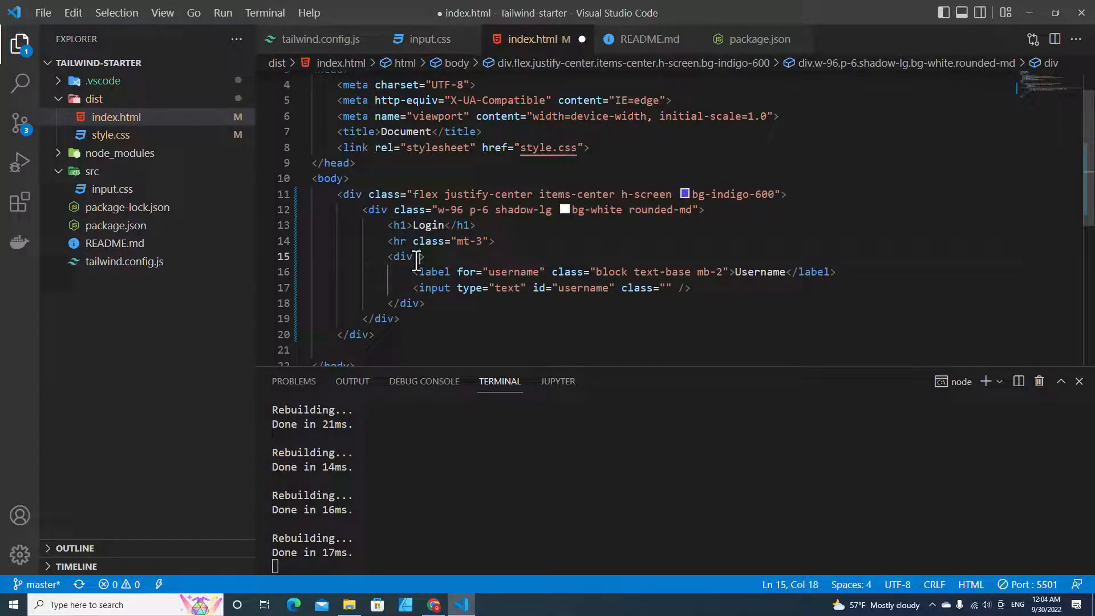
type("class=\"m")
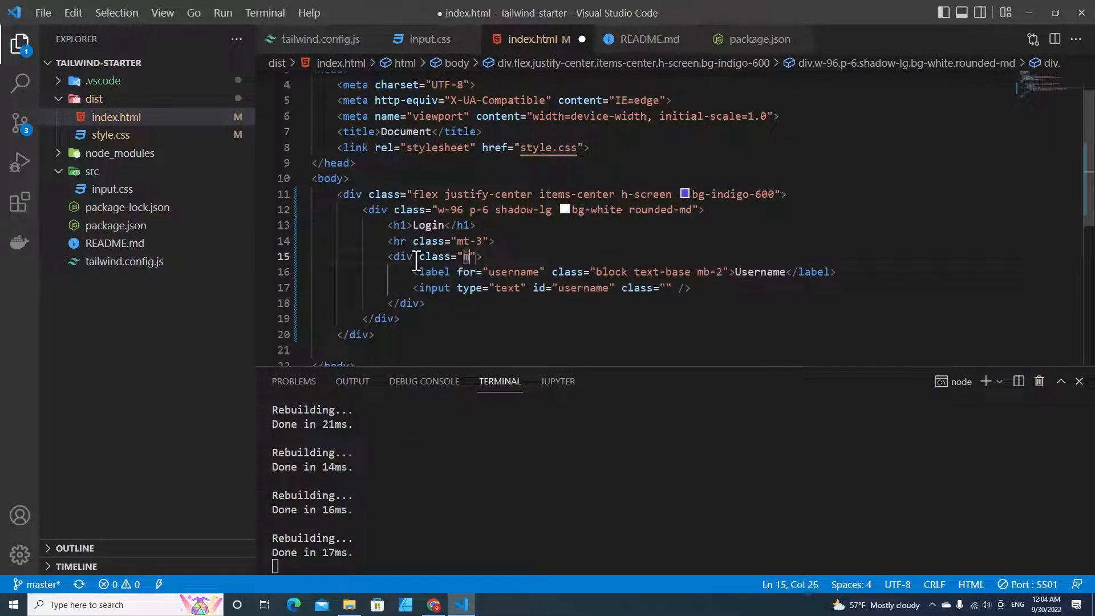
type("t-3")
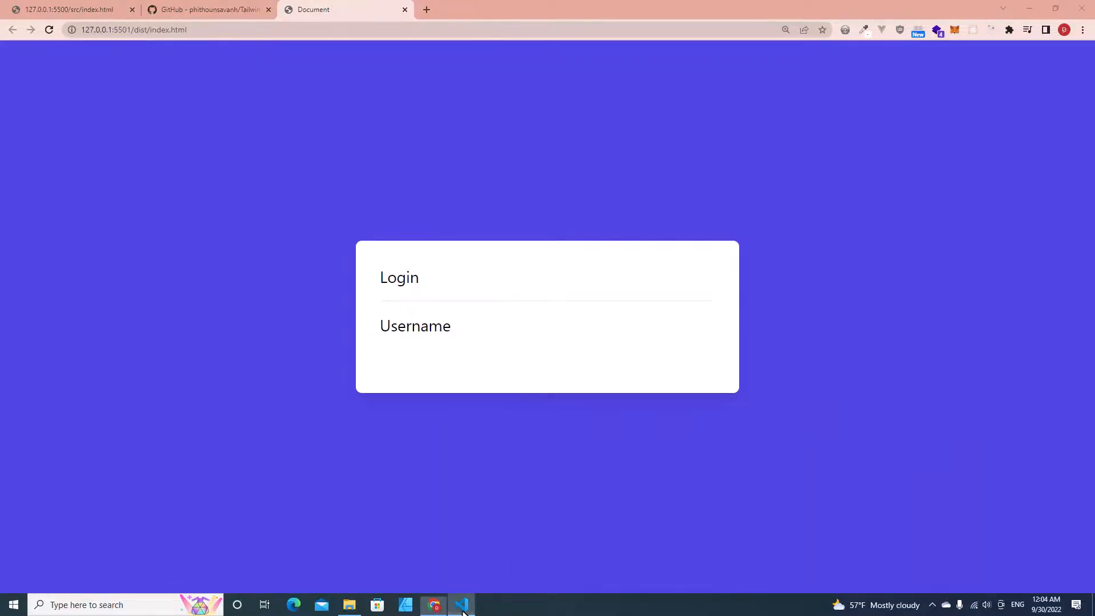
Give the username input classes border w-full text-base px-2 py-1.
left_click(460, 604)
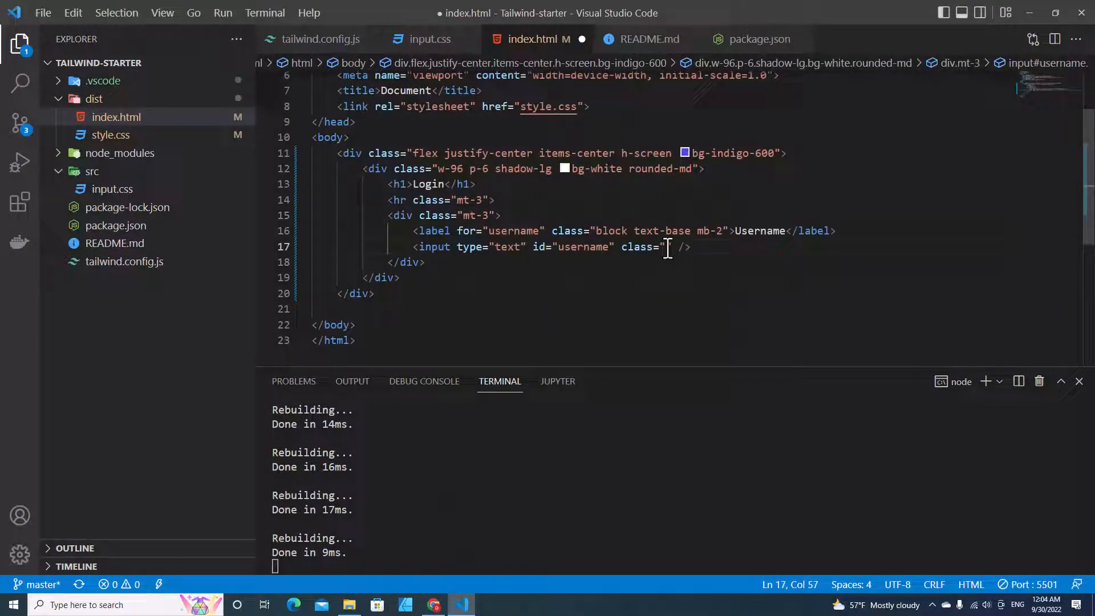
type("border")
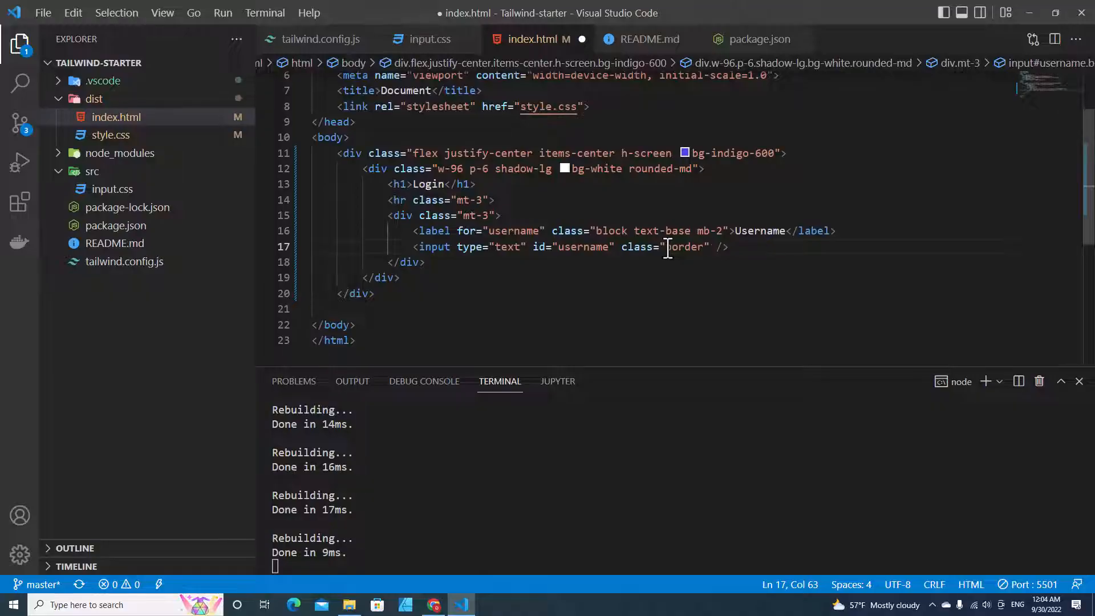
type("w-full text-")
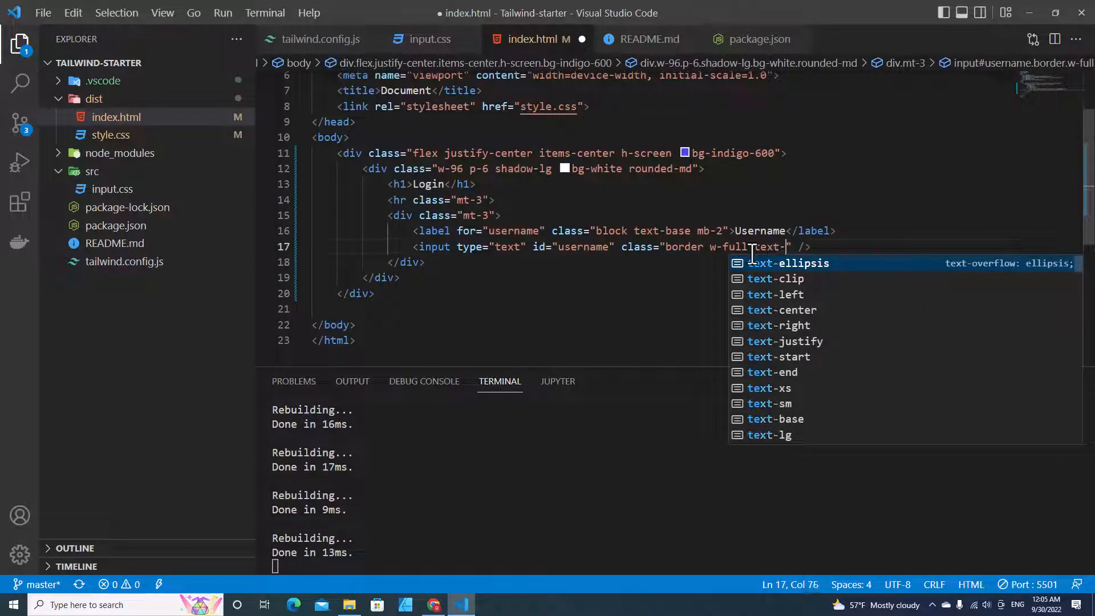
type("base")
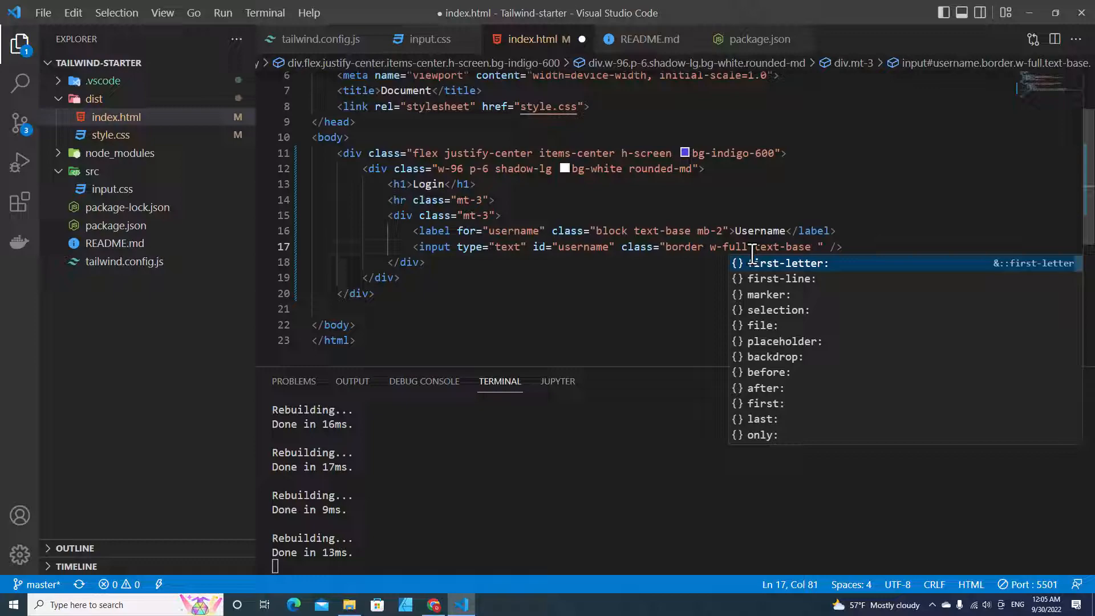
type("px")
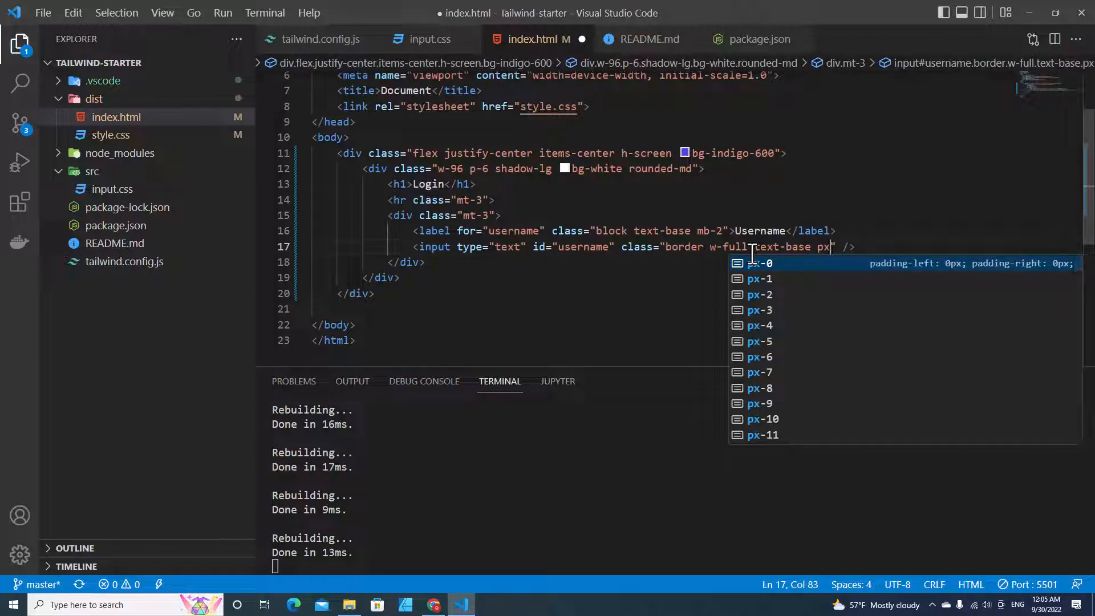
type("2 py-")
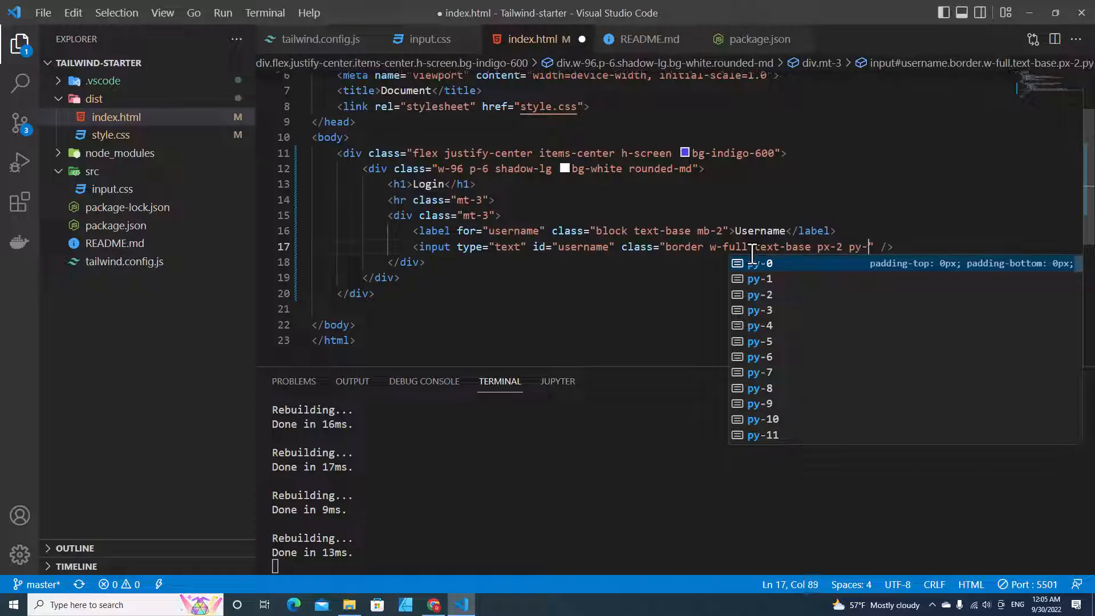
type("1")
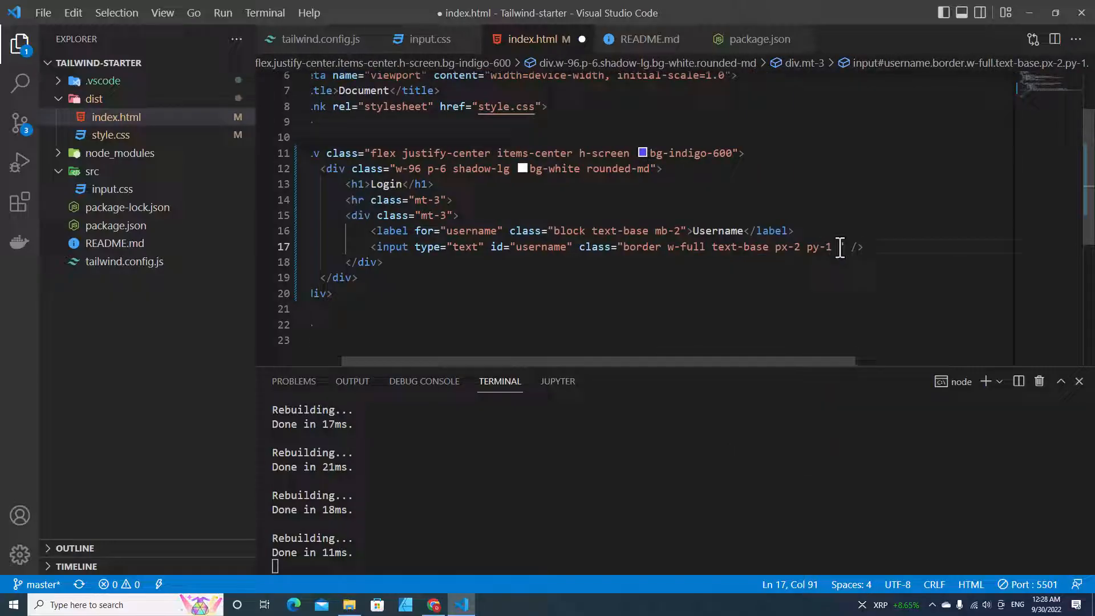
Add focus:outline-none focus:ring-0 focus:border-gray-600 and placeholder "Enter Username...", then preview it.
type("focus:")
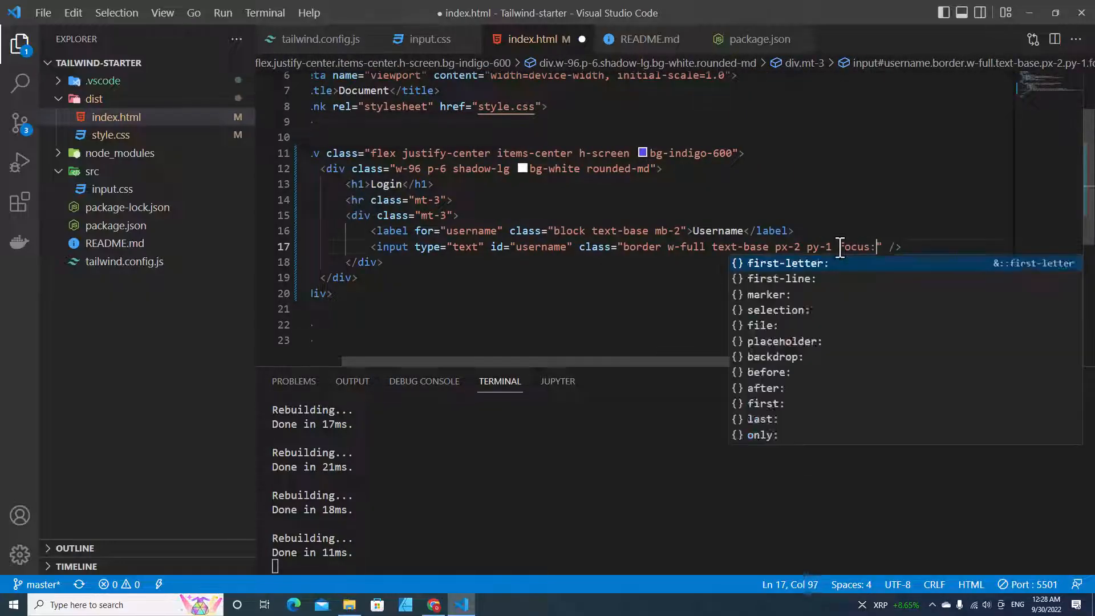
type("outline-none fo")
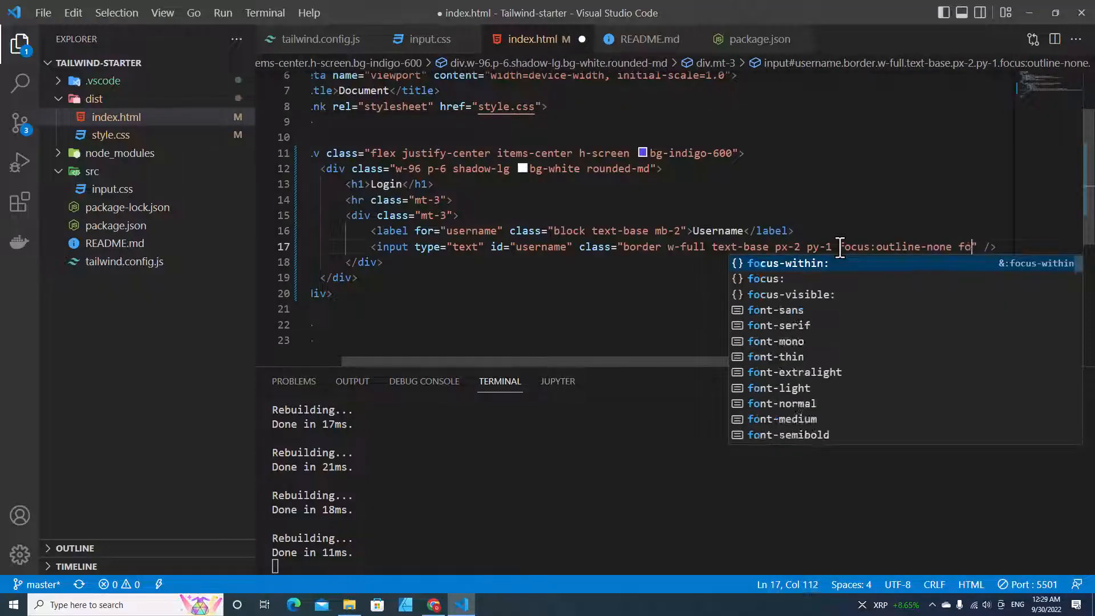
type("cus:ring-0 focu")
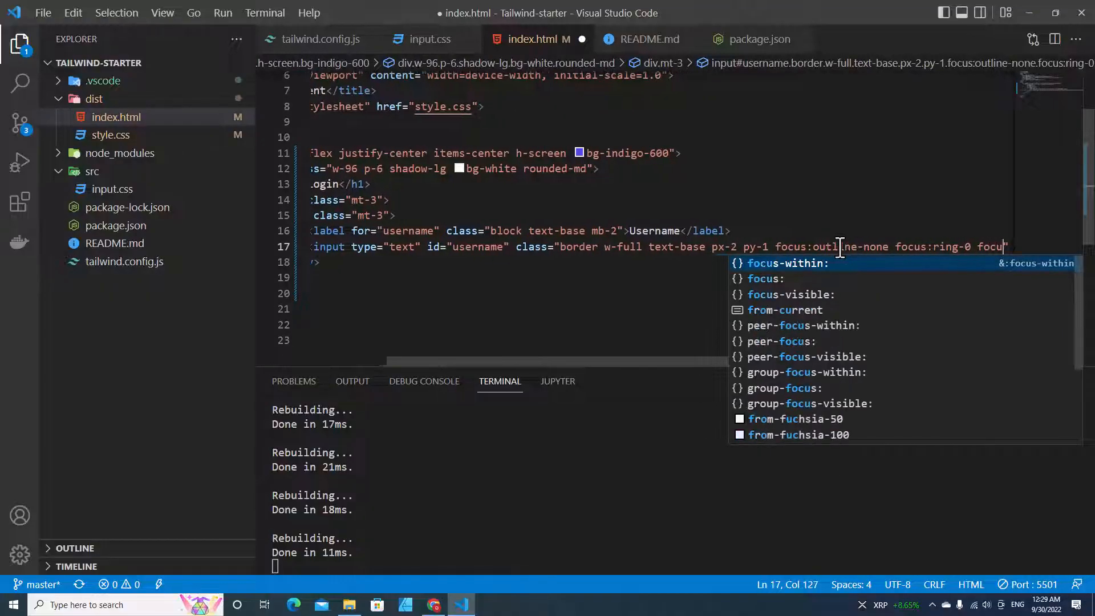
type(":border-gray-600")
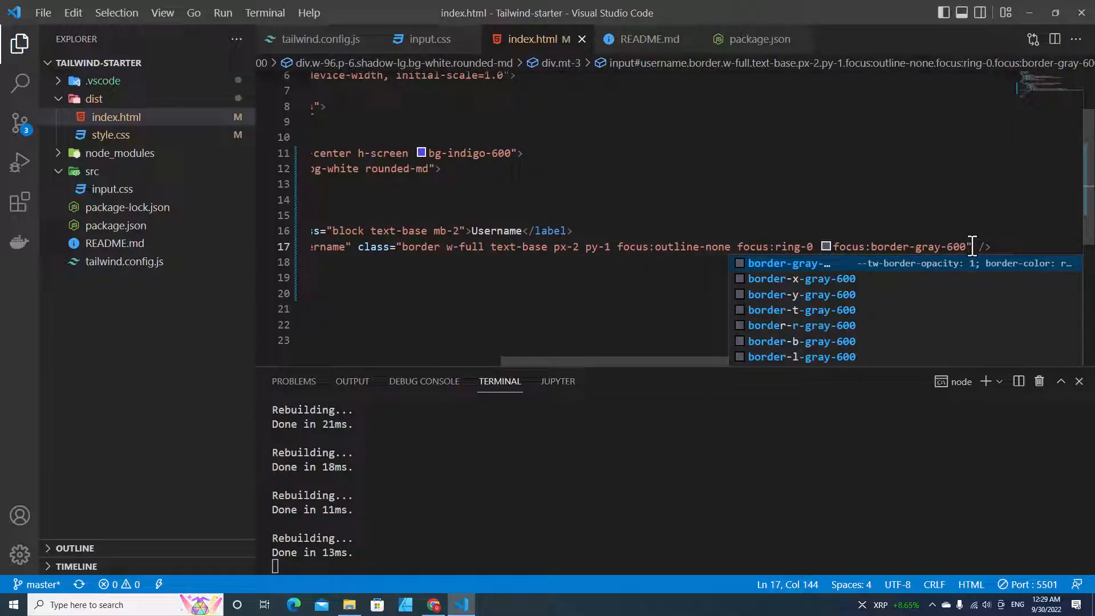
type("placeholder=\"Enter")
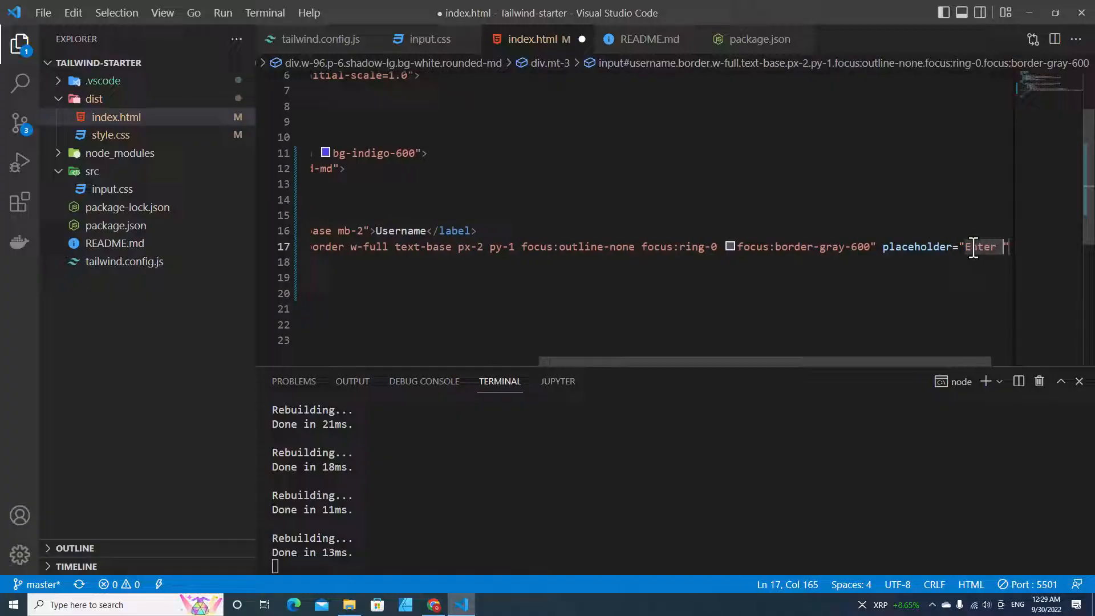
type("Username...")
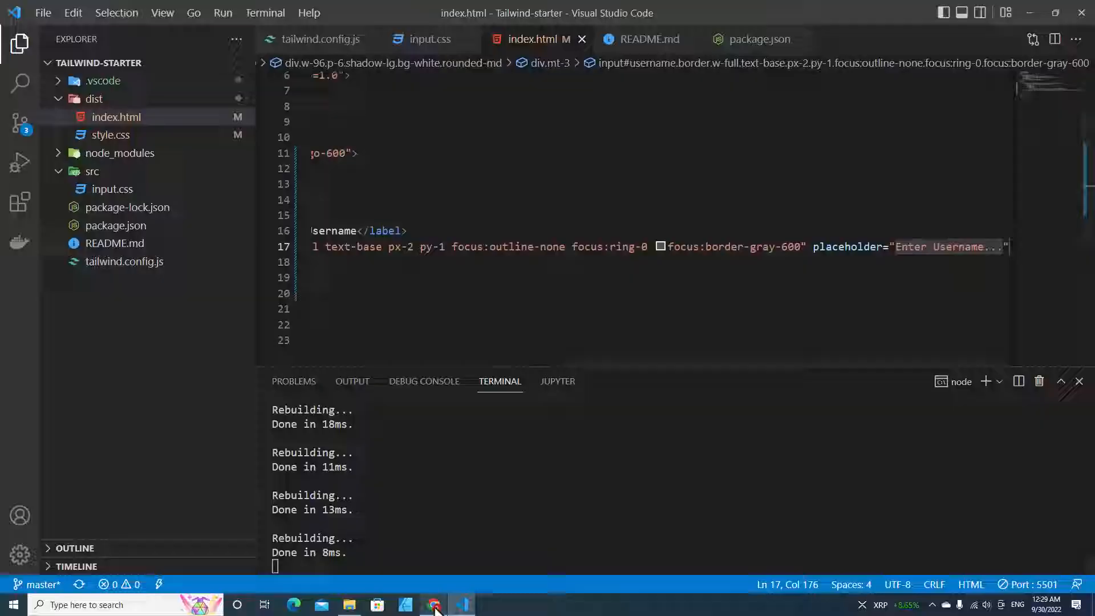
left_click(433, 604)
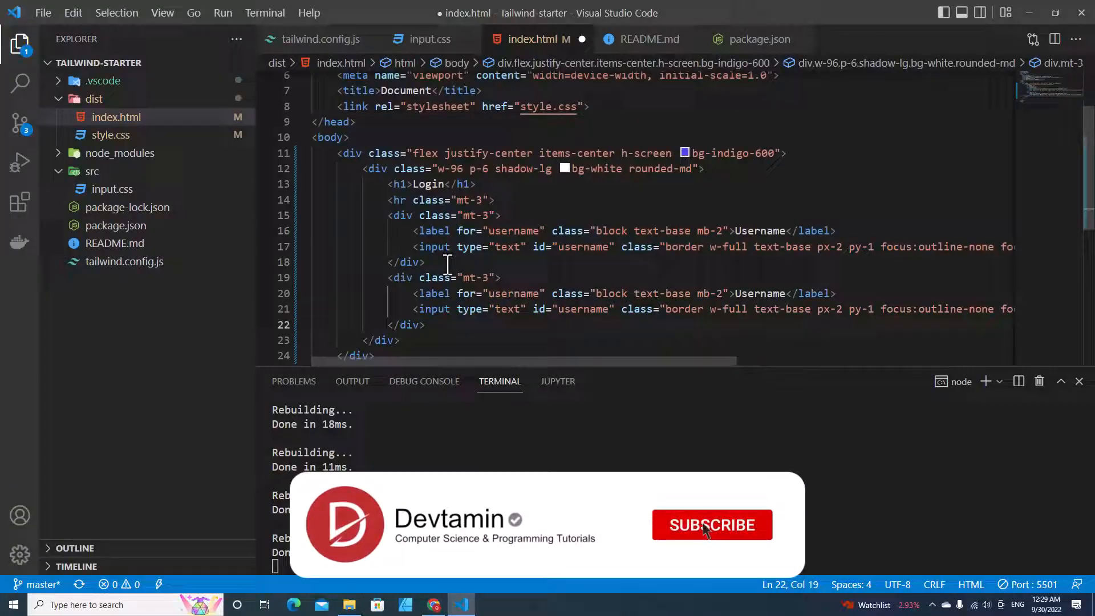
Turn the copied block into a Password label and password input with "Enter Password..." placeholder.
double_click(513, 293)
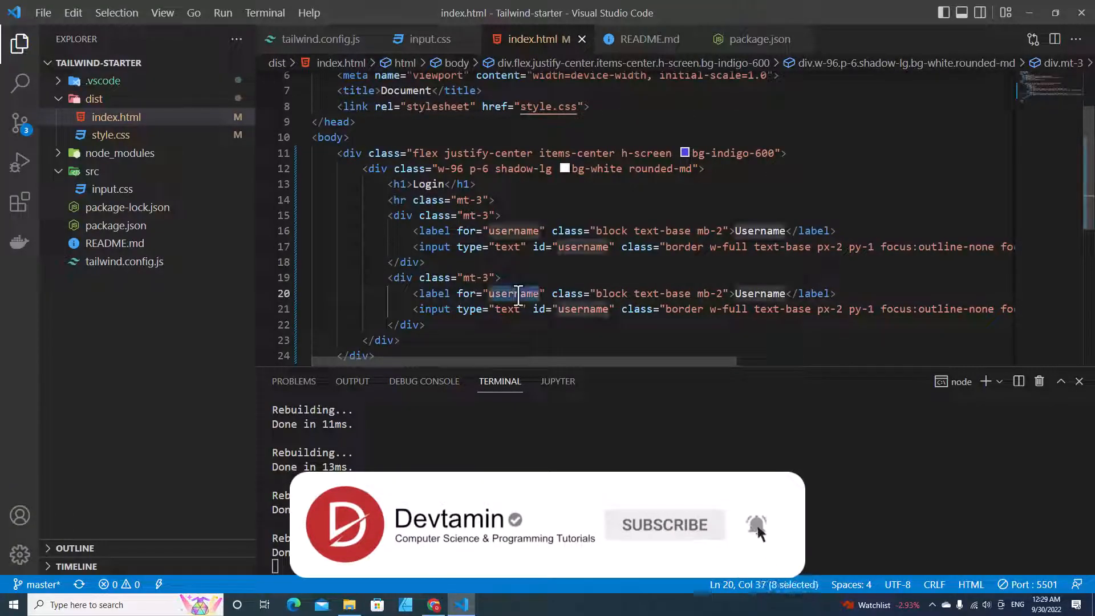
type("password")
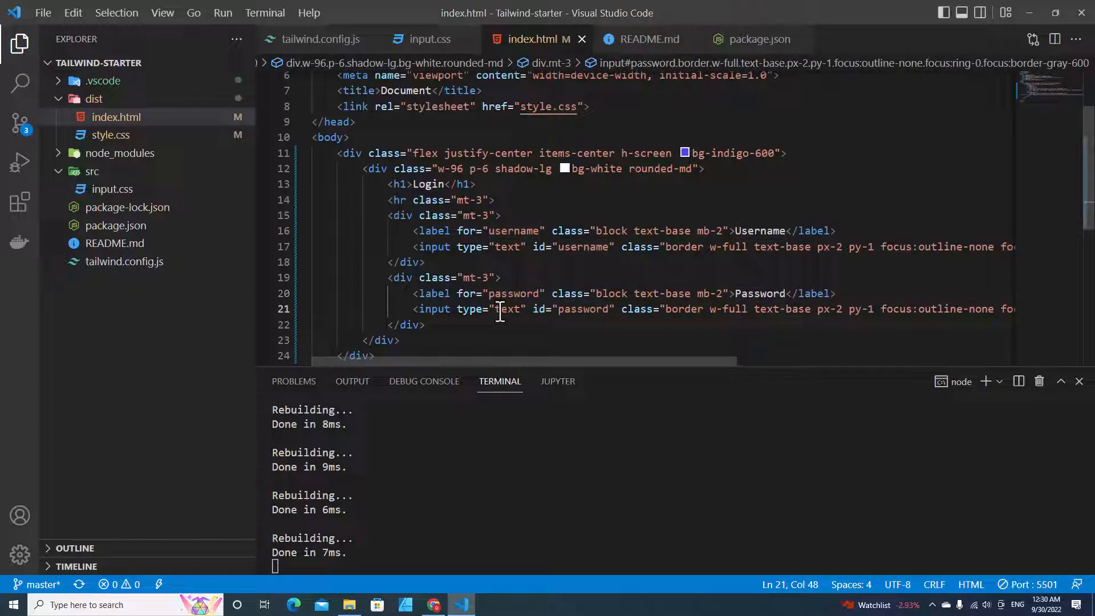
type("pass")
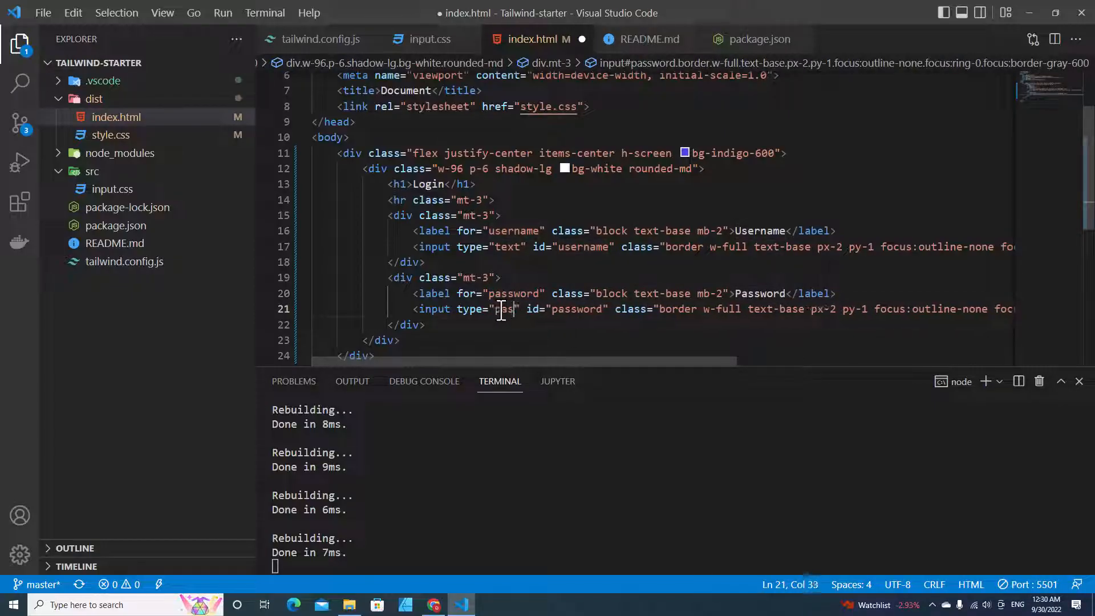
type("sword")
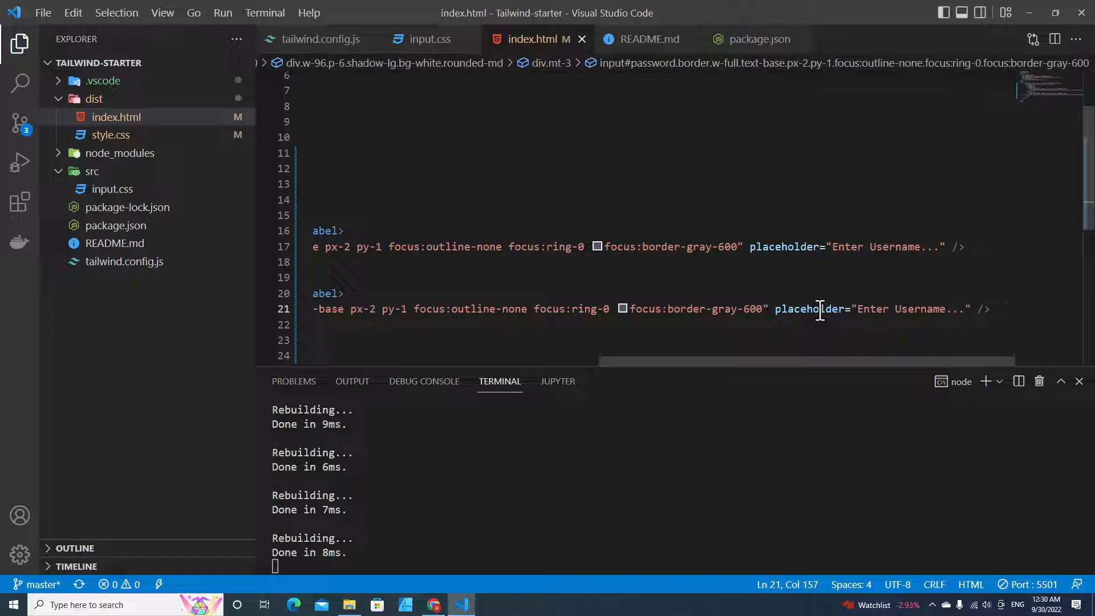
double_click(920, 309)
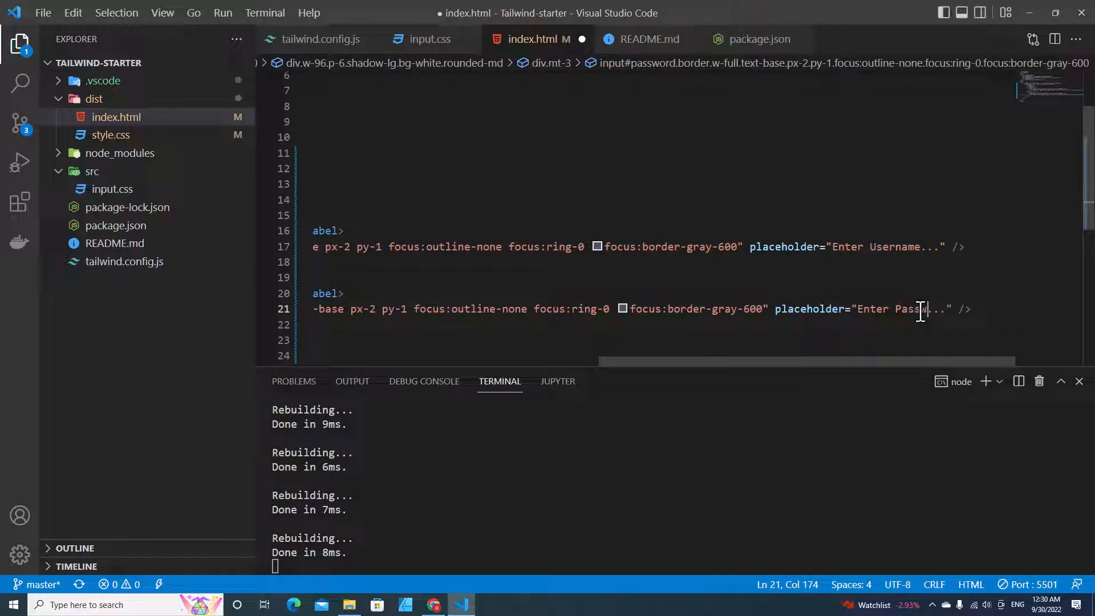
type("word")
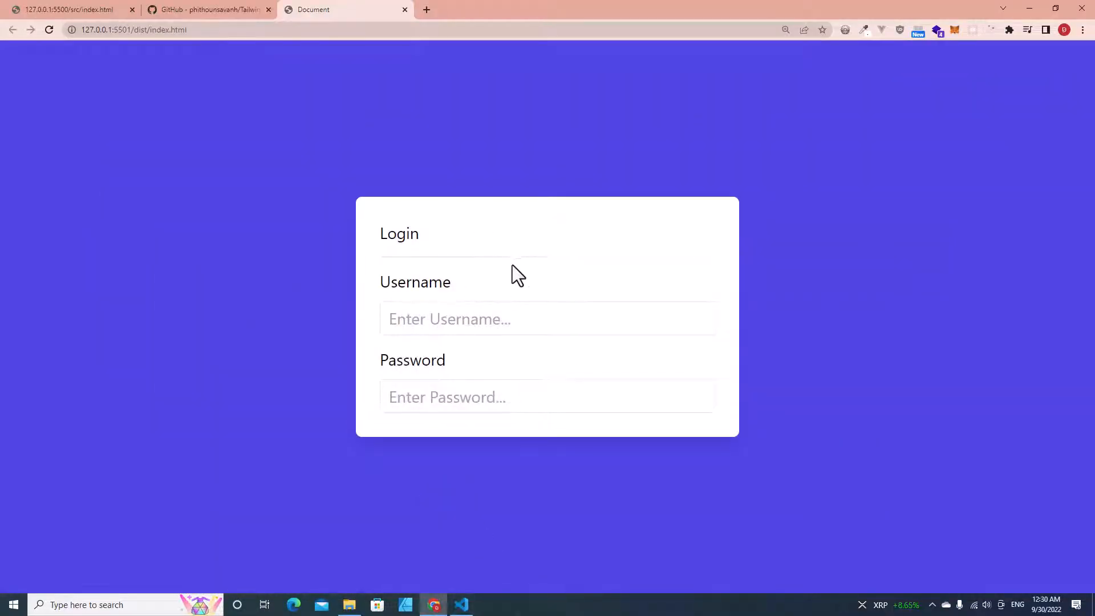
Give the Login heading class text-3xl block text-center font-semibold.
double_click(399, 232)
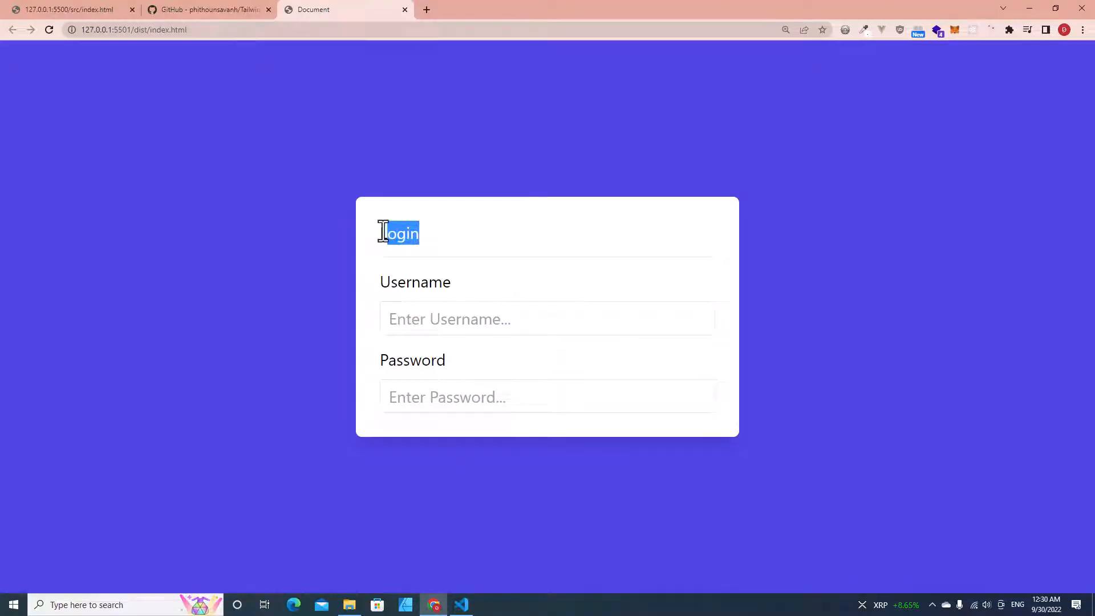
left_click(460, 604)
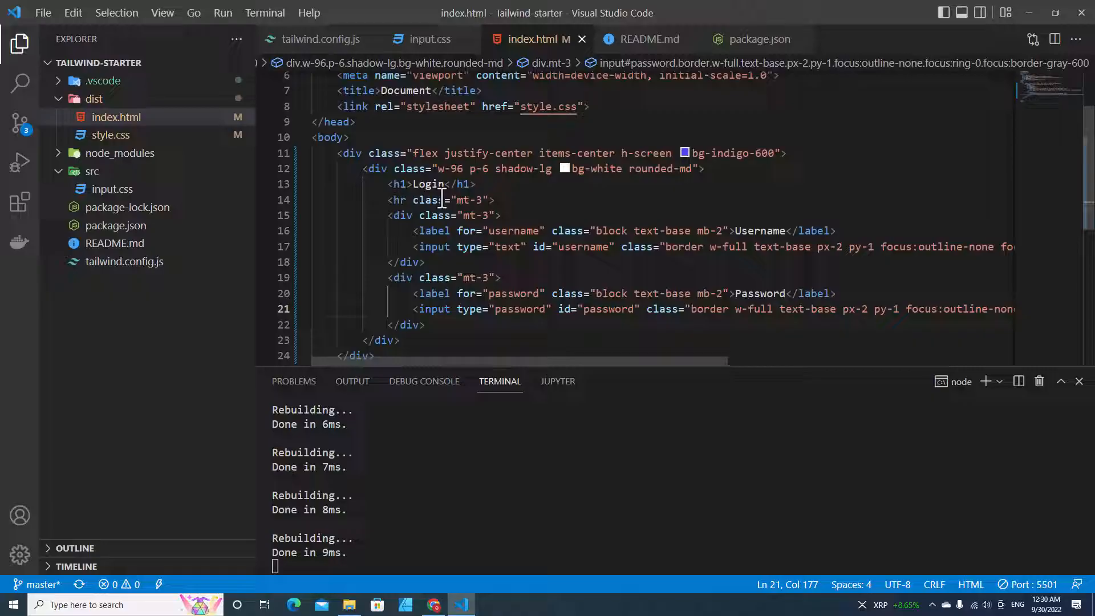
type("class=\"t")
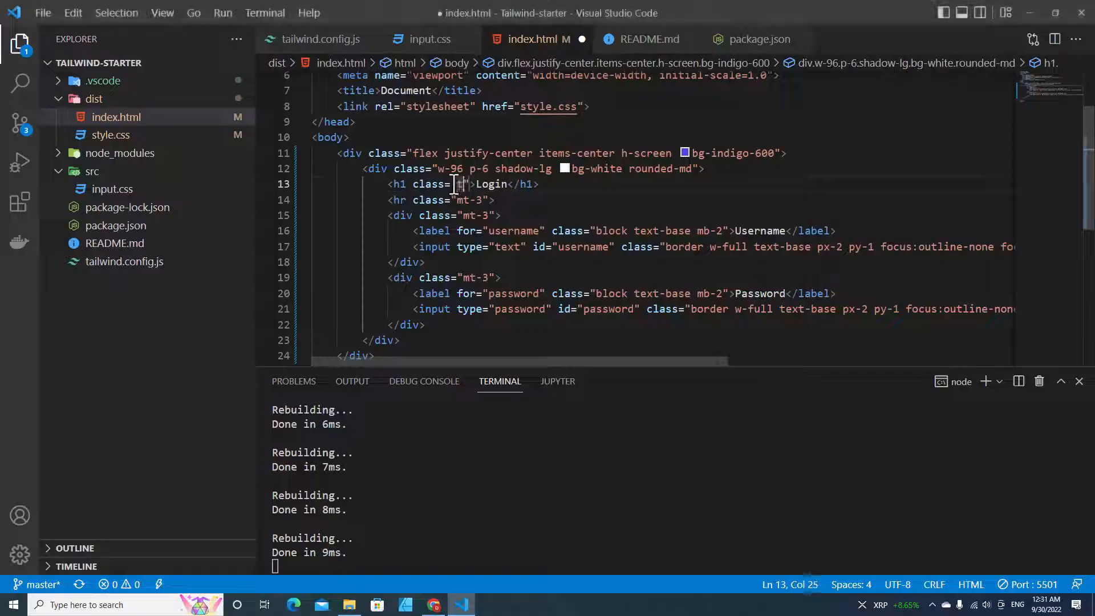
type("text-3")
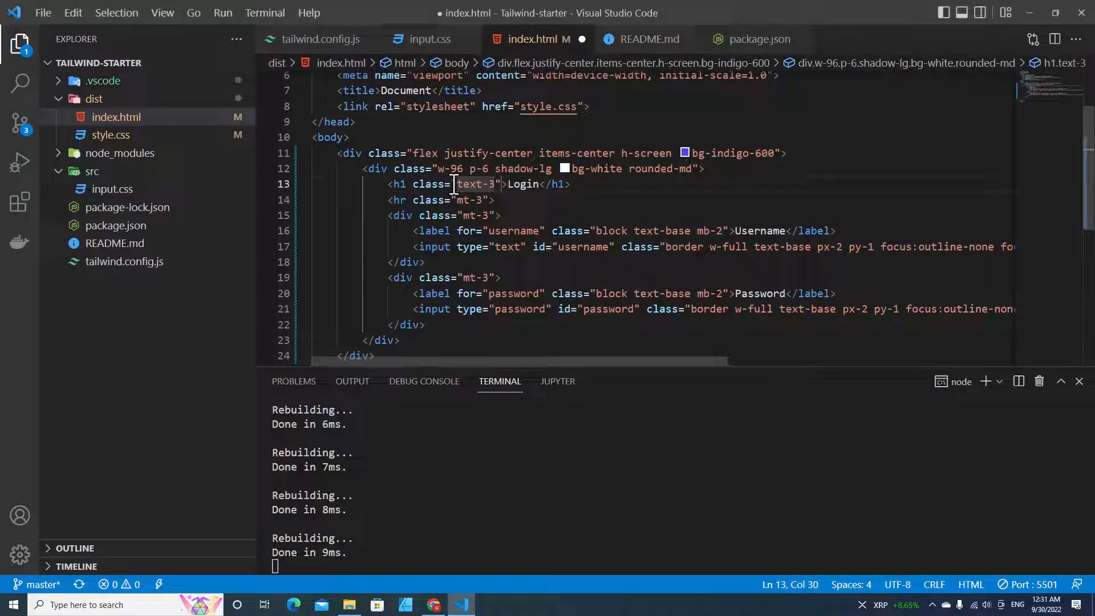
type("xl")
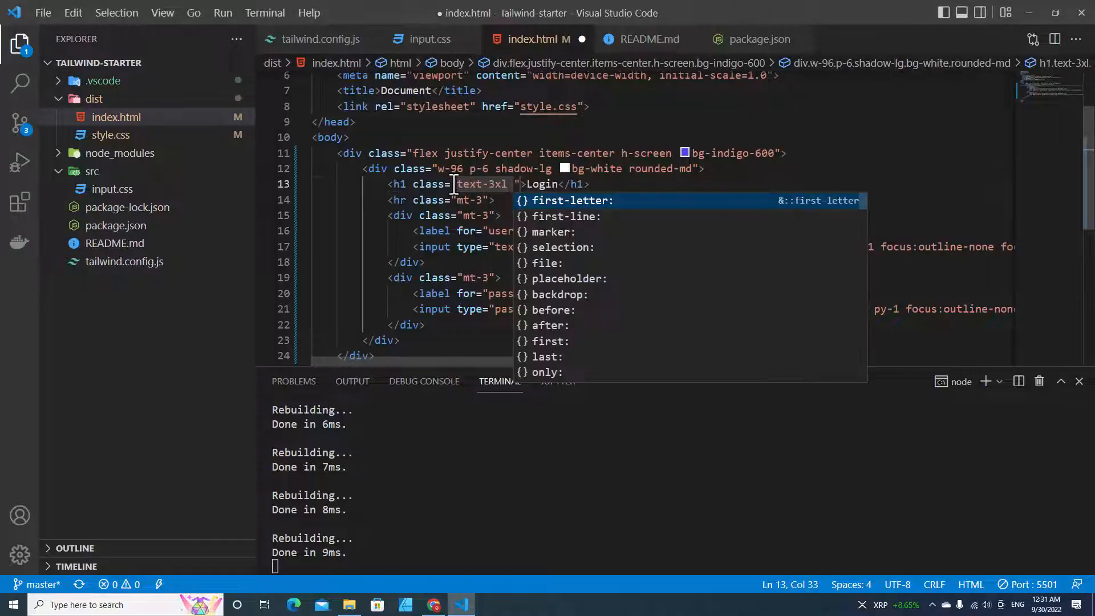
type("block")
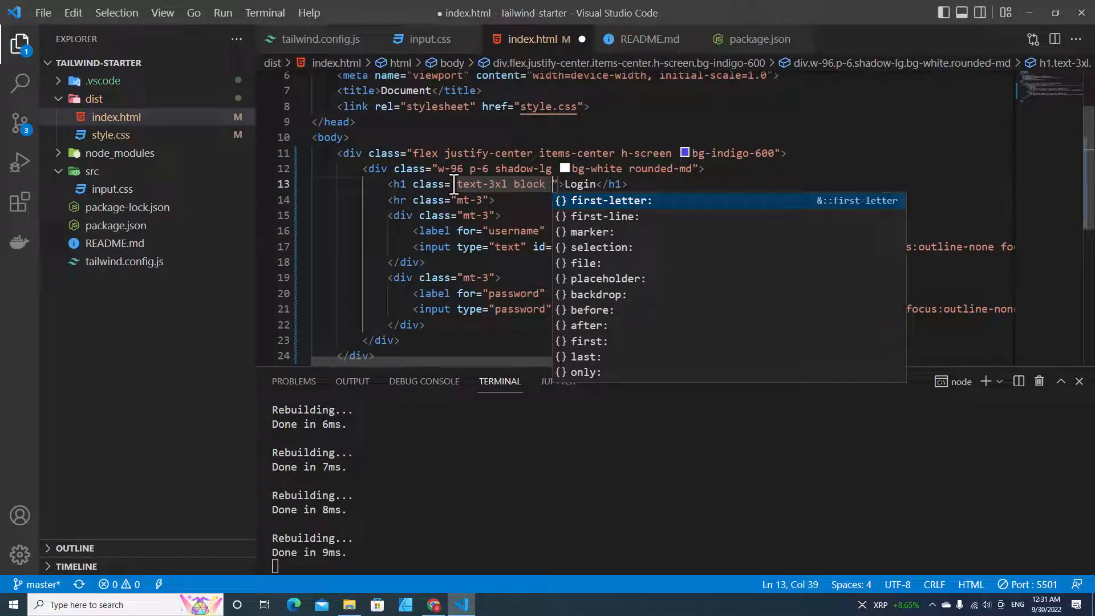
type("text-cen")
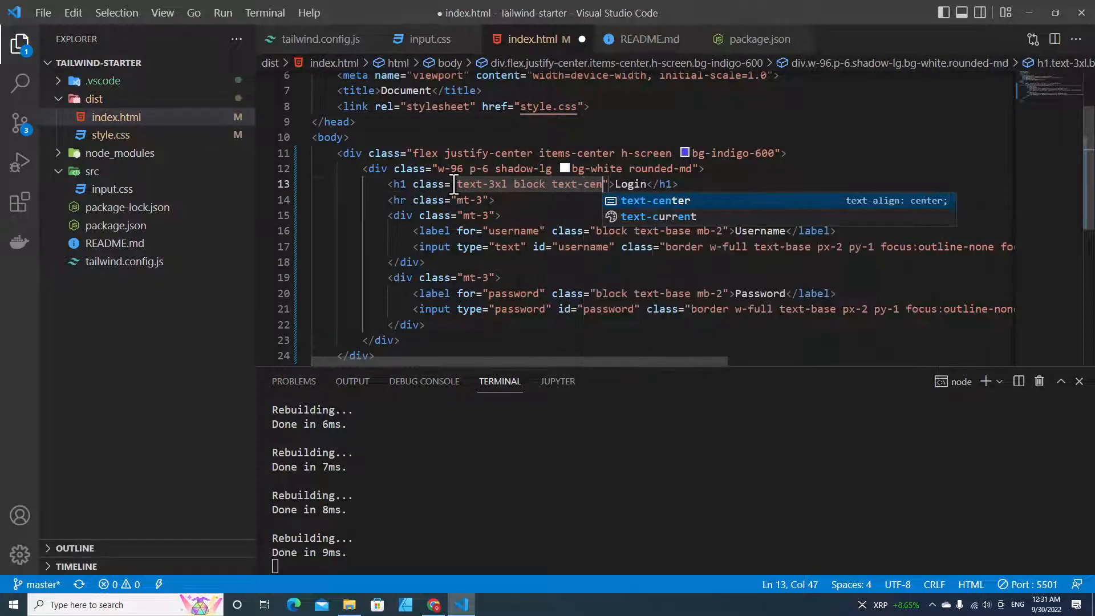
type("font-")
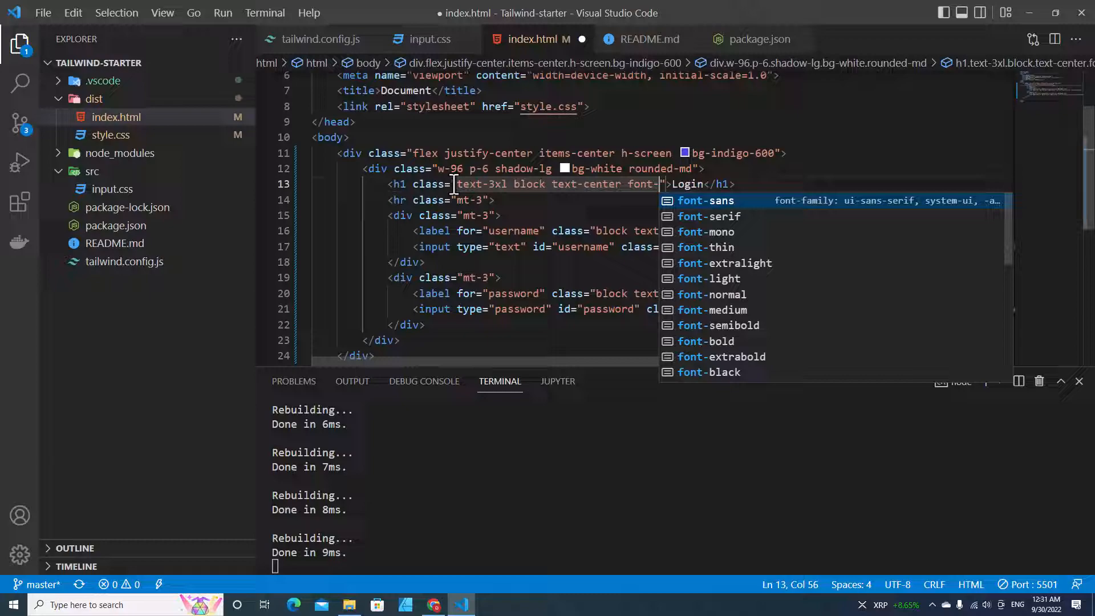
type("semibold")
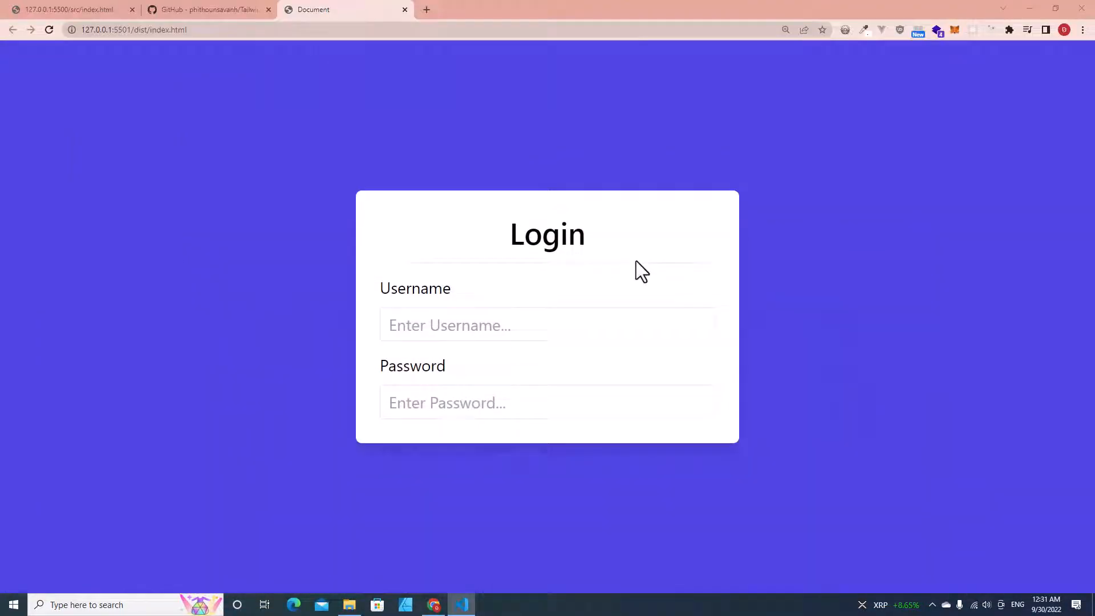
mouse_move(621, 296)
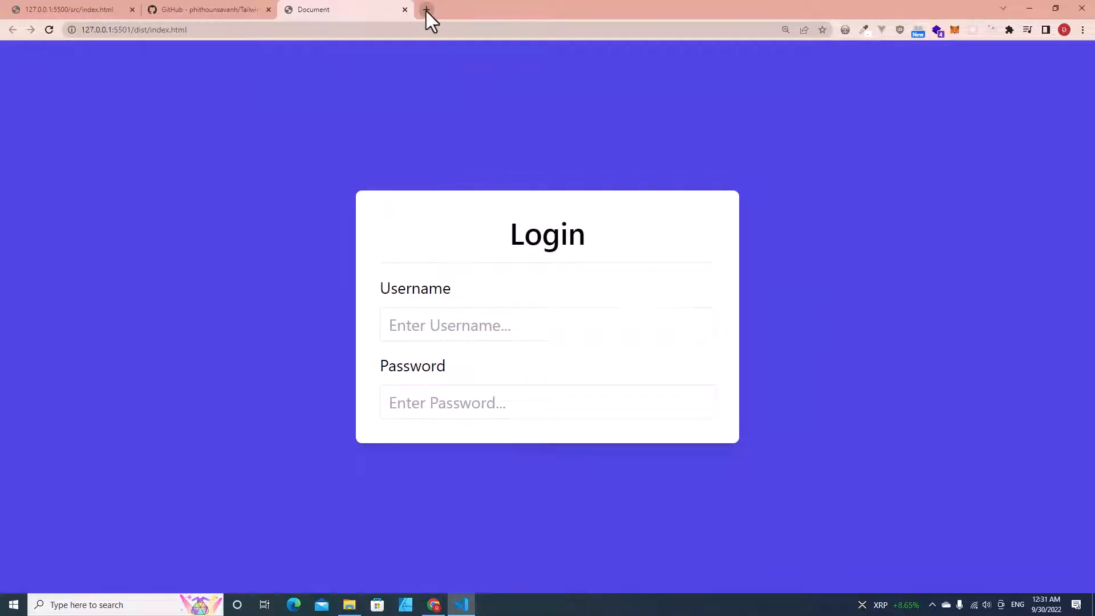
Search "cdn font awesome" in a new tab and open the cdnjs result.
left_click(426, 9)
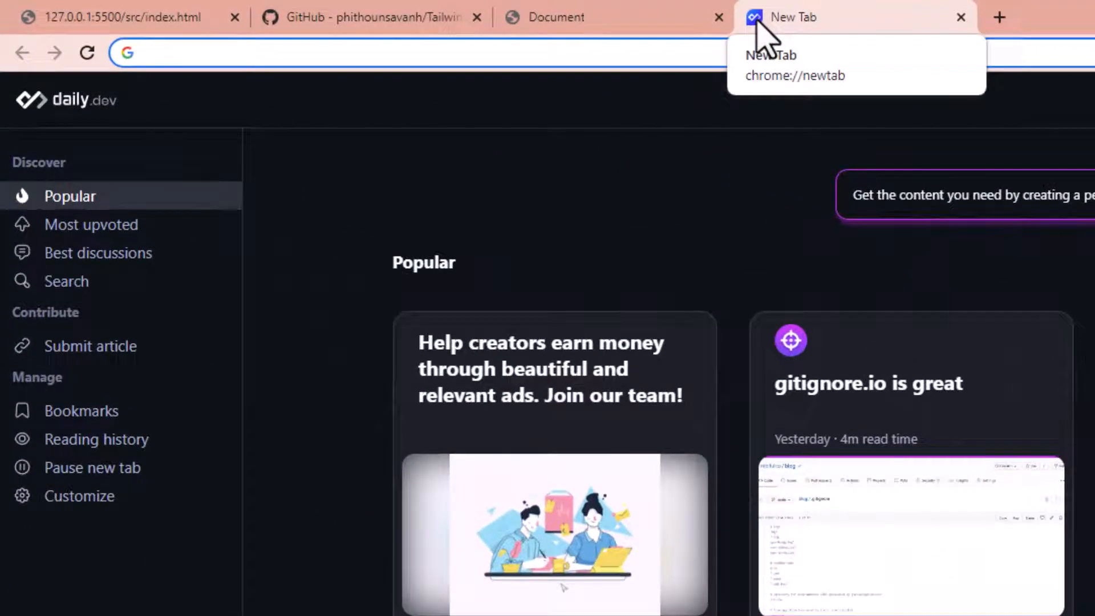
type("cdn")
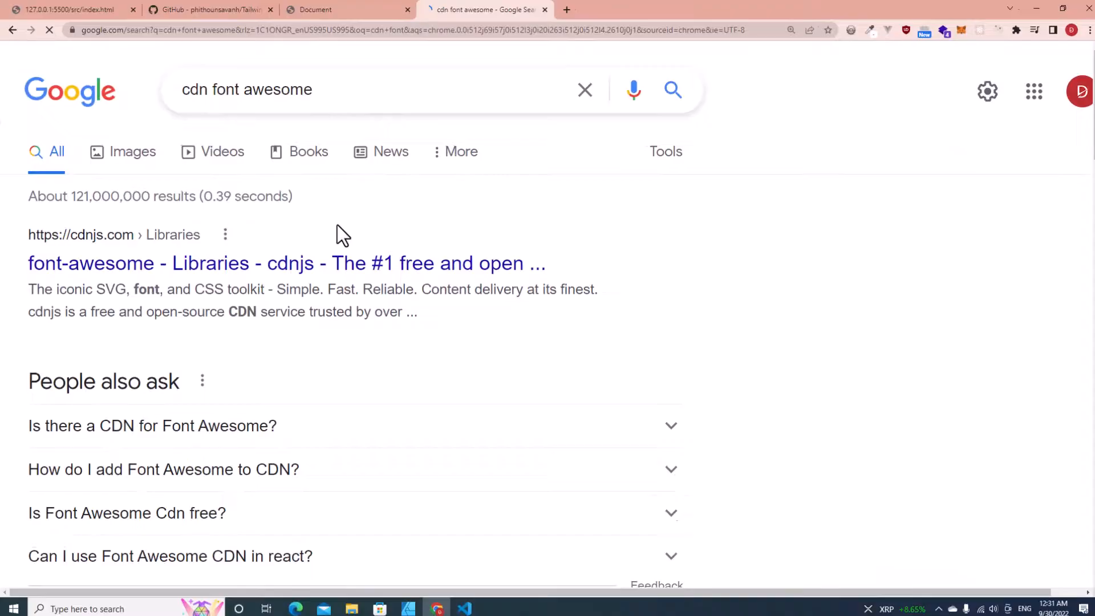
left_click(277, 263)
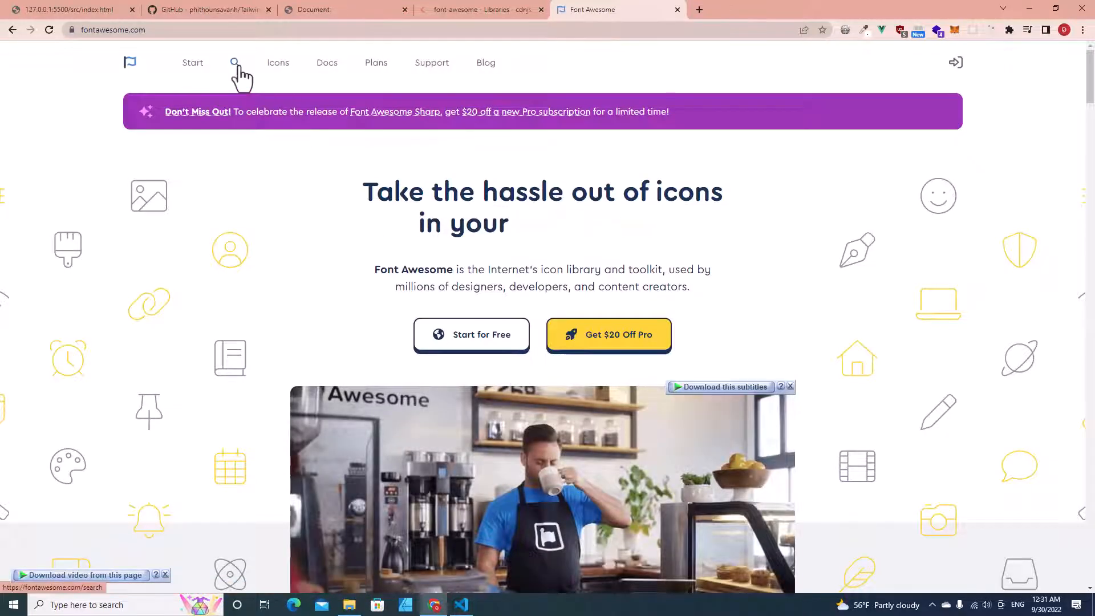
Search Font Awesome icons for "user" and open the solid user icon.
left_click(235, 61)
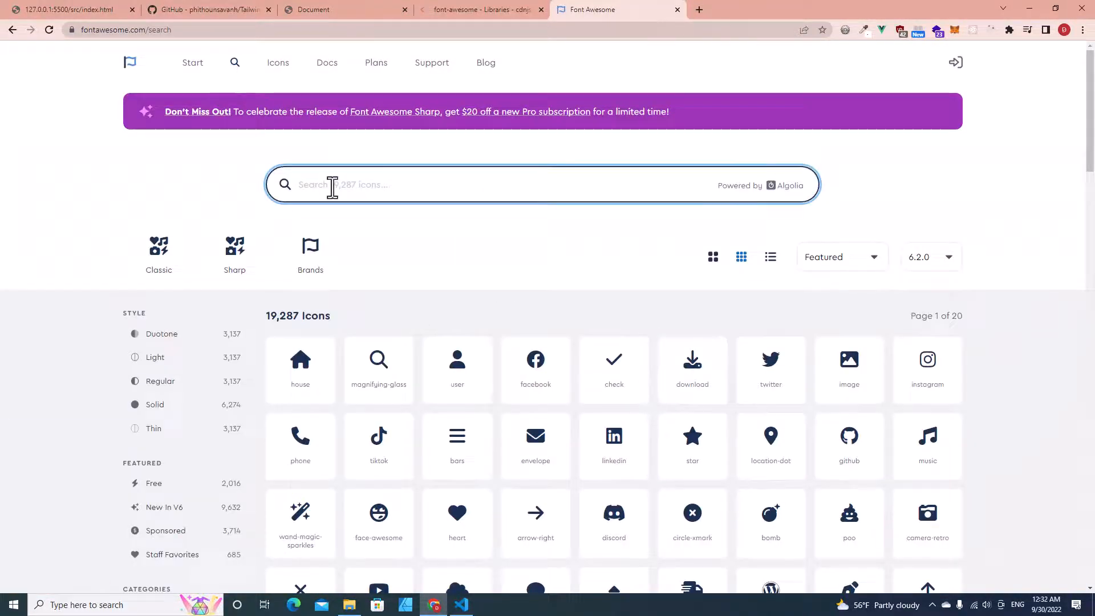
type("login")
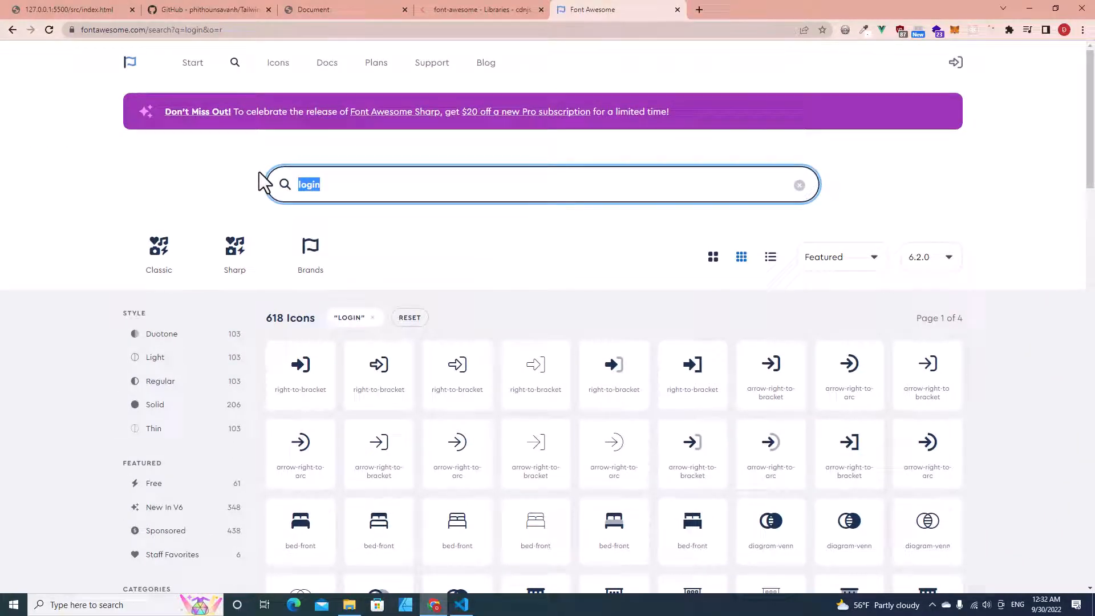
type("user")
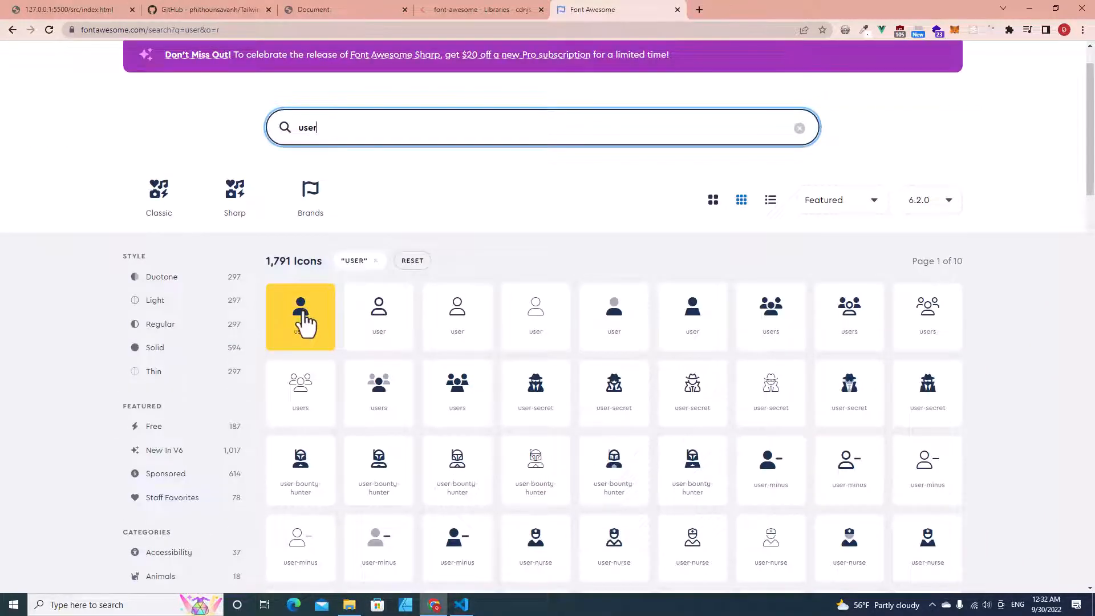
left_click(300, 316)
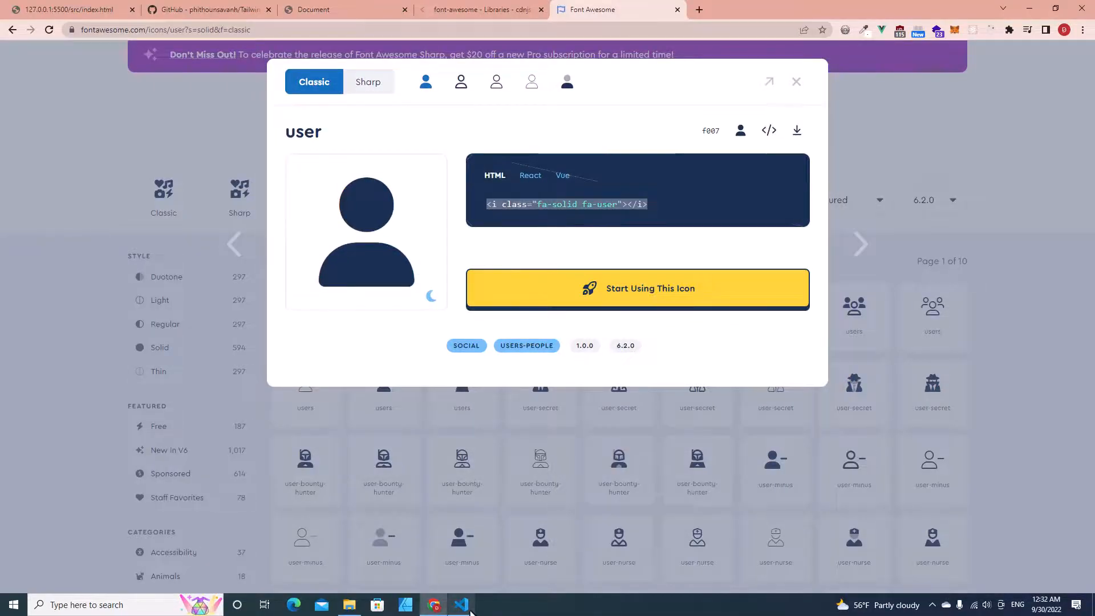
Insert <i class="fa-solid fa-user"></i> before Login in the h1 and check the preview.
left_click(459, 604)
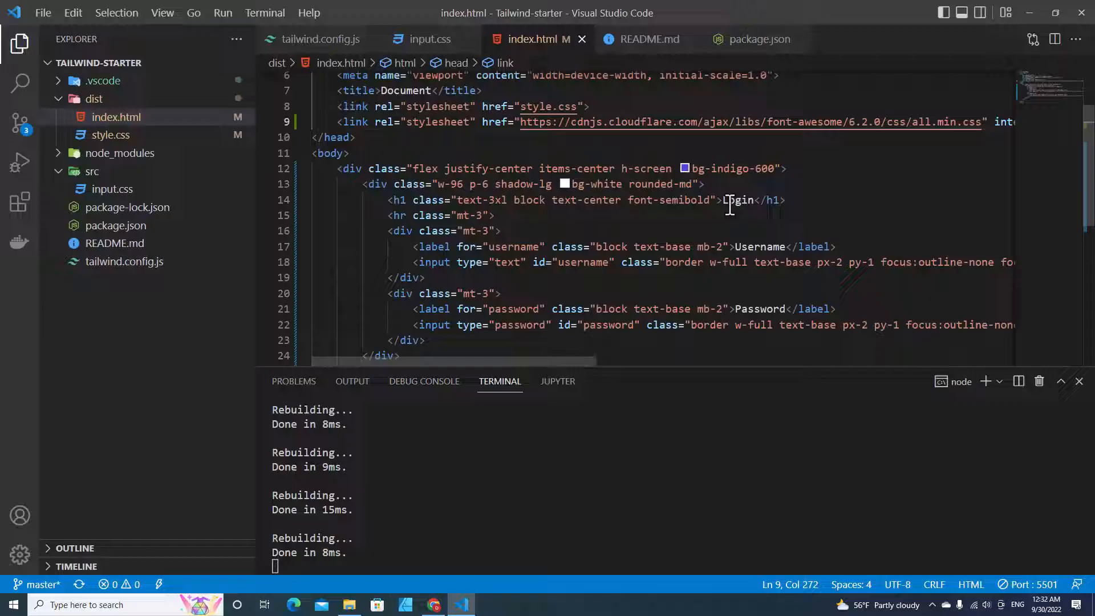
left_click(726, 200)
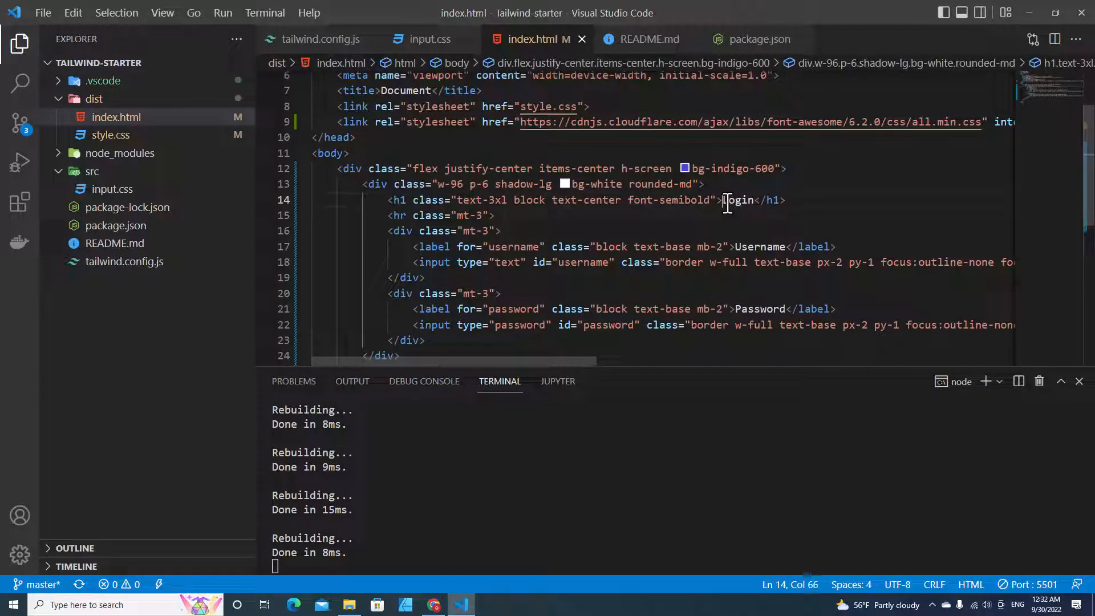
type("<i class=\"fa-solid fa-user\"></i>")
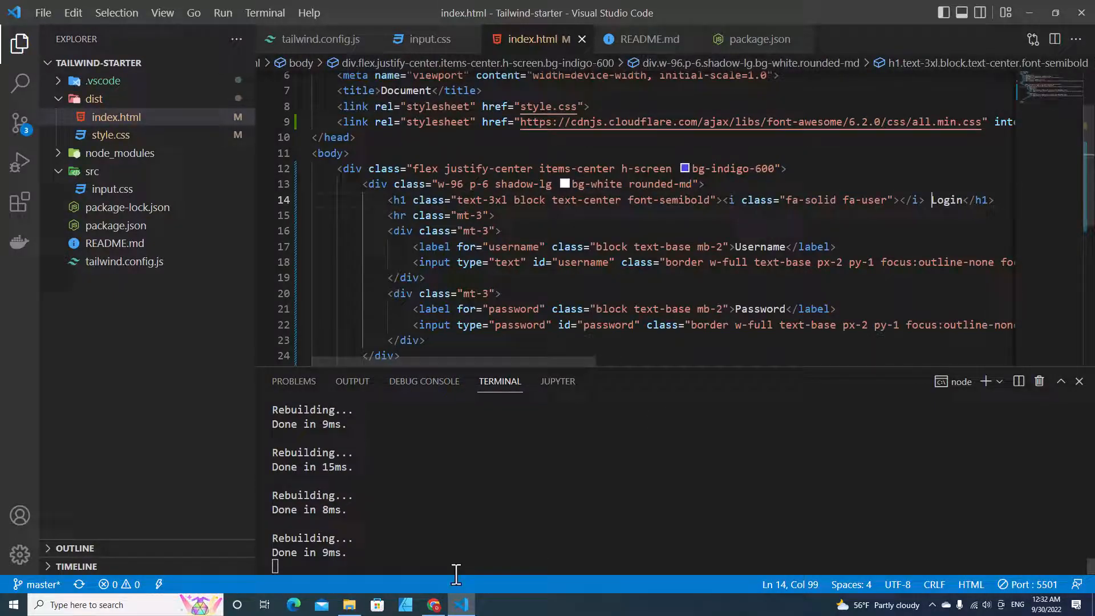
left_click(433, 605)
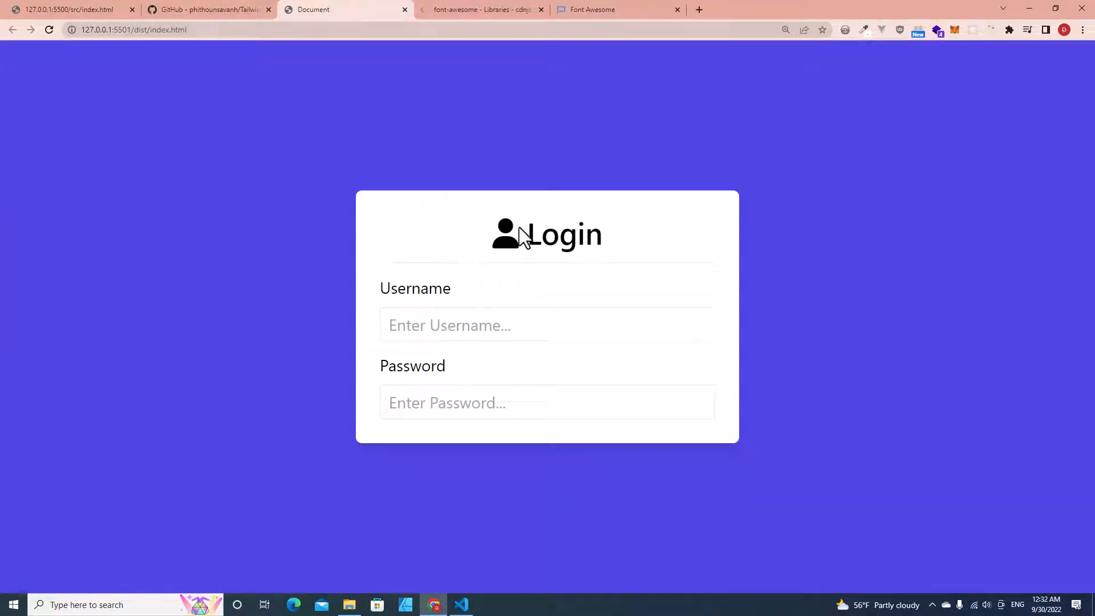
left_click(459, 605)
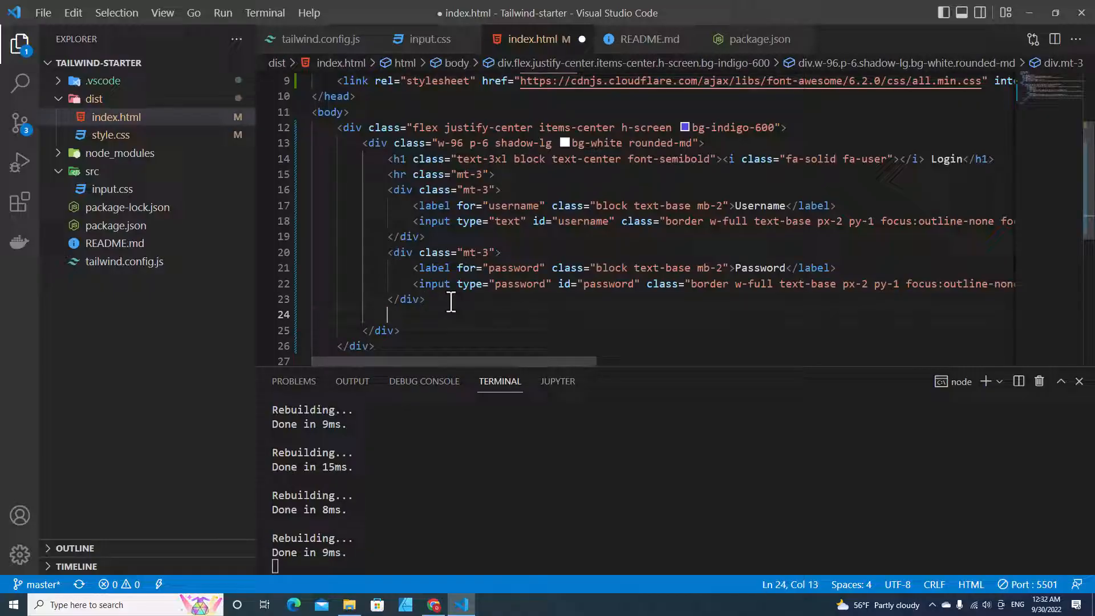
Add a div with a checkbox input and a 'Remember Me?' label below the password field.
type("<div>")
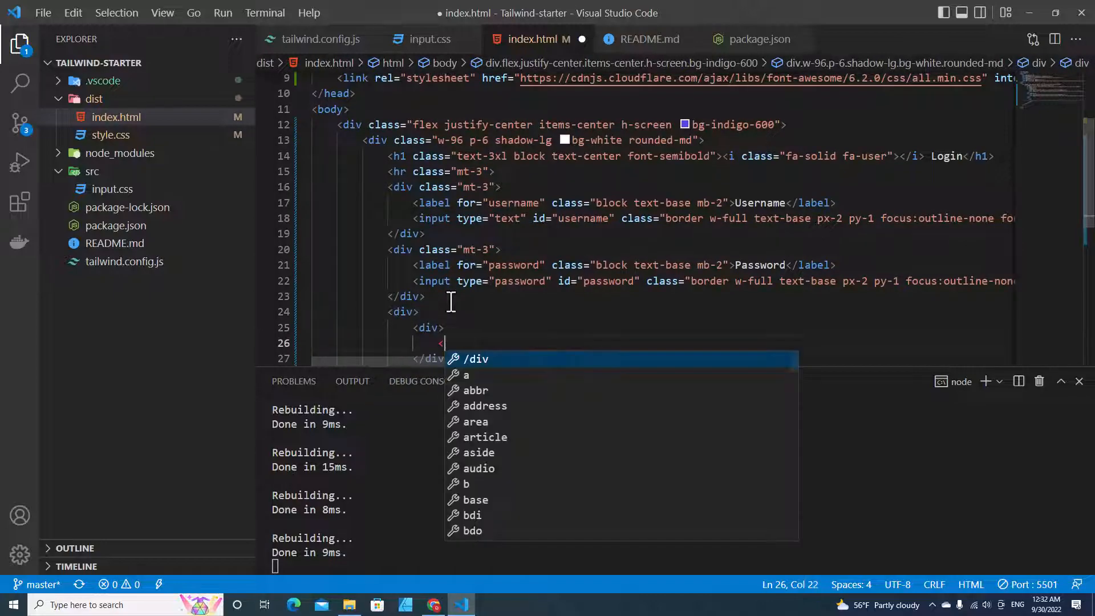
type("input")
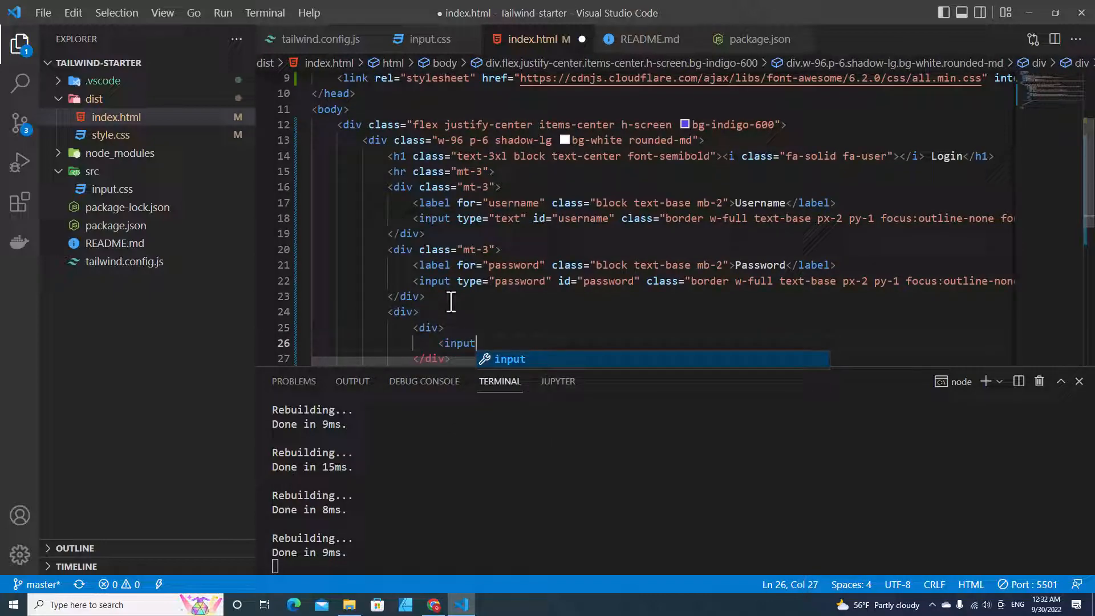
type("type=\"ch")
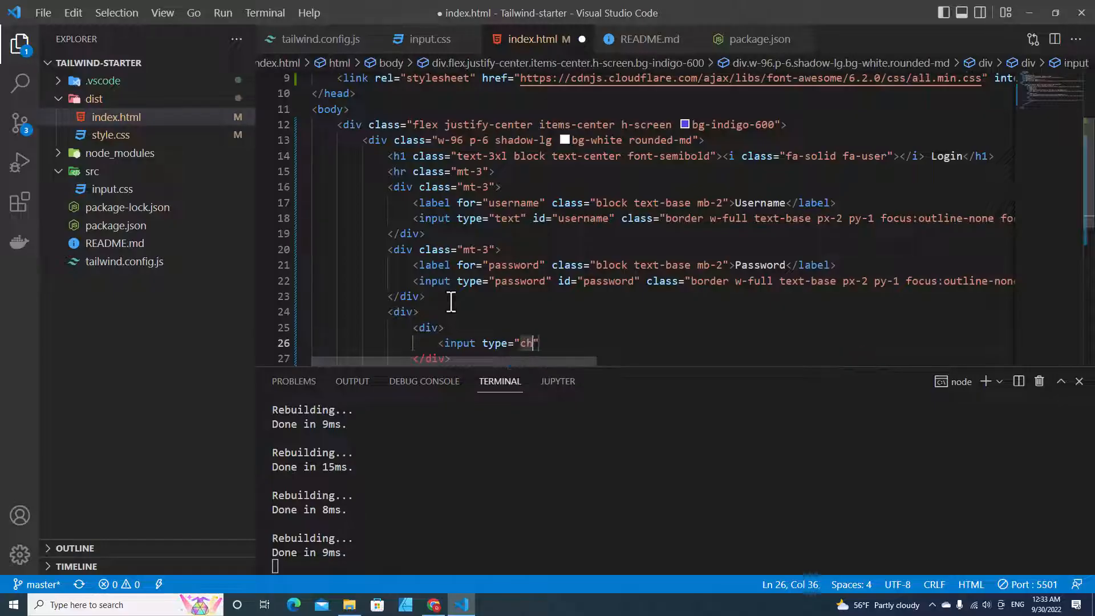
type("eckbox")
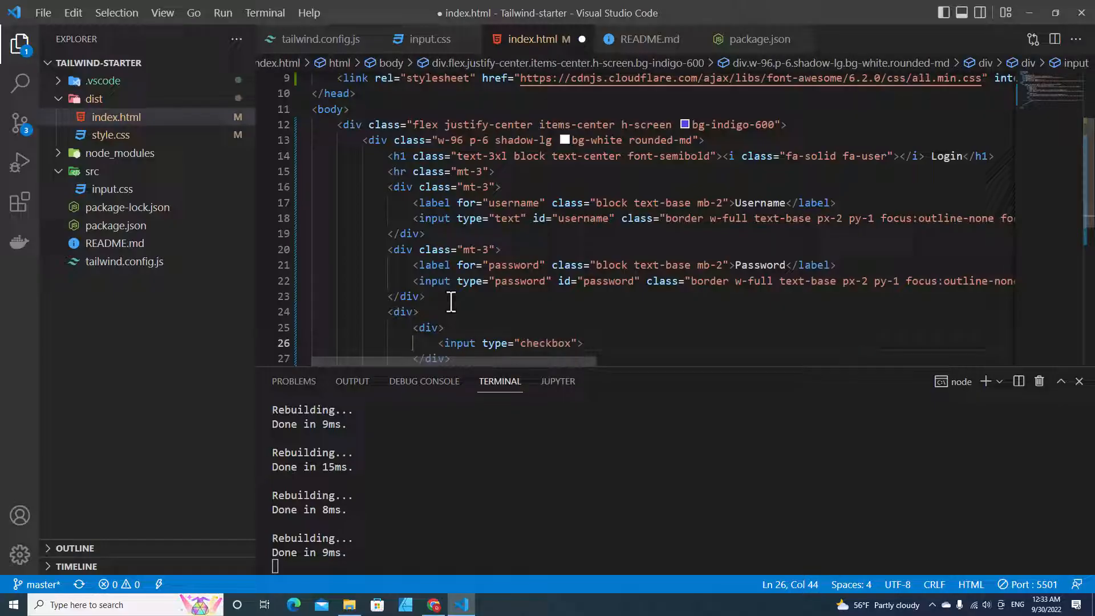
type("<")
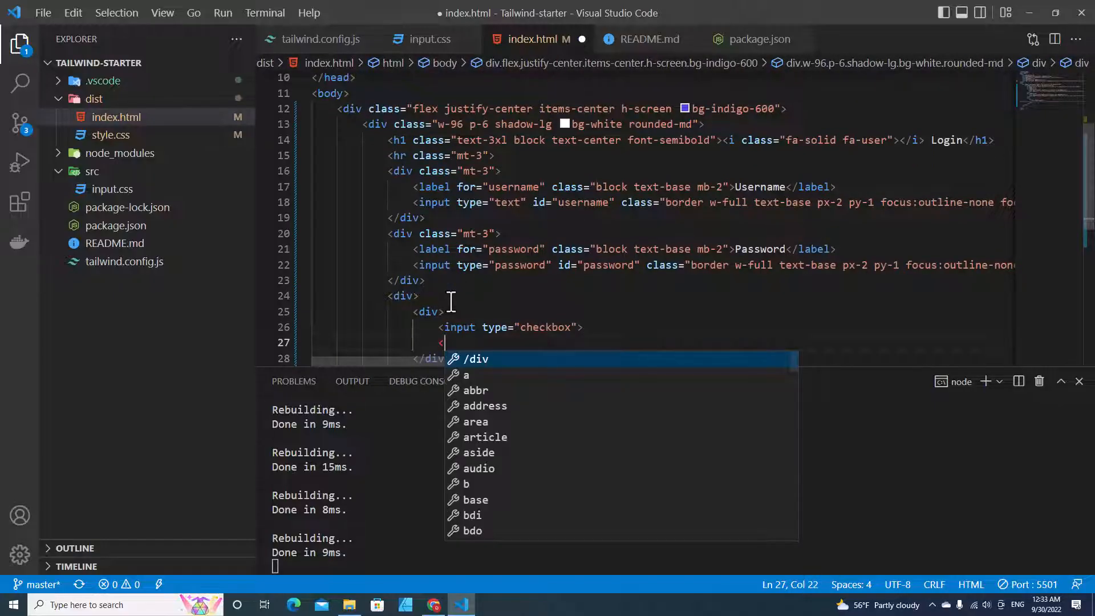
type("label>")
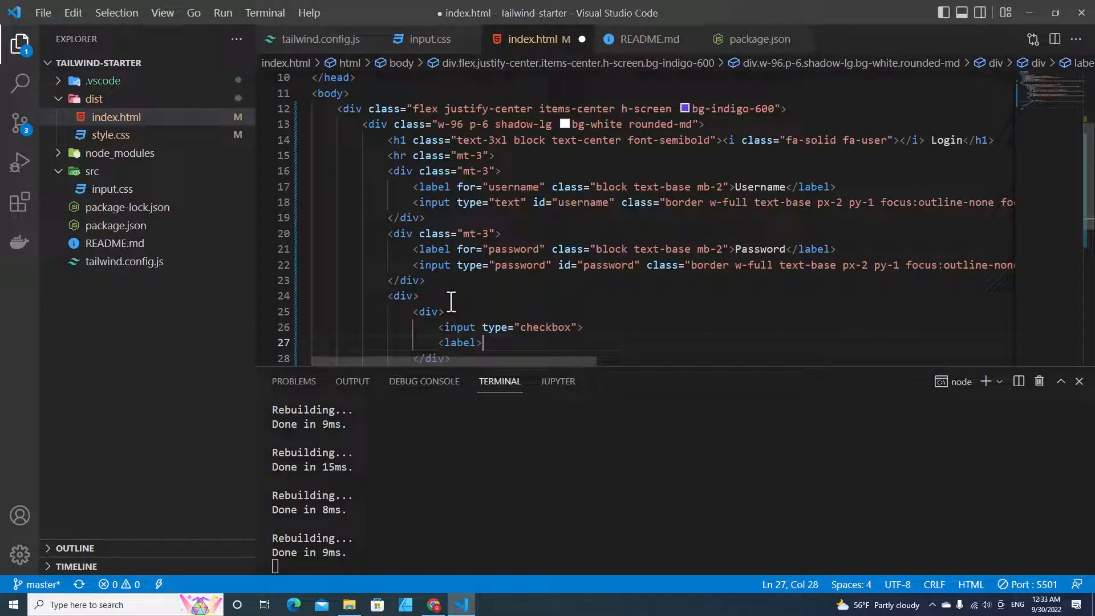
type("Remember</label>")
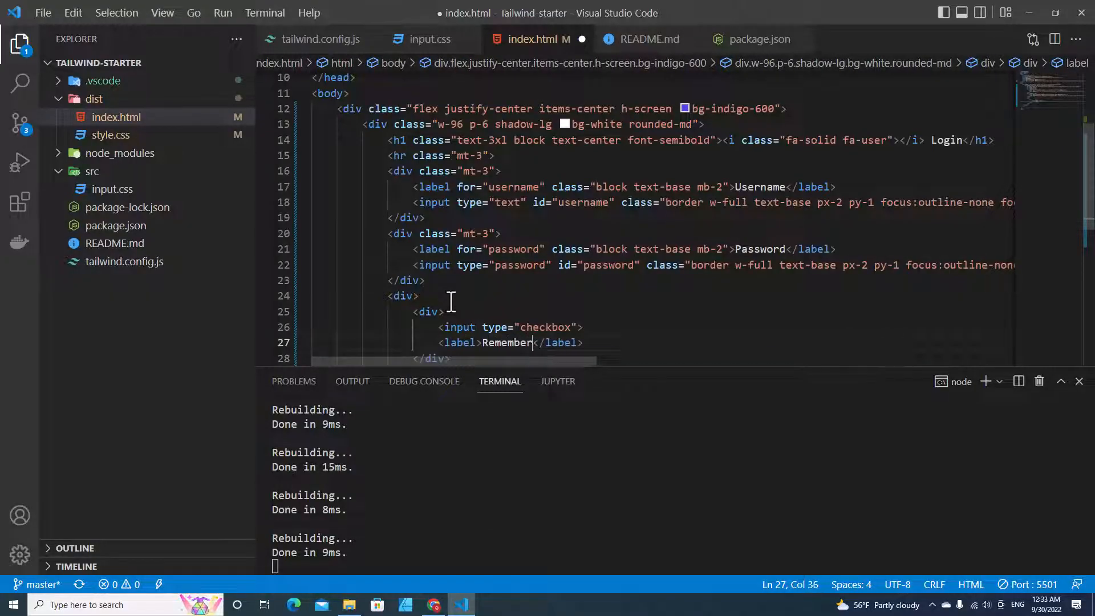
type("Me?")
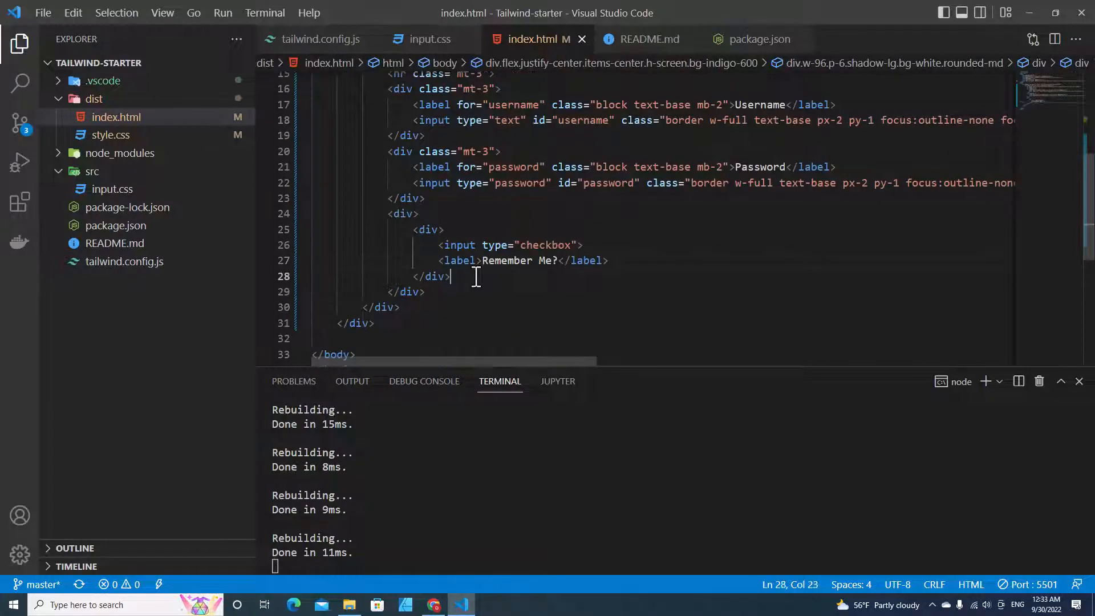
Add a div with an href="#" 'Forgot Password?' link and preview the card in the browser.
type("<div>")
type("<a </a>")
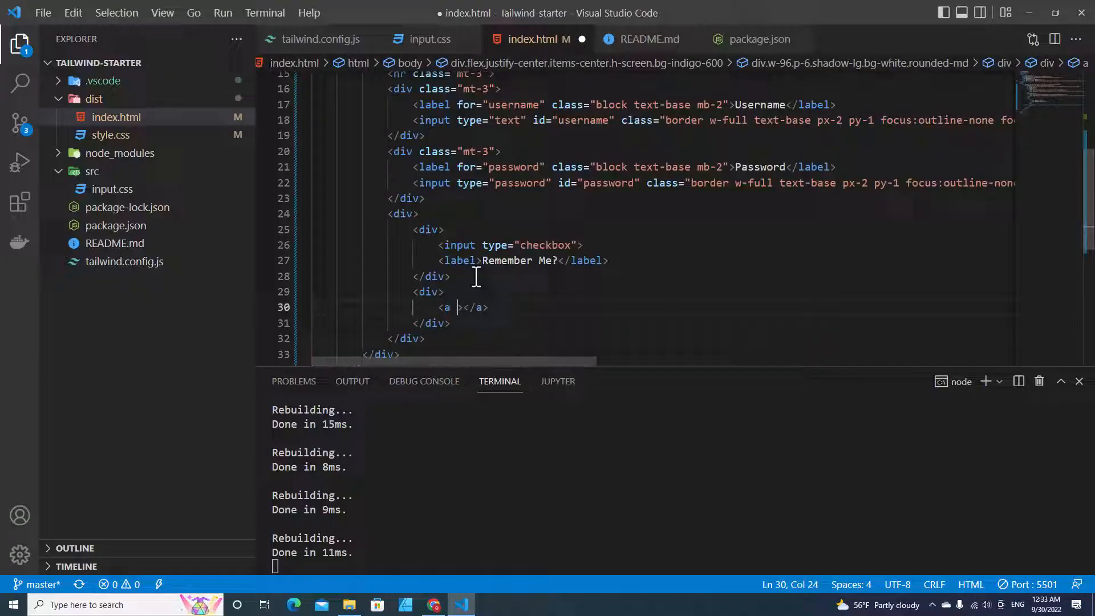
type("href=\"#\"")
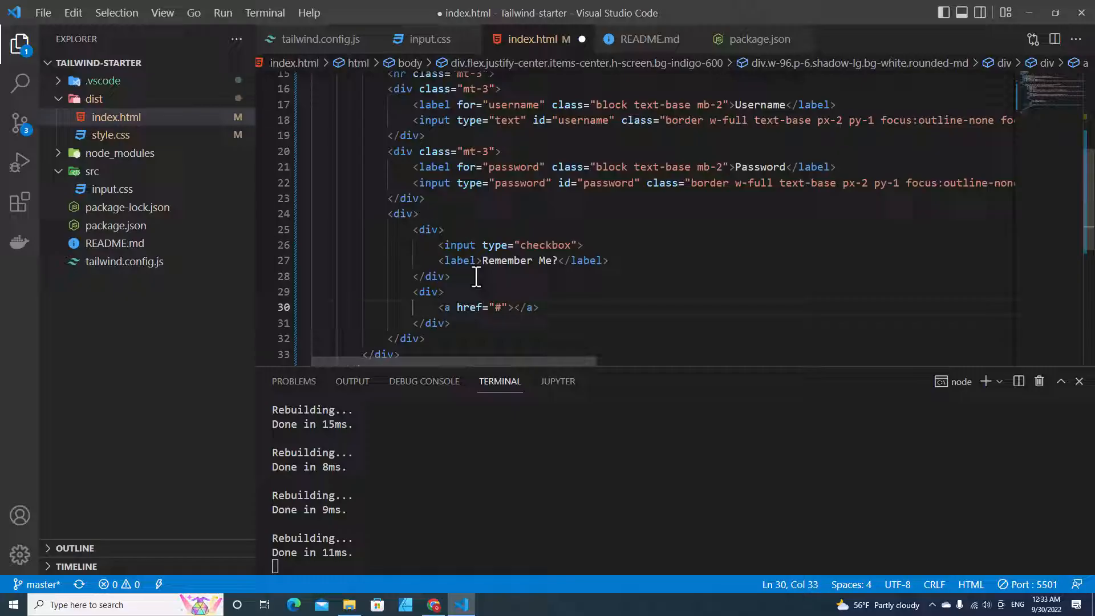
type("Forgot Password?")
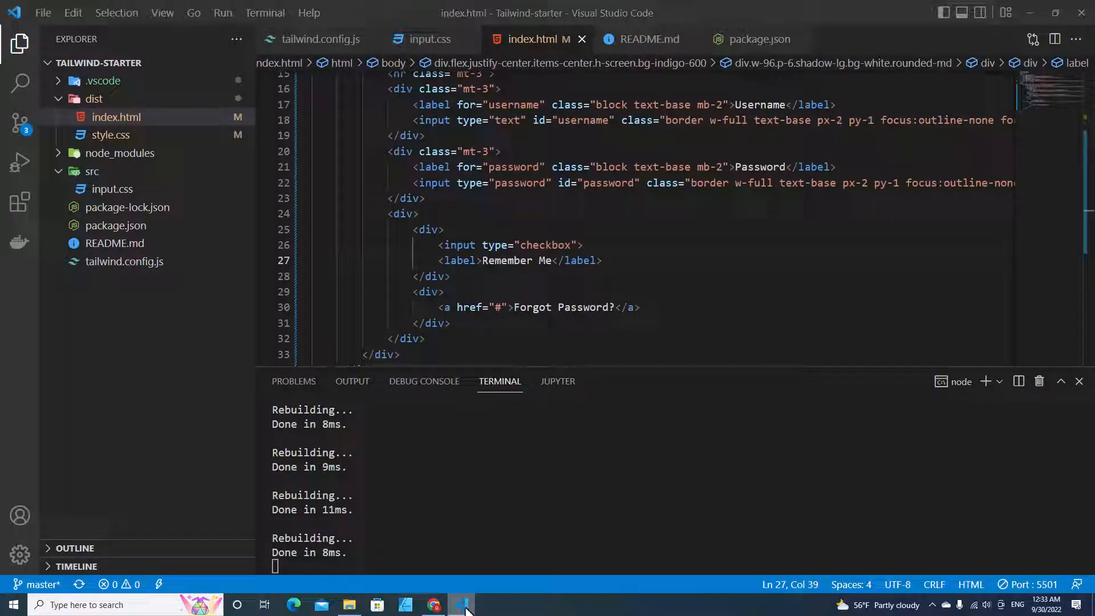
left_click(433, 605)
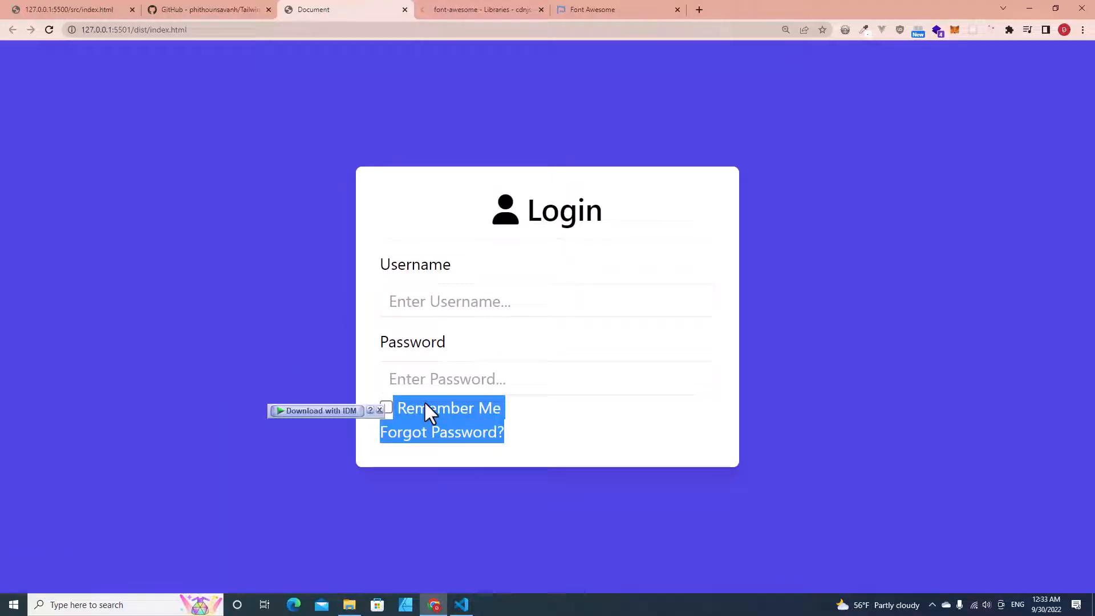
mouse_move(392, 419)
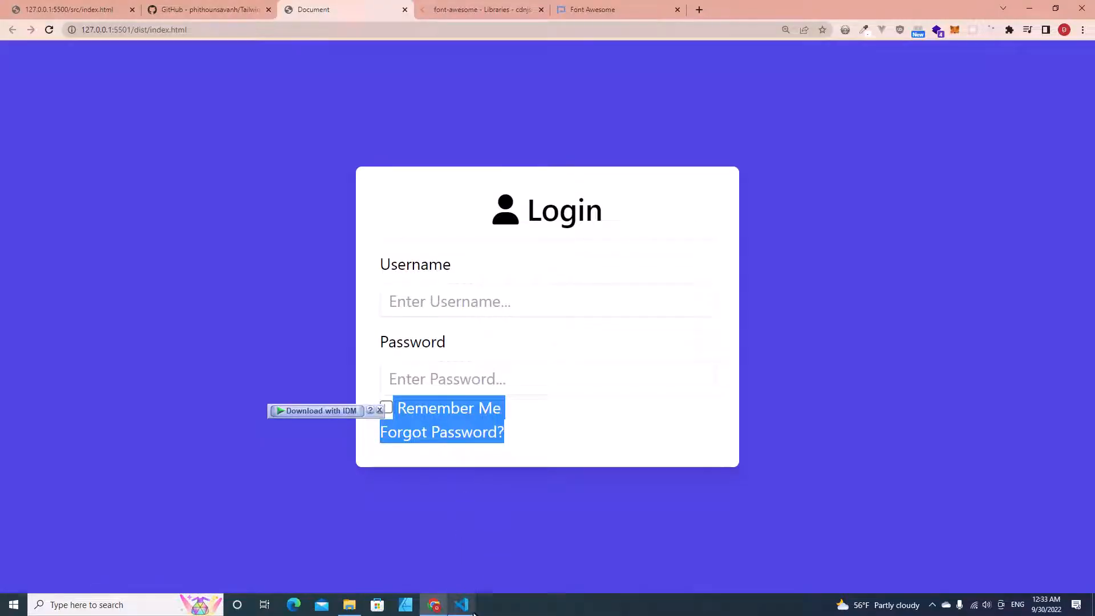
Give the wrapper div class mt-3 flex justify-between items-center so checkbox and link share one row.
left_click(460, 605)
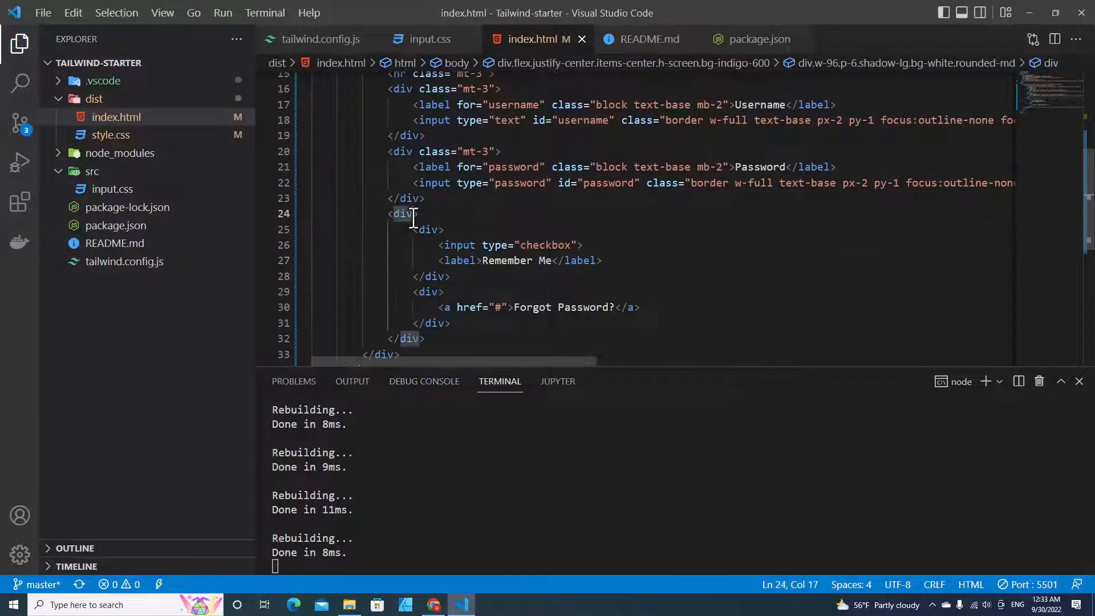
type("class=\"m\"")
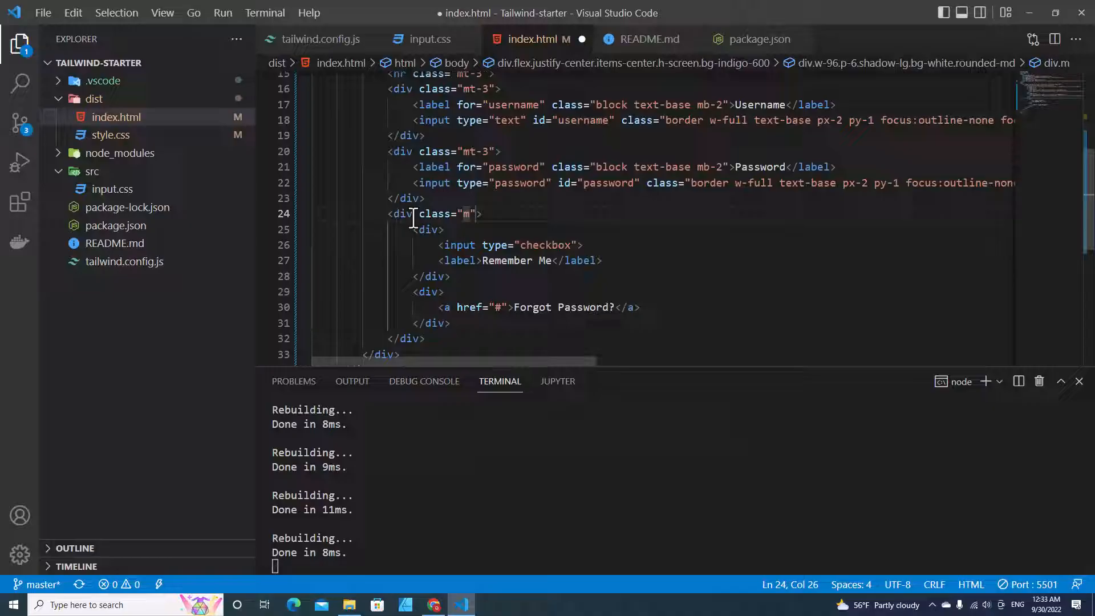
type("t-3")
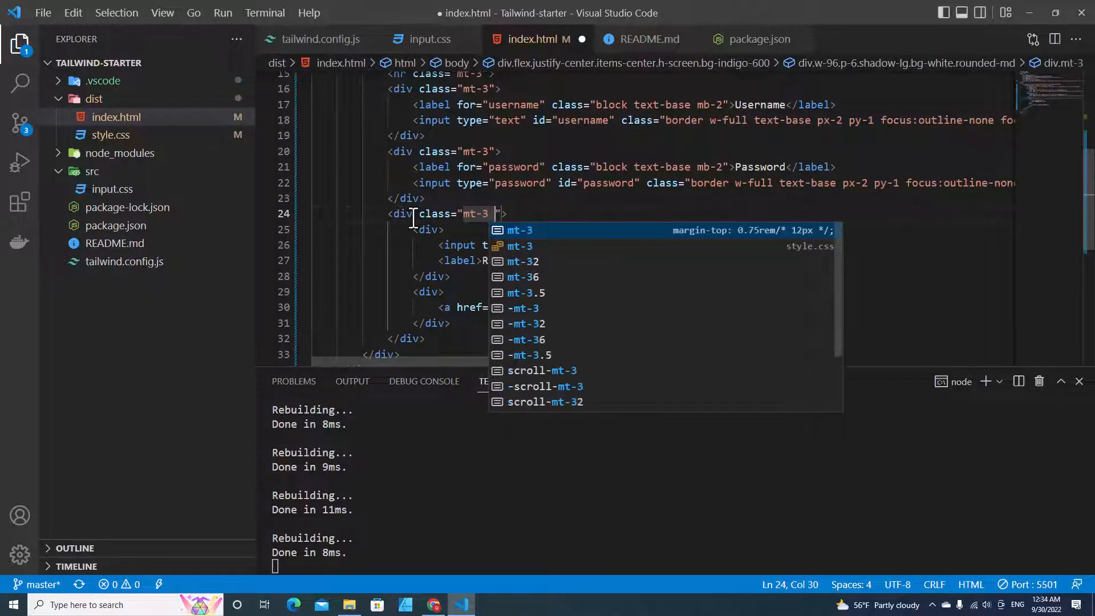
type("flex")
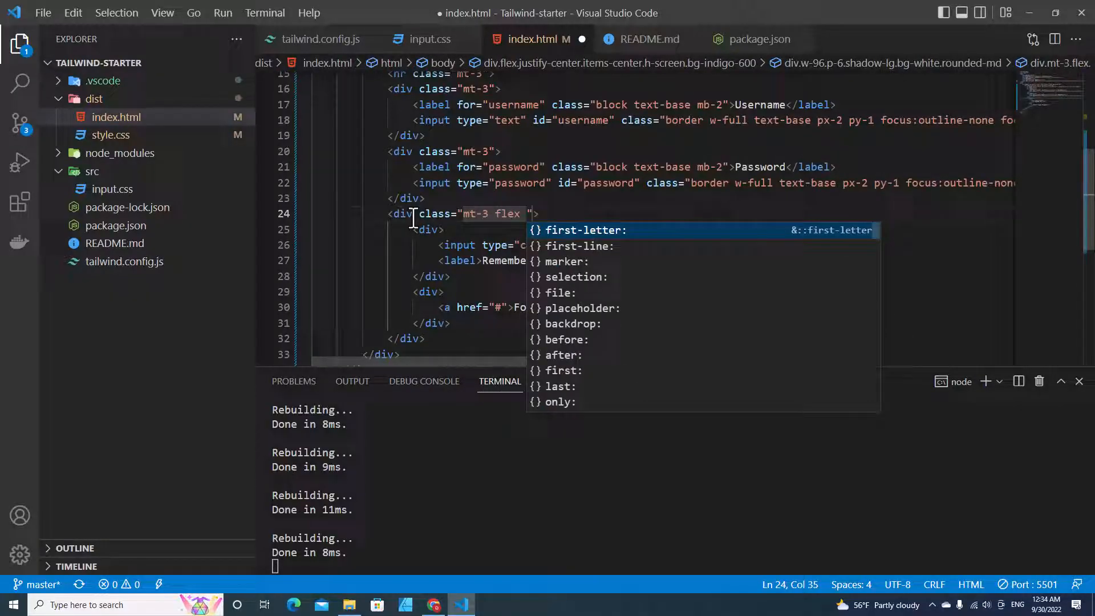
type("ju")
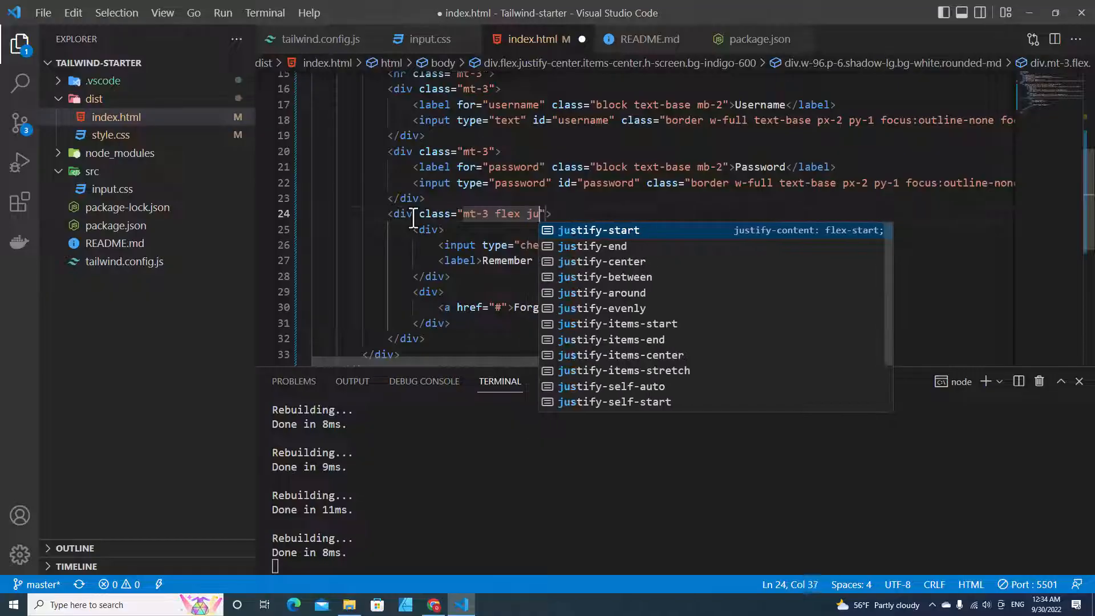
type("stify-between")
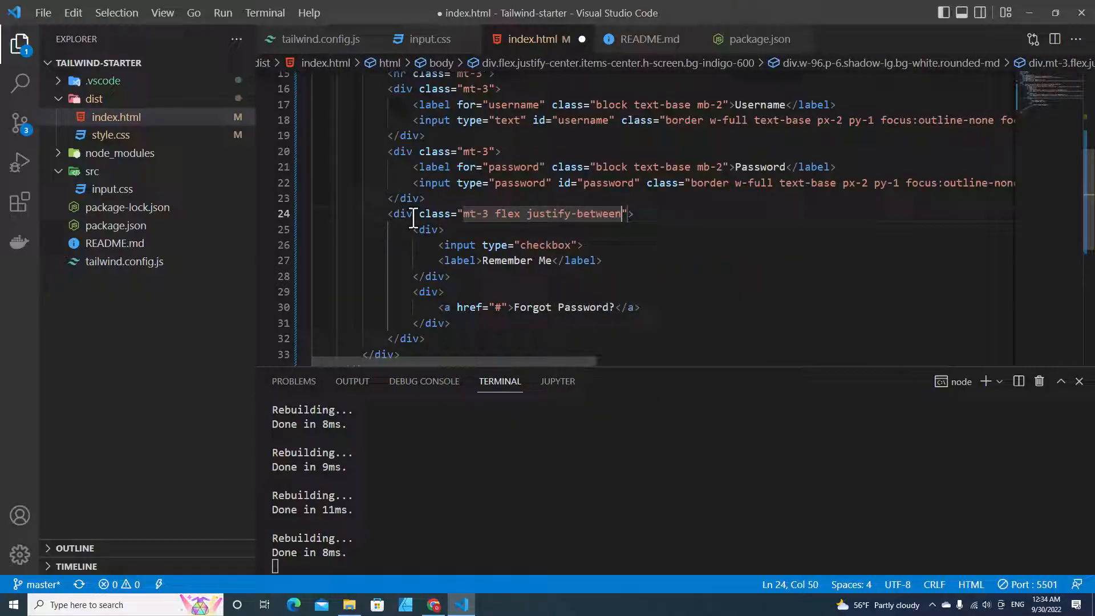
type("item-")
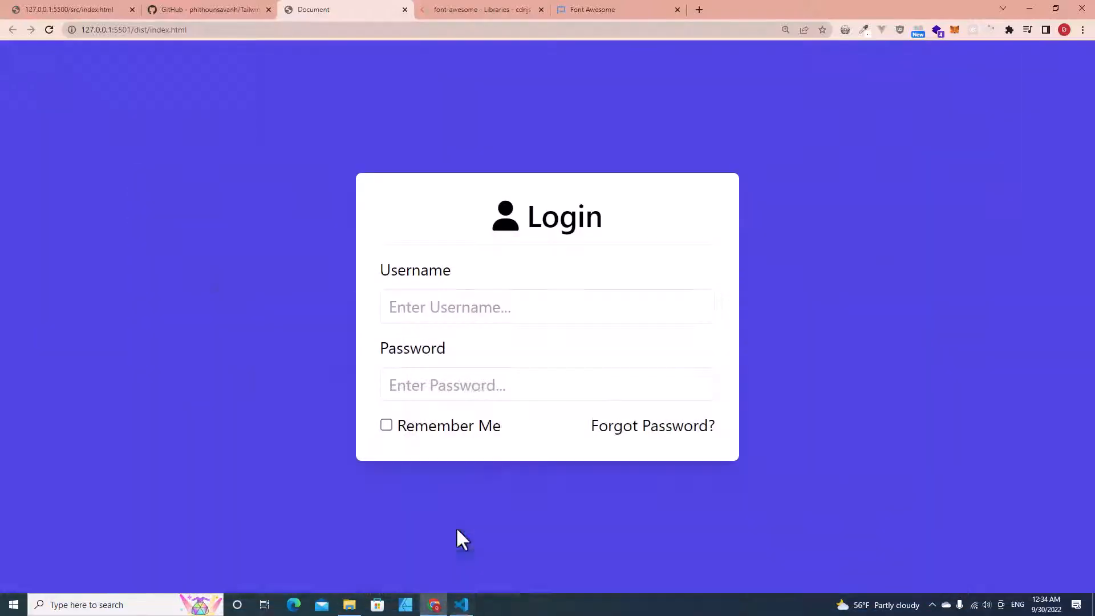
mouse_move(651, 426)
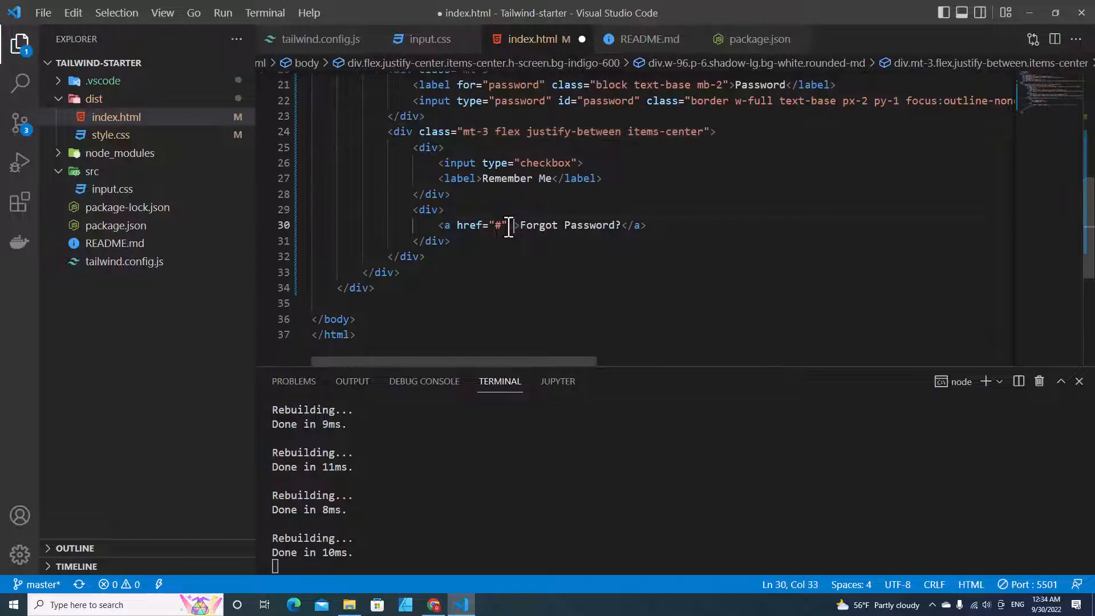
Style the Forgot Password link with text-indigo-800 font-semibold.
type("class=\"text-")
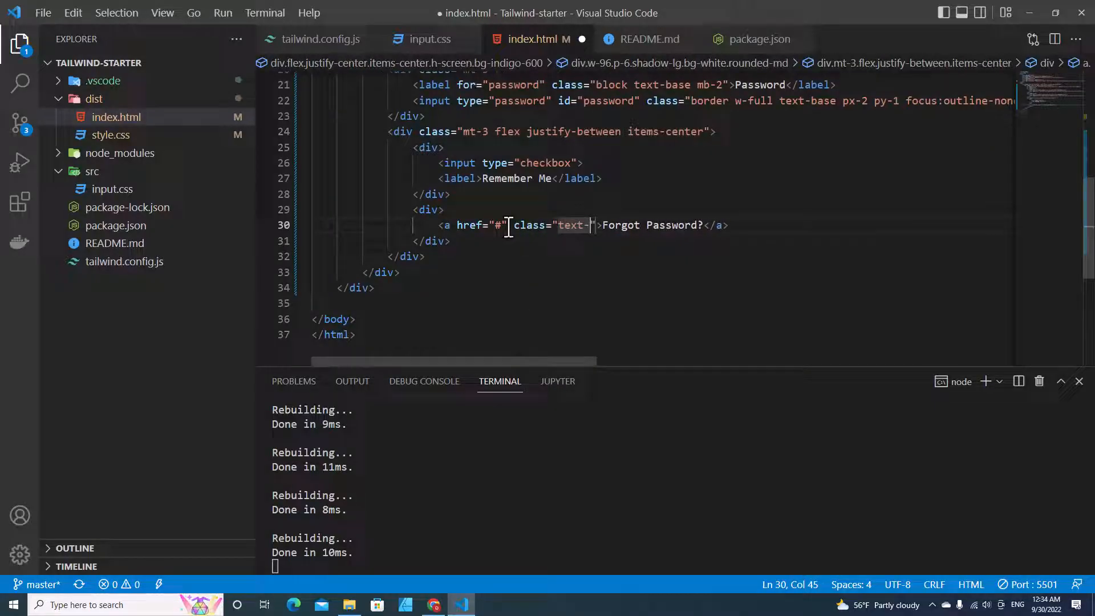
type("indigo")
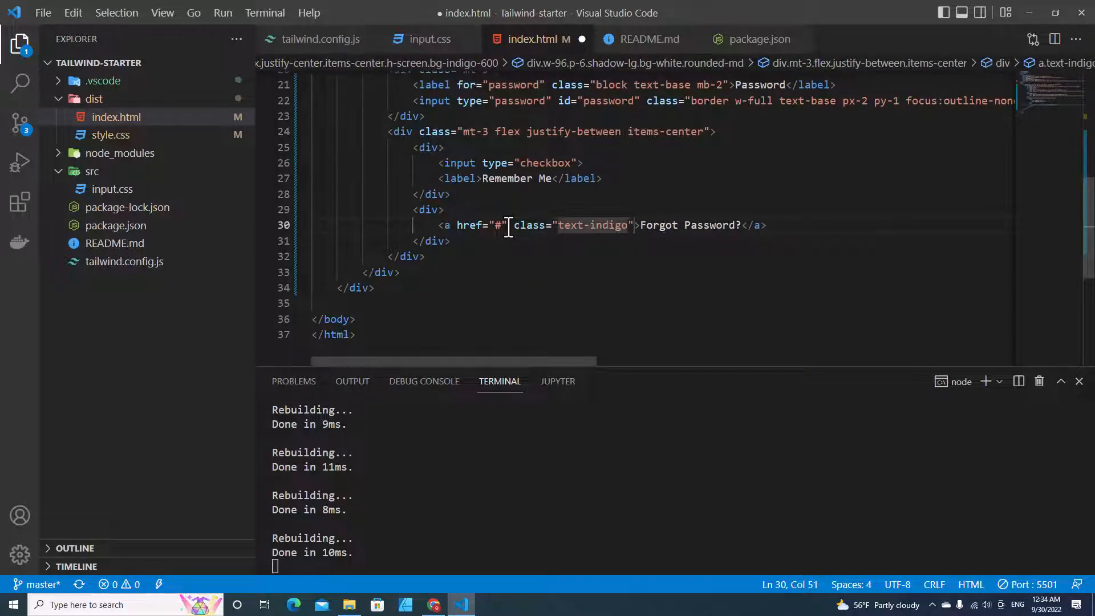
type("-800 font-semibold")
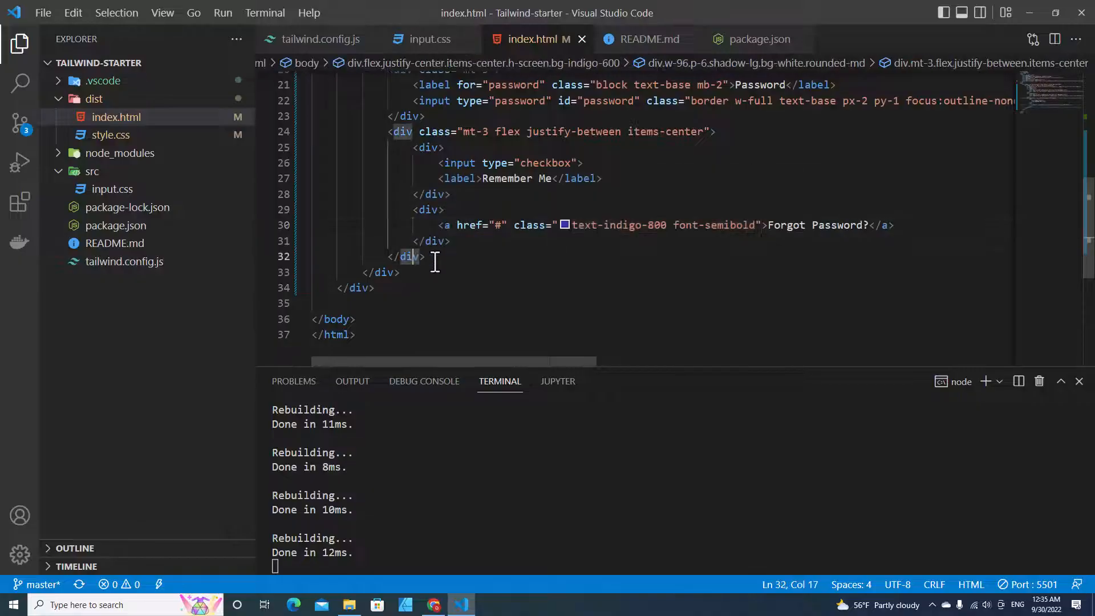
Add a div.mt-5 with a Login button classed borde-2, bg-indigo, text-white, py-1, px padding.
type("<div class=\"\">")
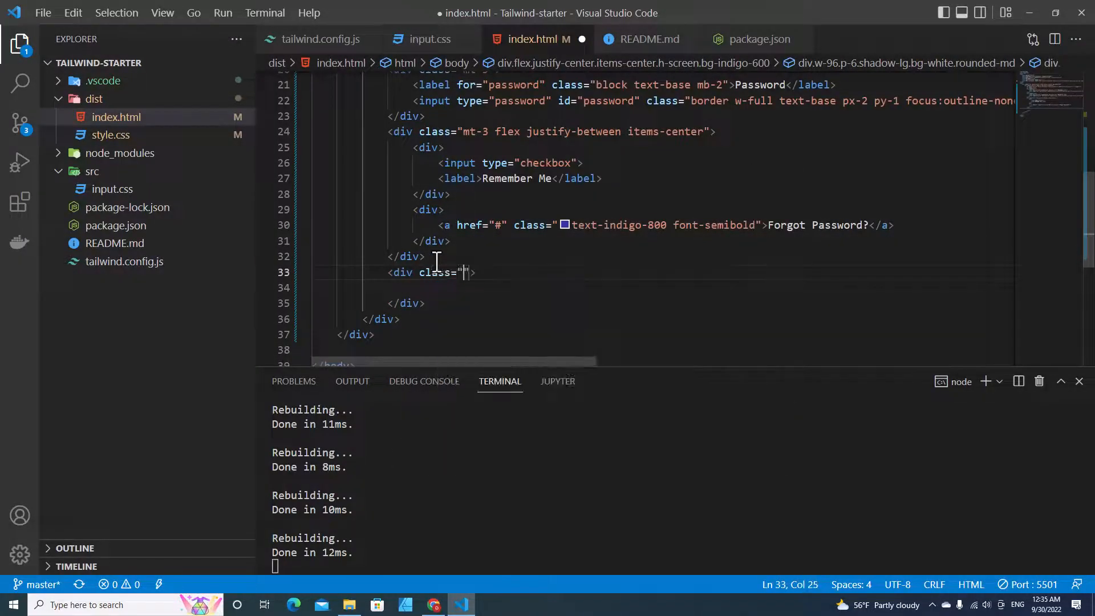
type("mt-5")
left_click(660, 288)
type("<button></button>")
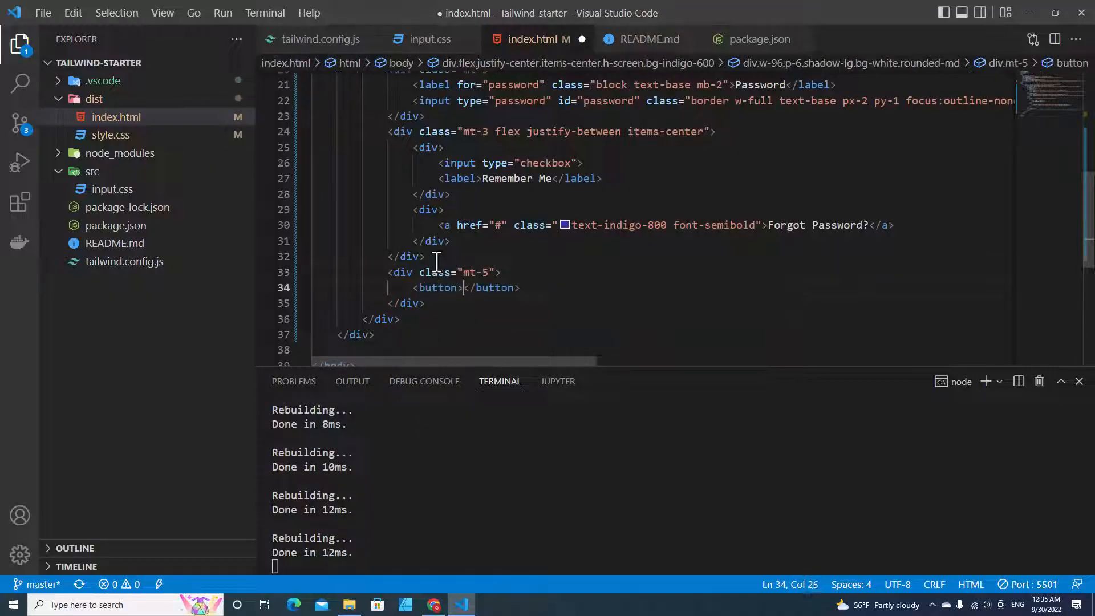
type("class=\"\">Login")
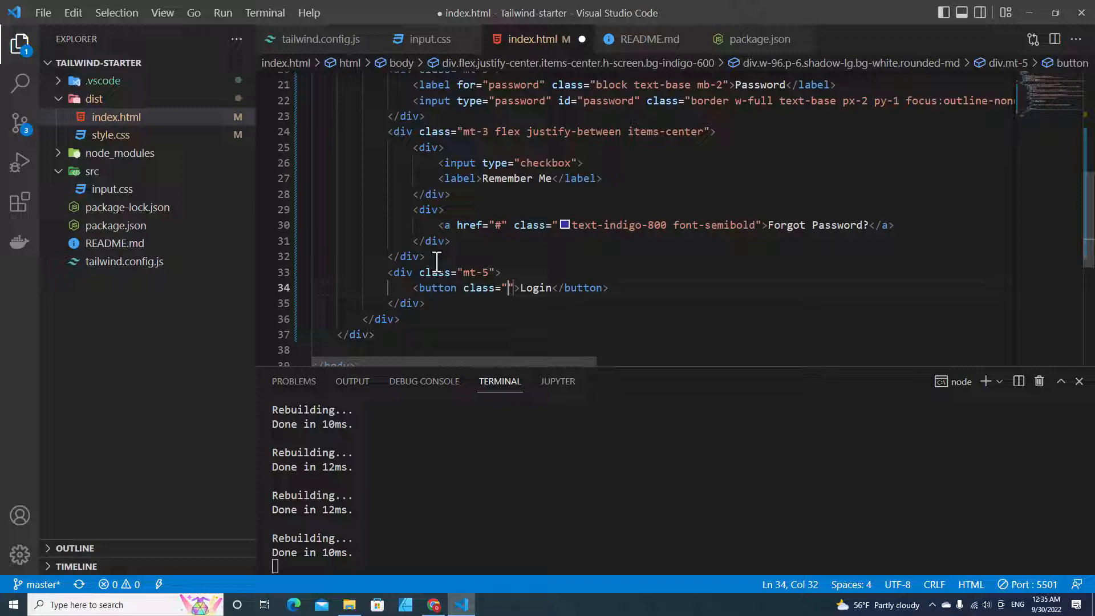
type("borde-2 border-indigo-700")
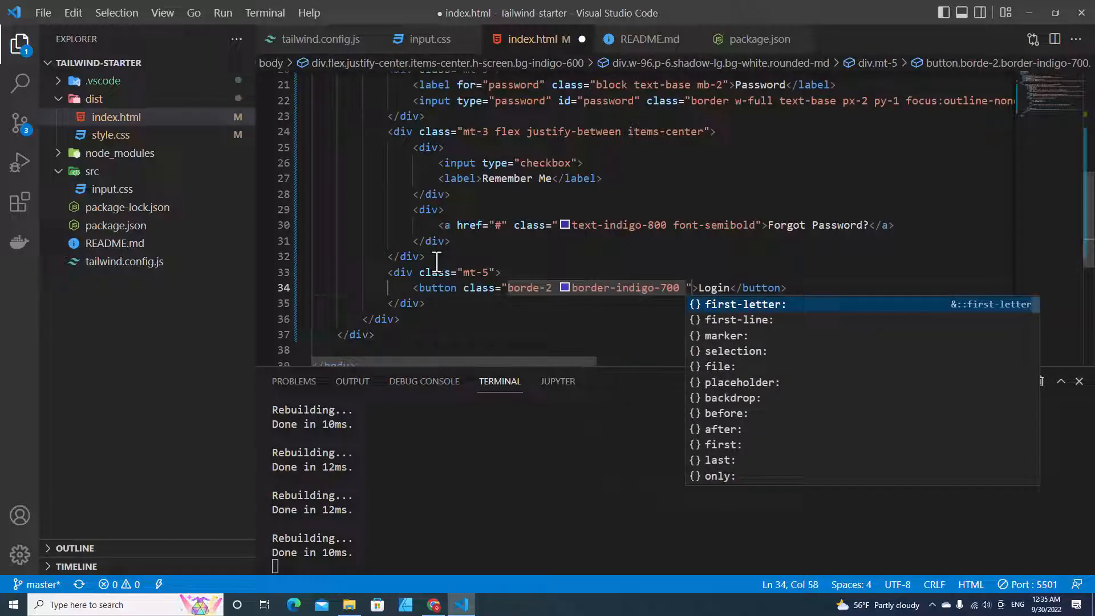
type("bg-indigo-700")
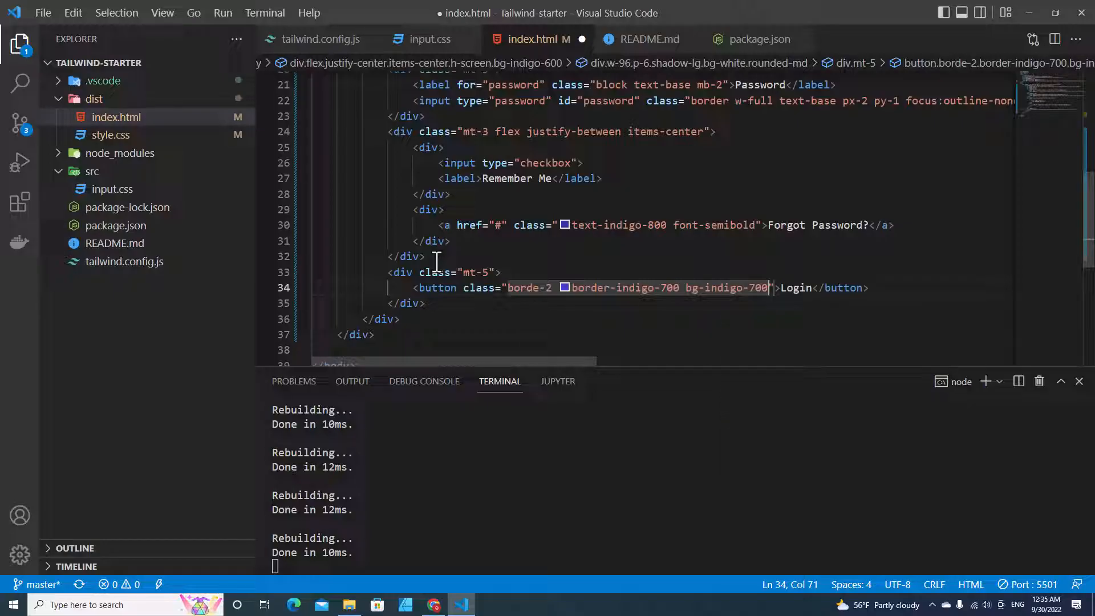
type("text-white")
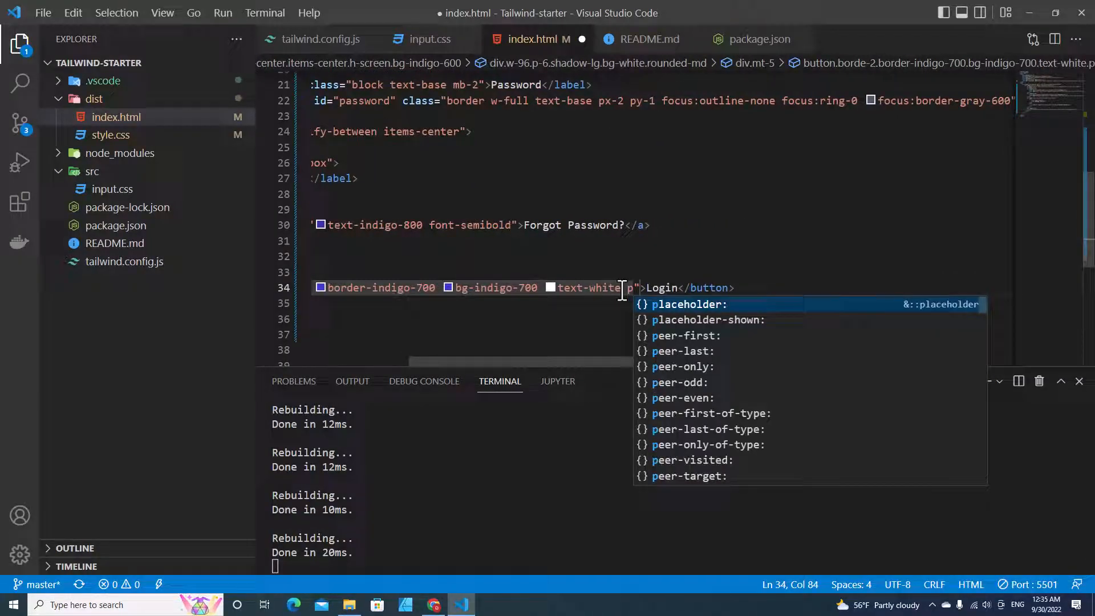
type("py-1")
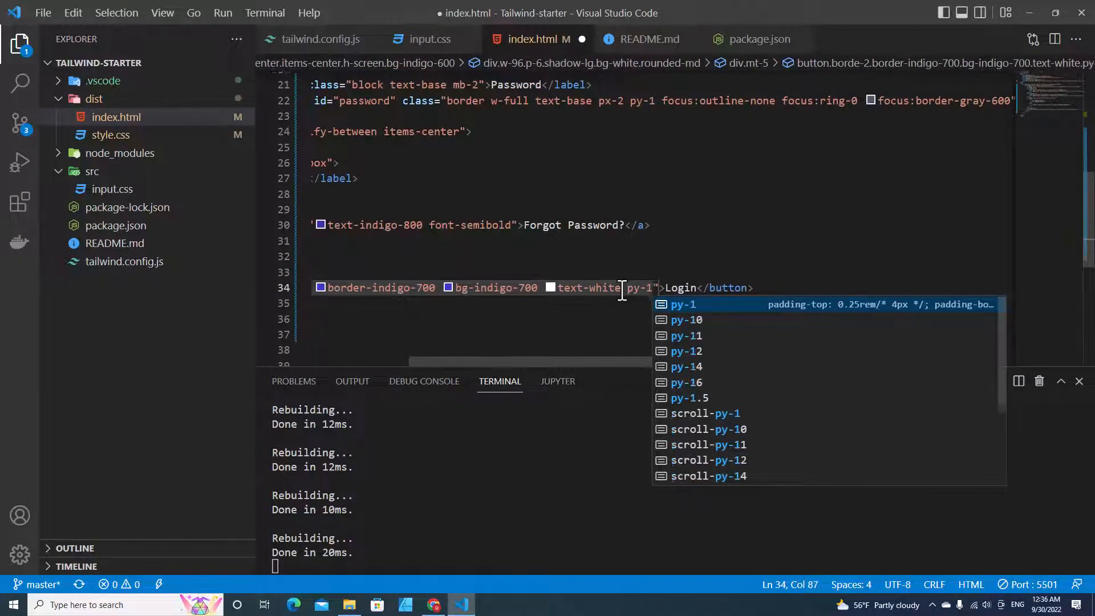
type("px-5")
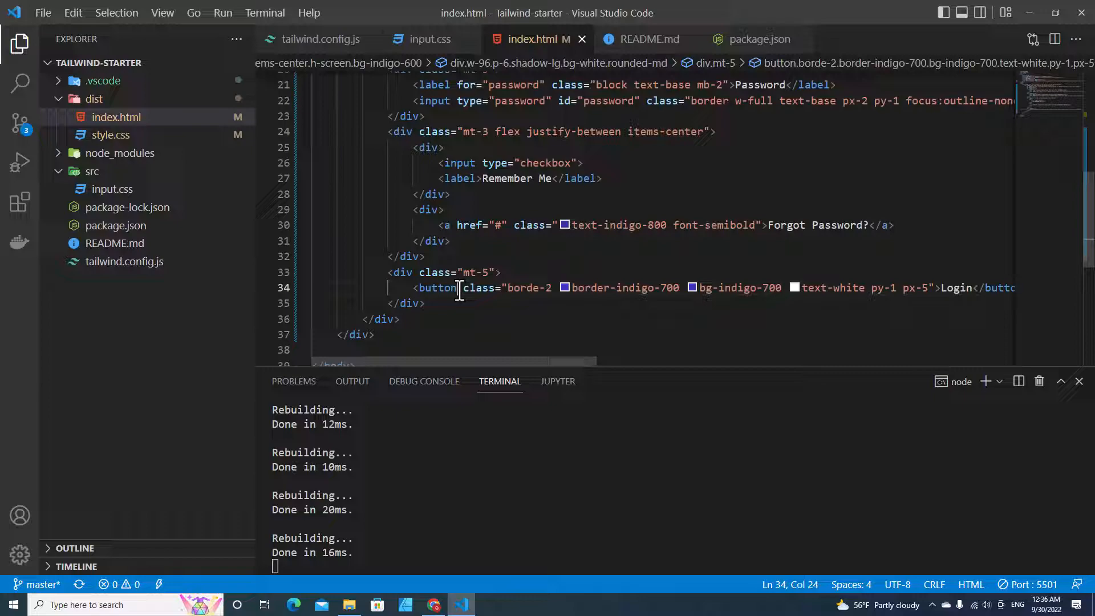
Make the button type submit, w-full, with hover background/text classes and font-semibold.
type("type=\"s\"")
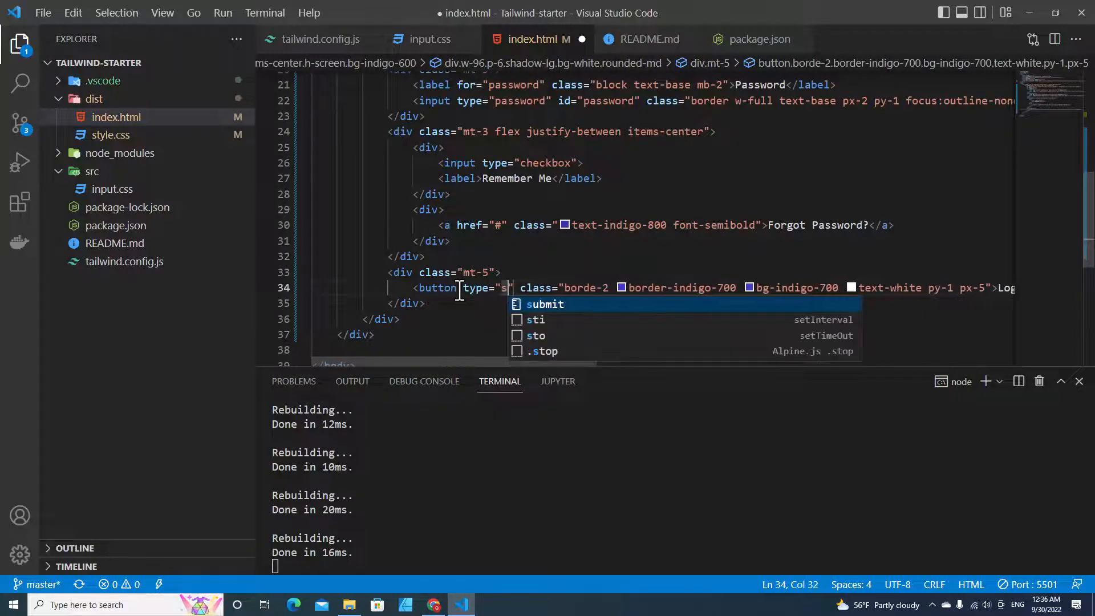
key("Tab")
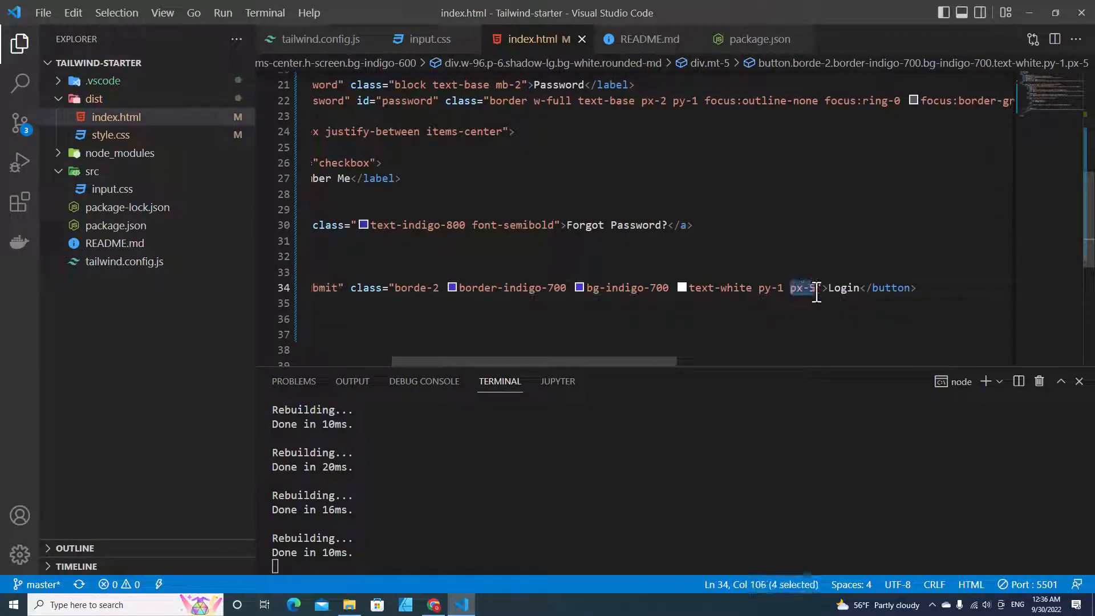
type("w-full rounded-md")
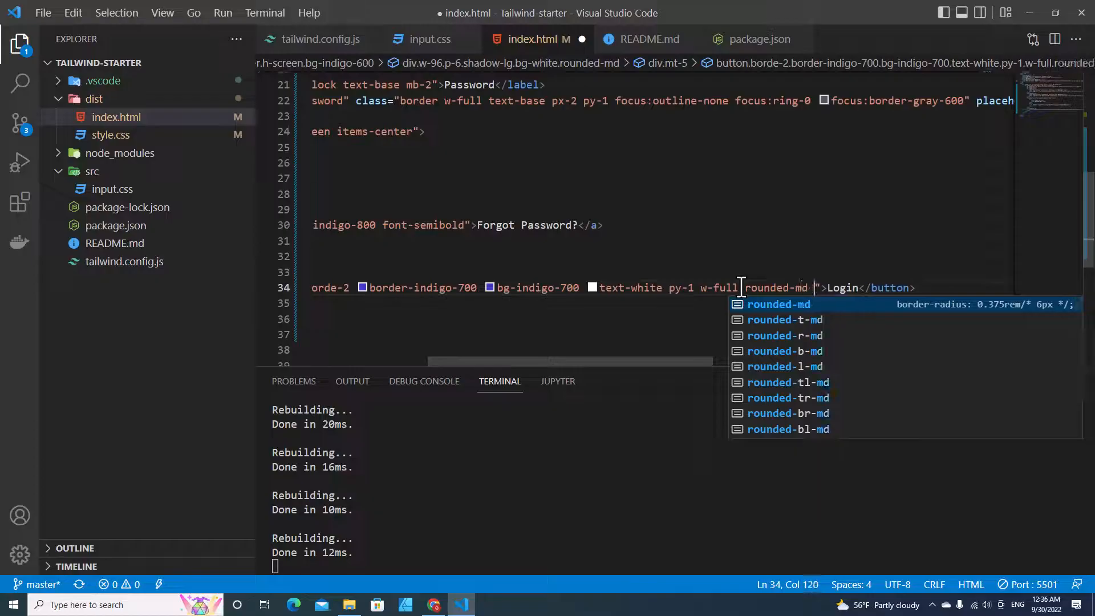
type("hover:bg-transparent")
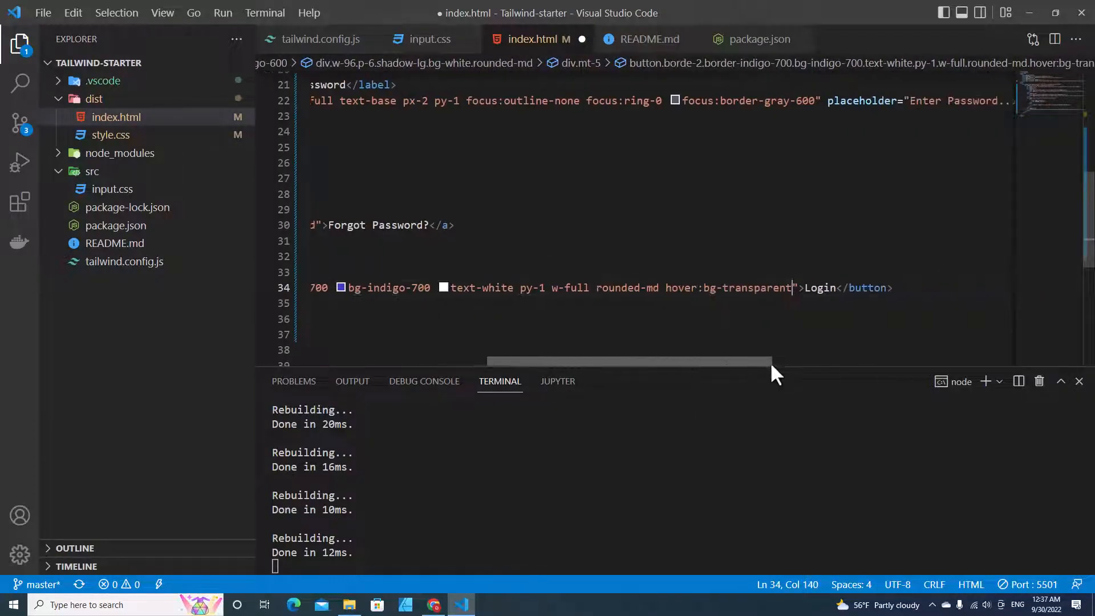
type("hover:text-indigo-700")
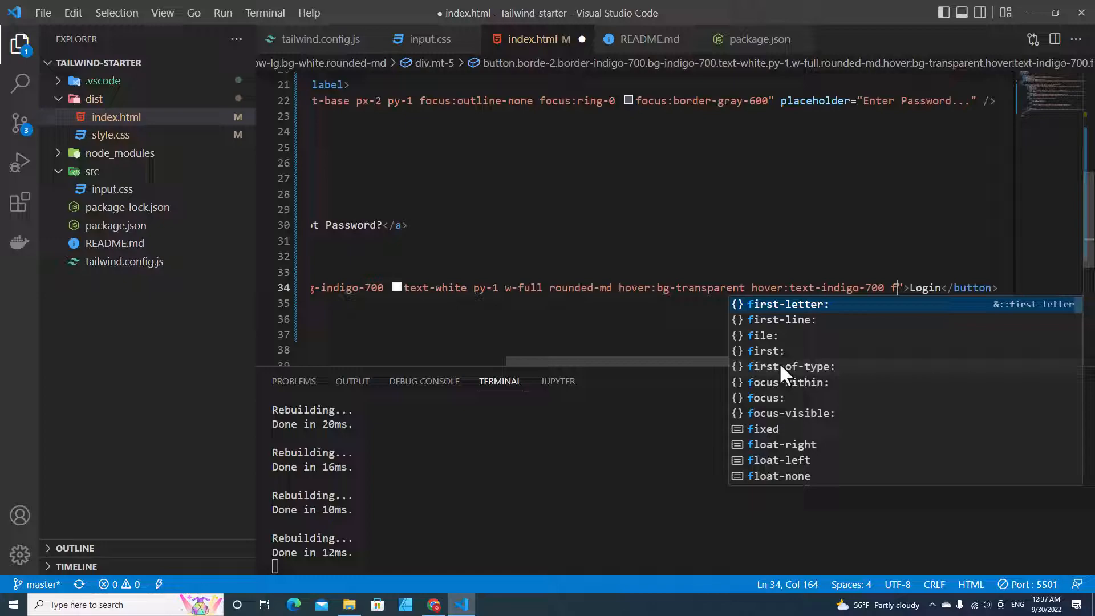
type("font-semibold")
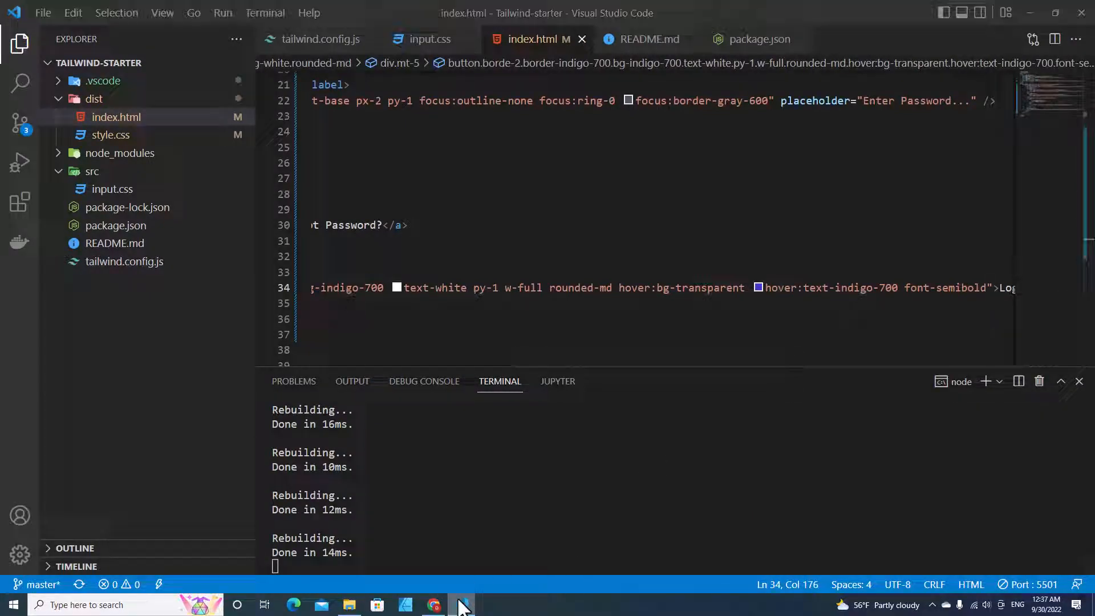
Fix borde-2 to border-2 on the button and confirm the full-width indigo Login button in the browser.
left_click(434, 604)
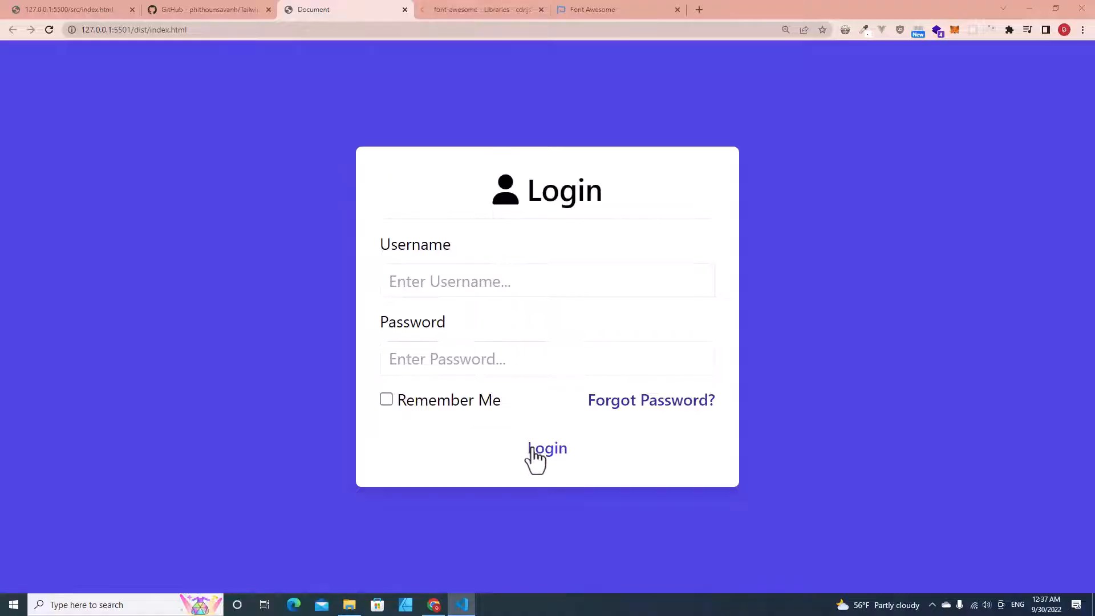
left_click(460, 604)
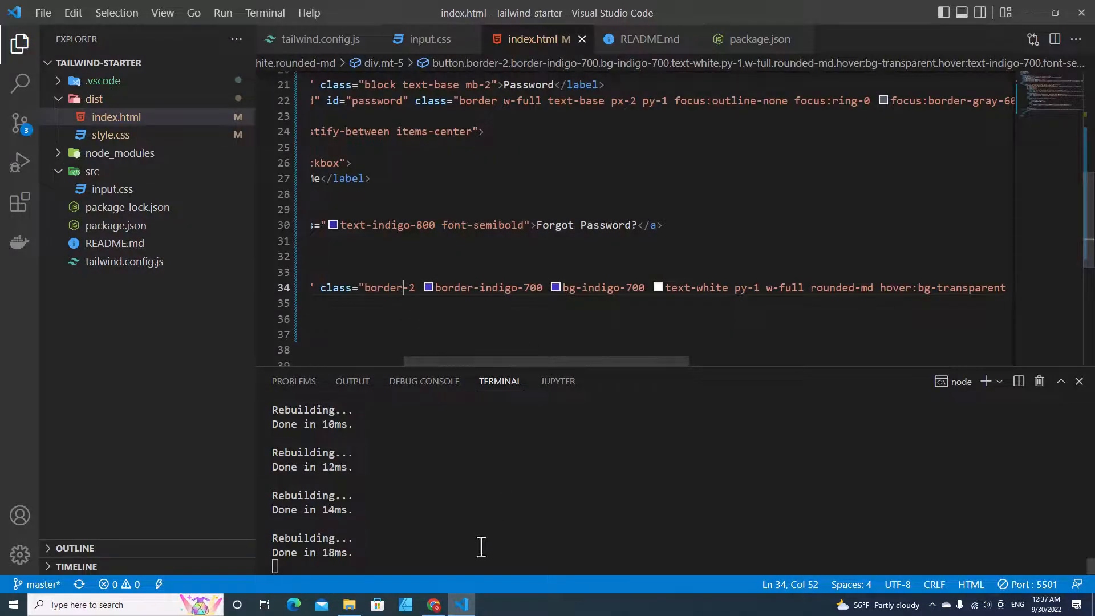
left_click(434, 605)
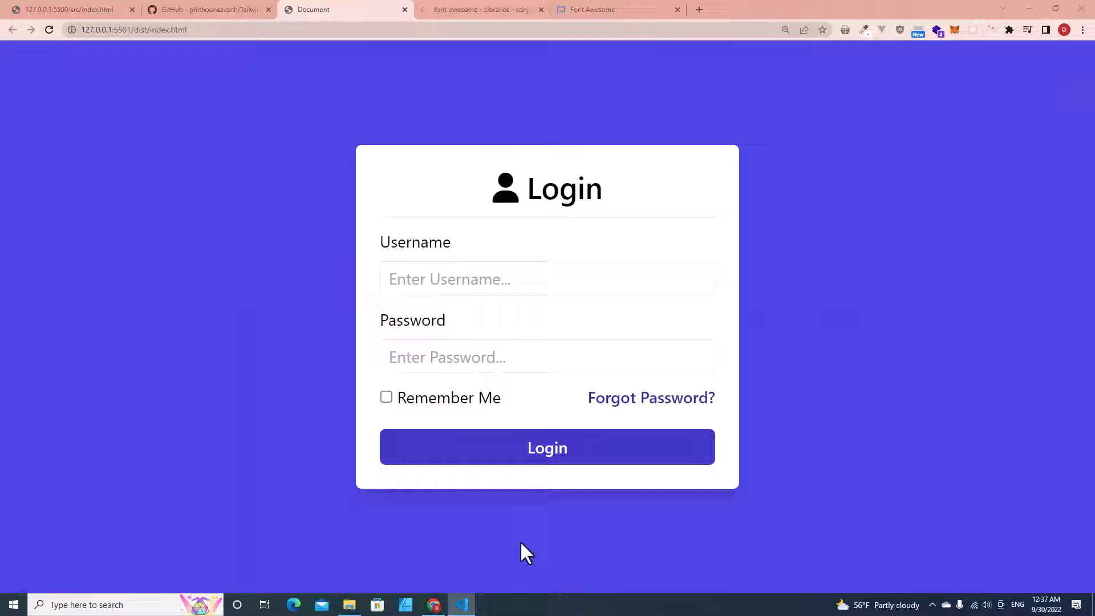